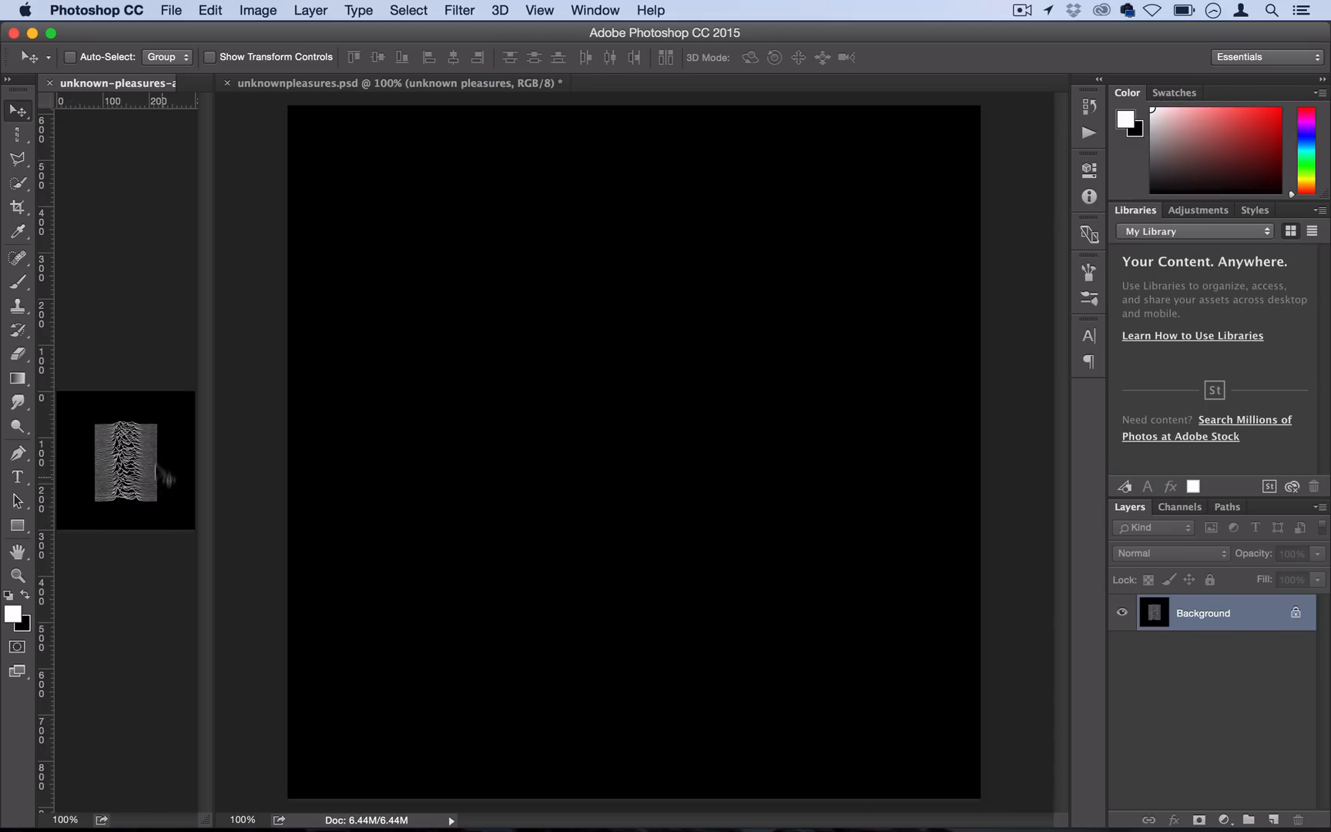
mouse_move(169, 475)
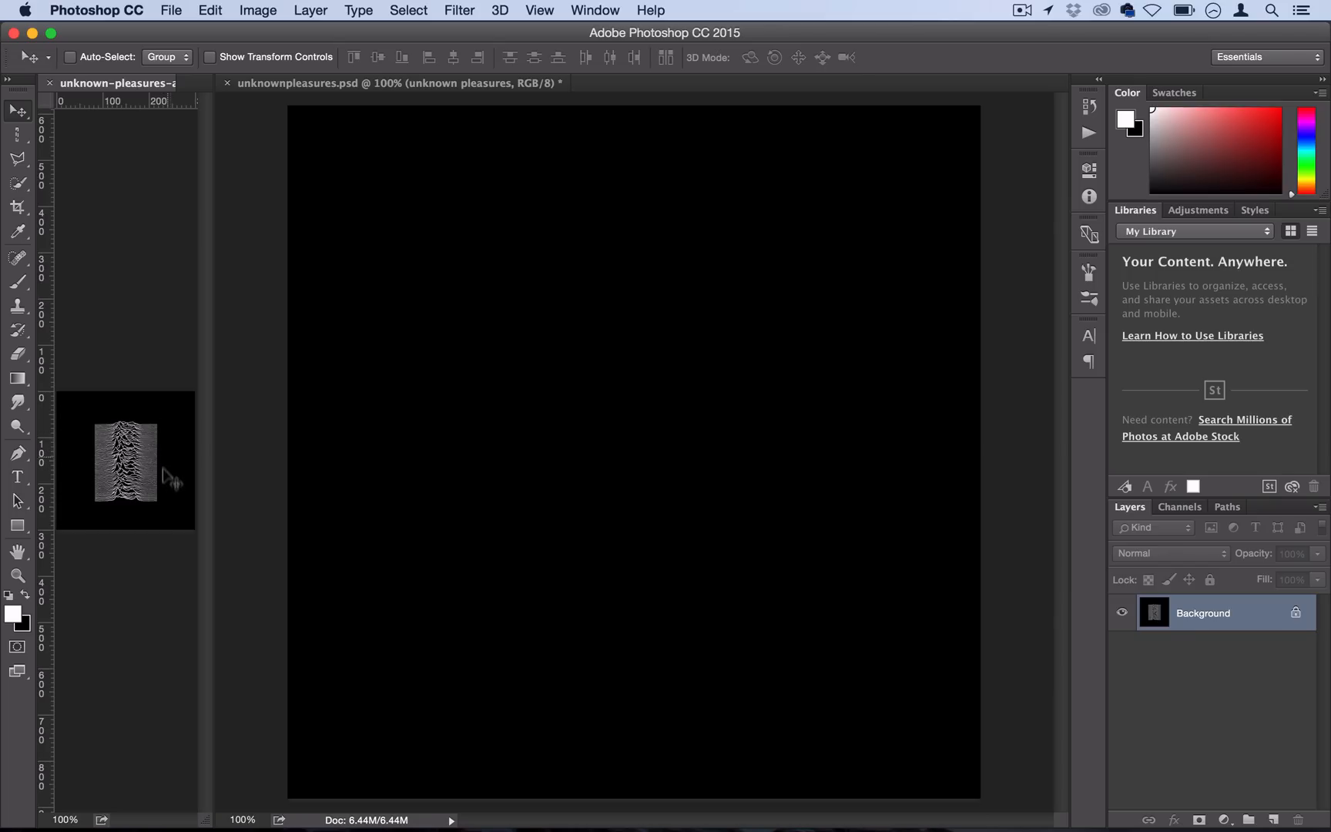
mouse_move(164, 510)
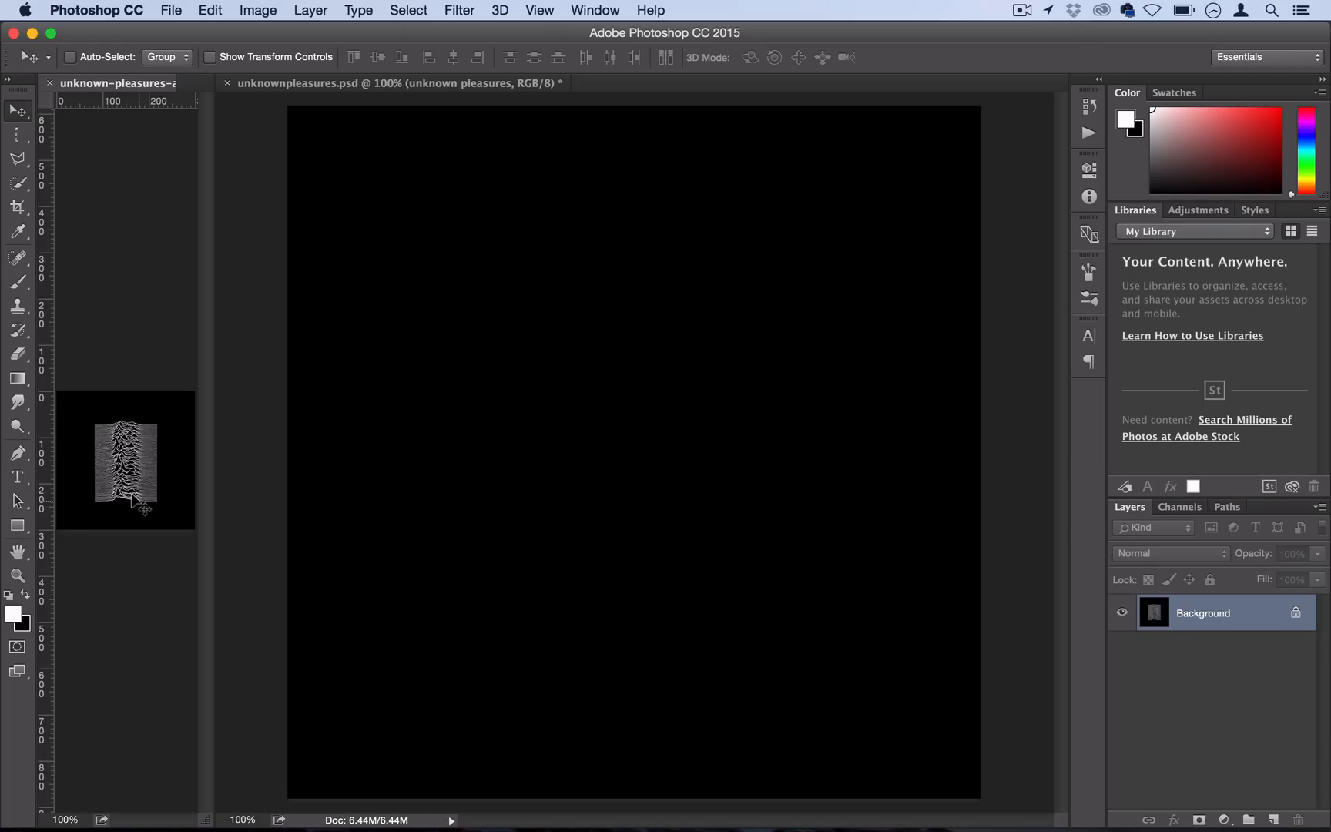
mouse_move(516, 491)
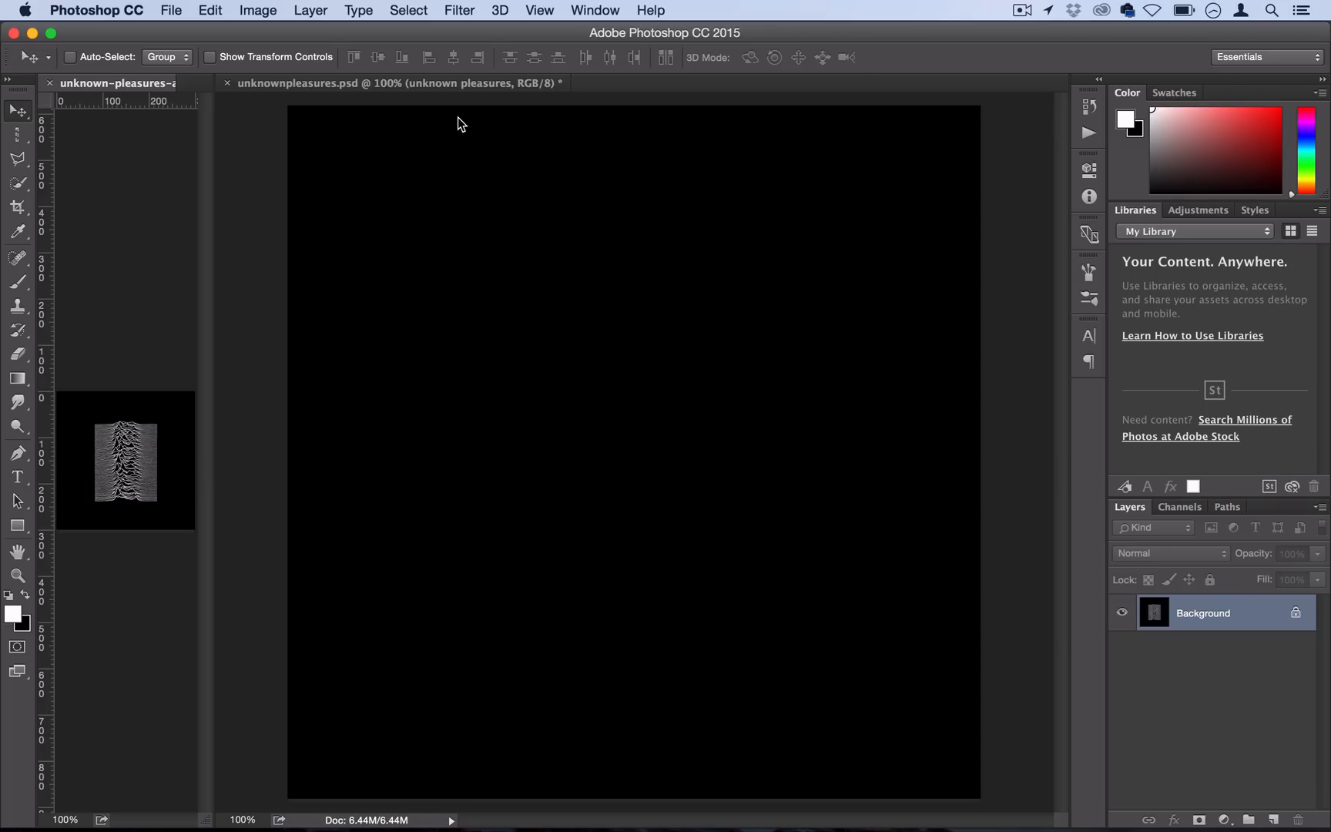
mouse_move(749, 408)
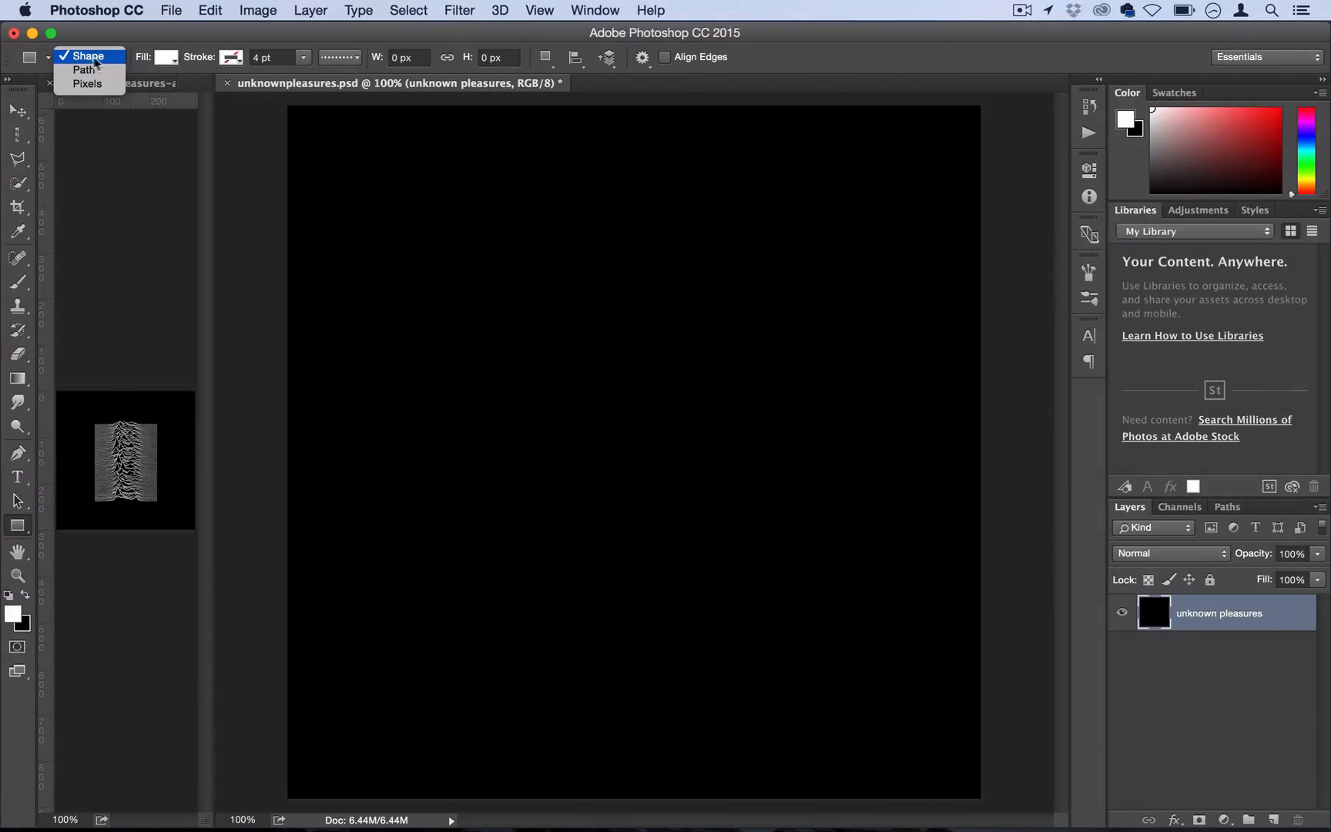
Step: Set the Rectangle tool to Shape mode with a white fill
click(85, 56)
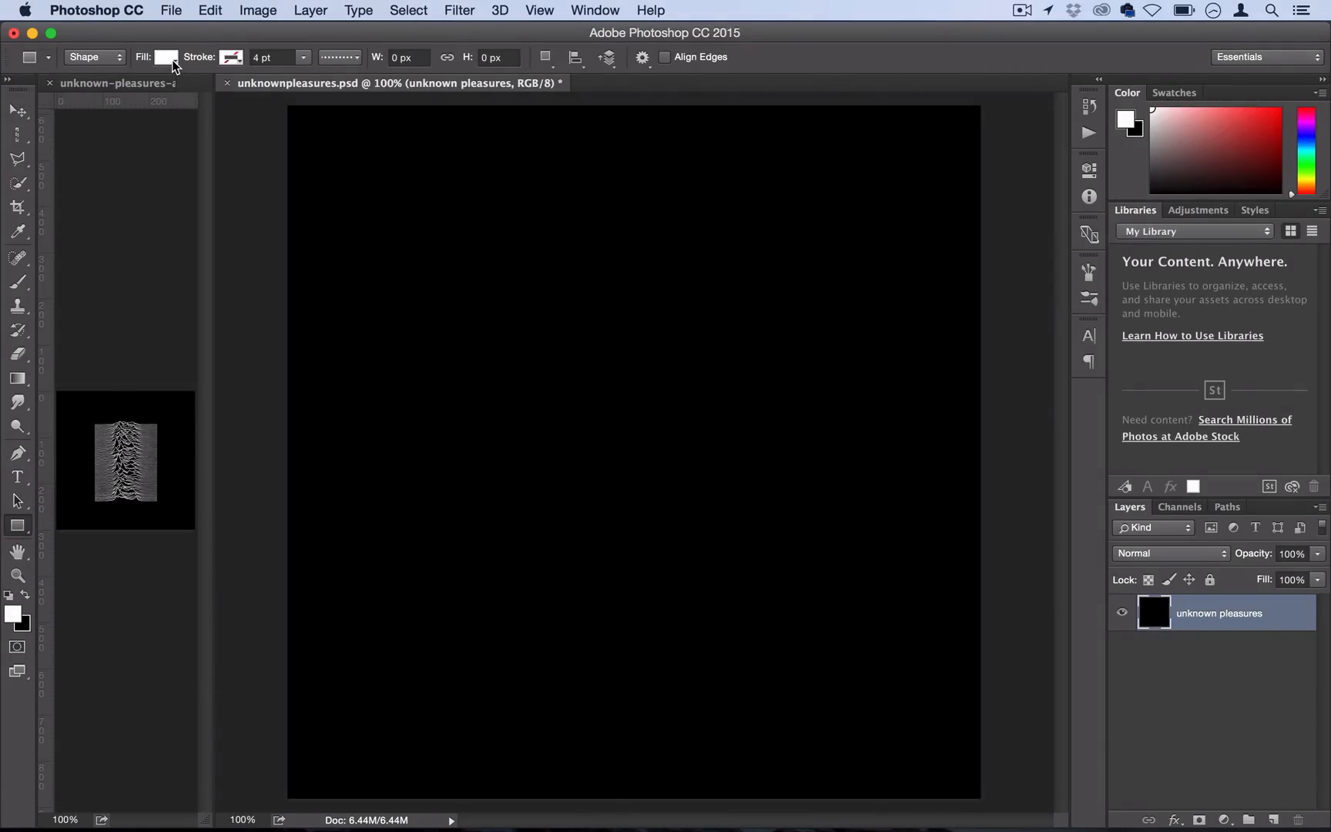
click(166, 57)
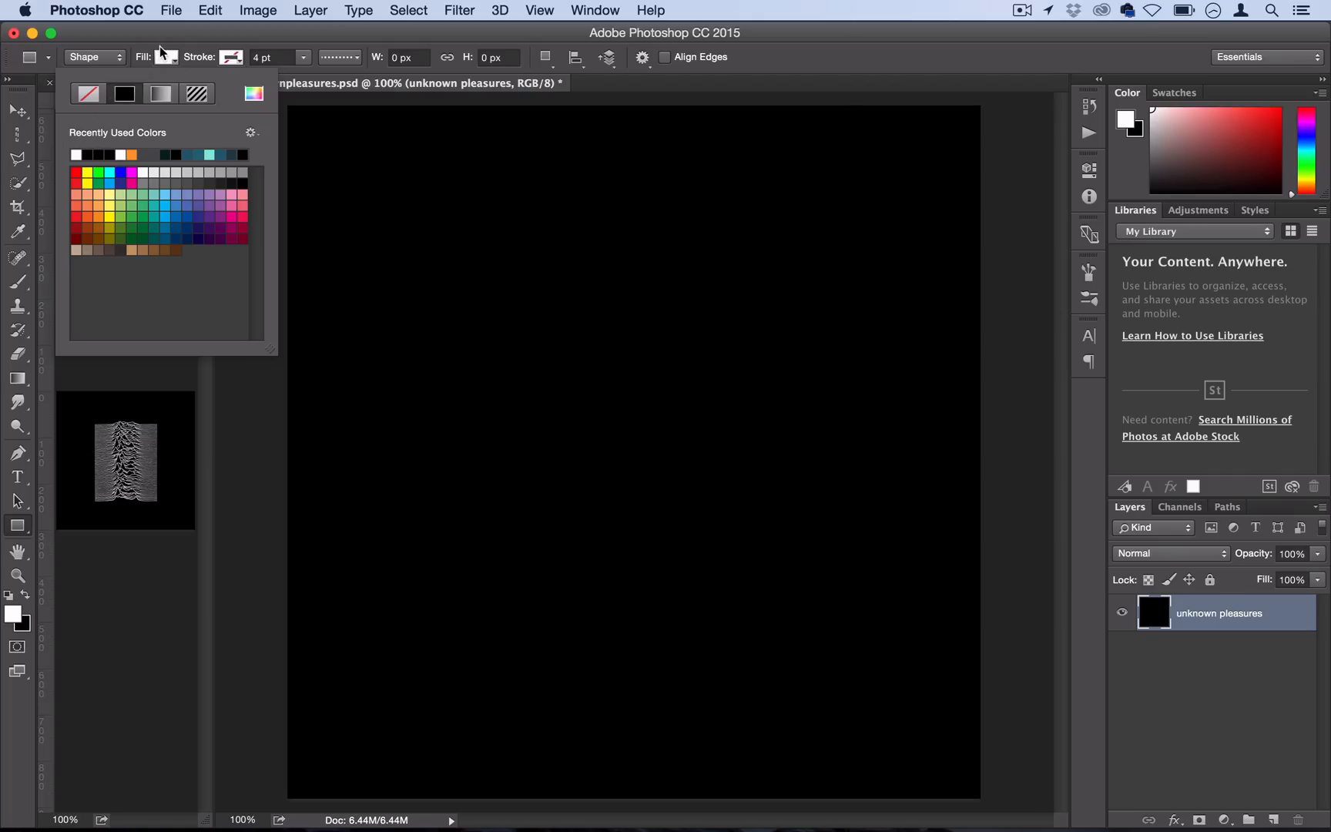
click(230, 57)
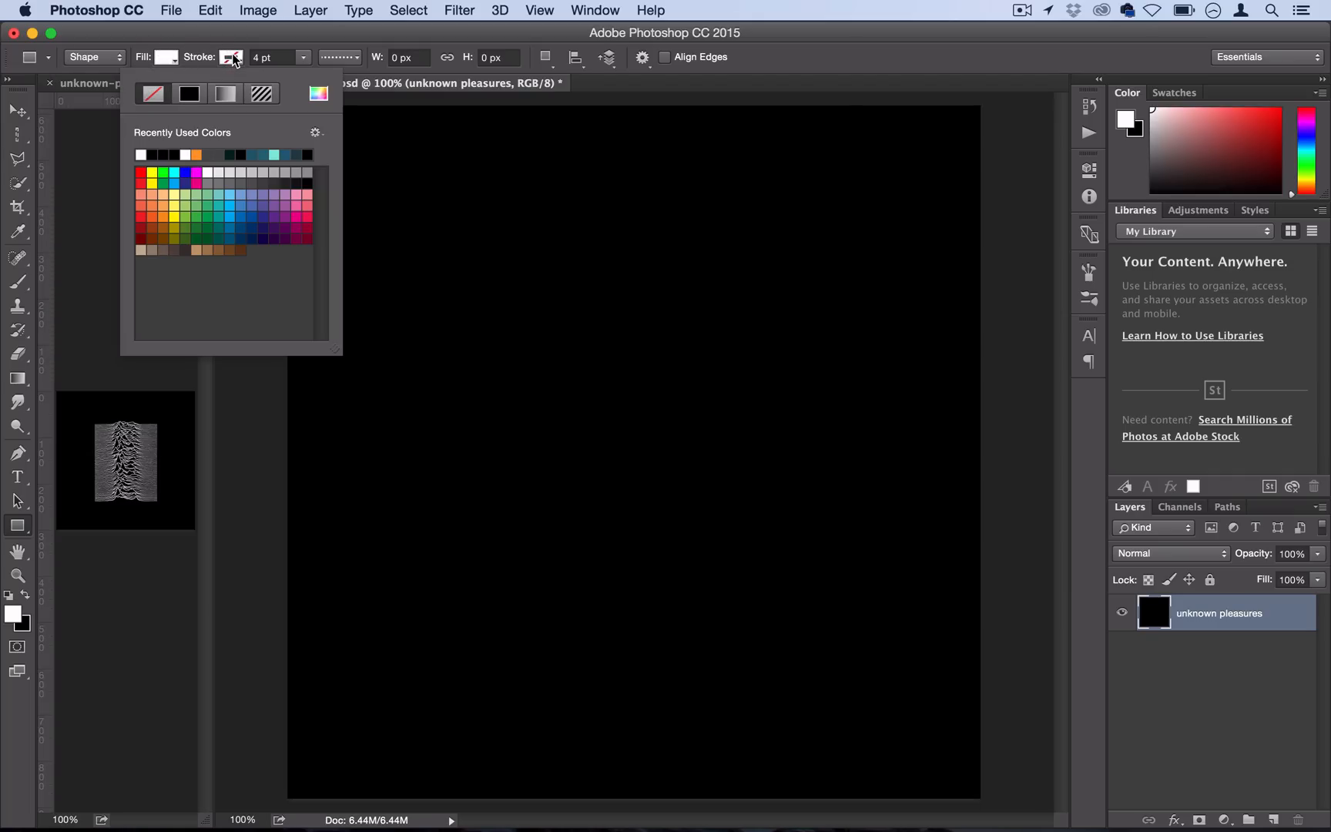
mouse_move(233, 52)
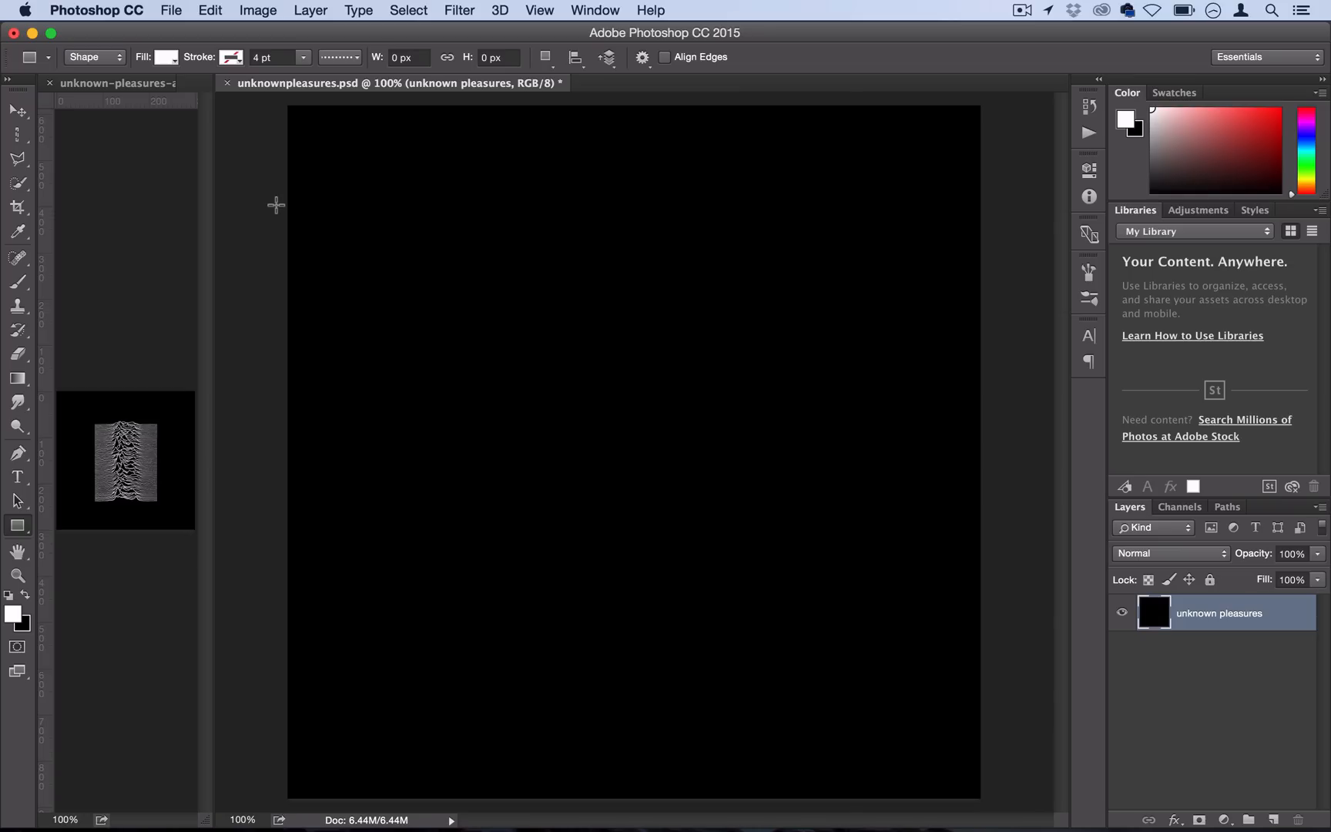
mouse_move(269, 217)
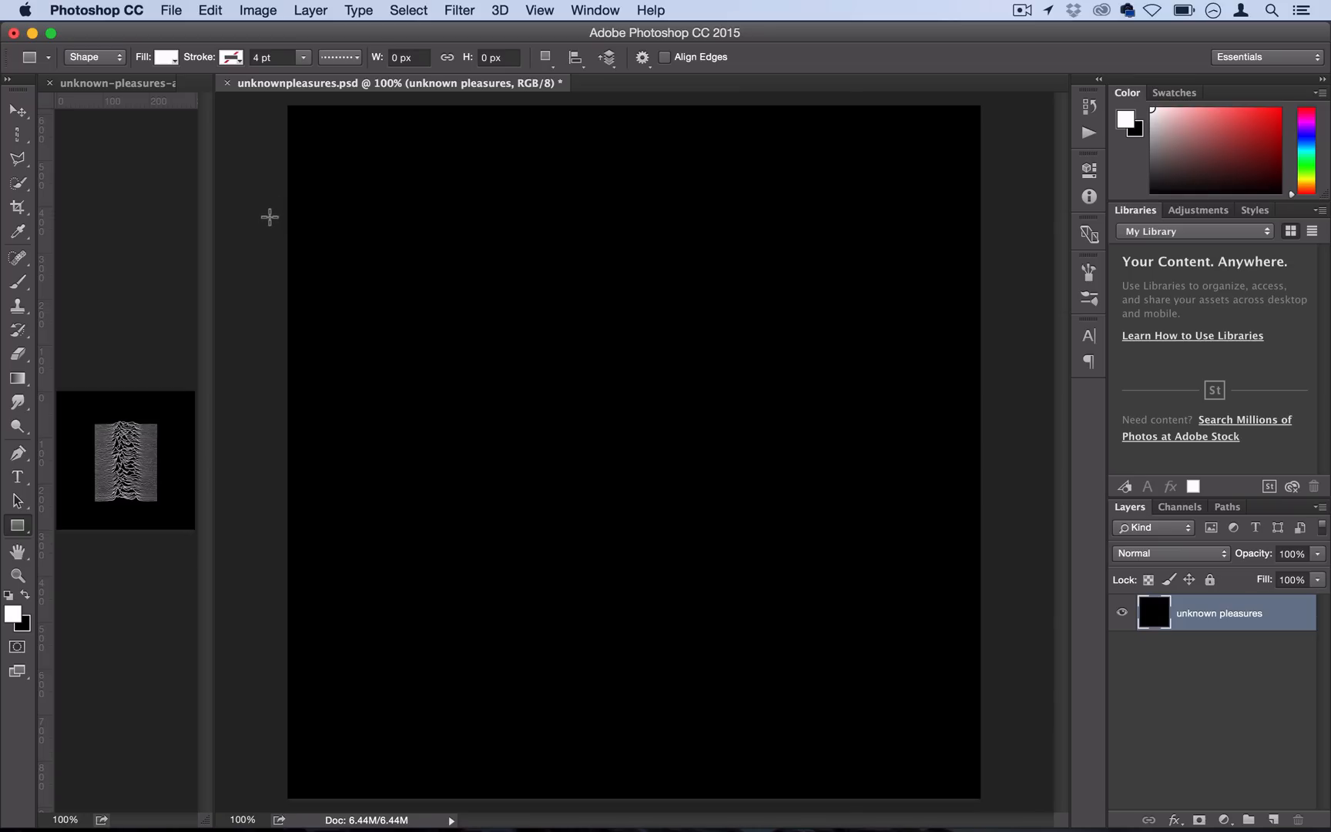
Step: Draw the white rectangle from the upper left past the canvas's bottom-right corner
drag(275, 217, 563, 367)
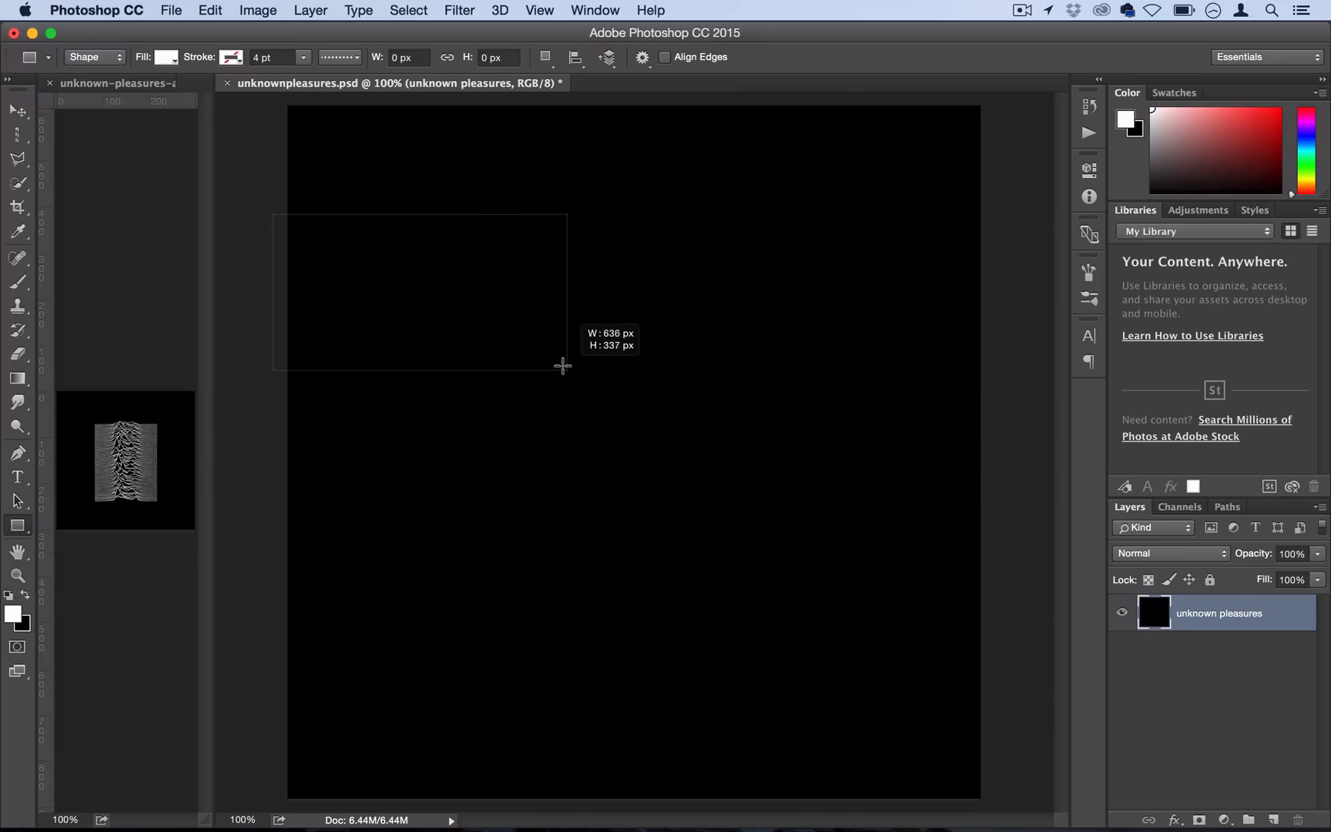
drag(563, 365, 980, 766)
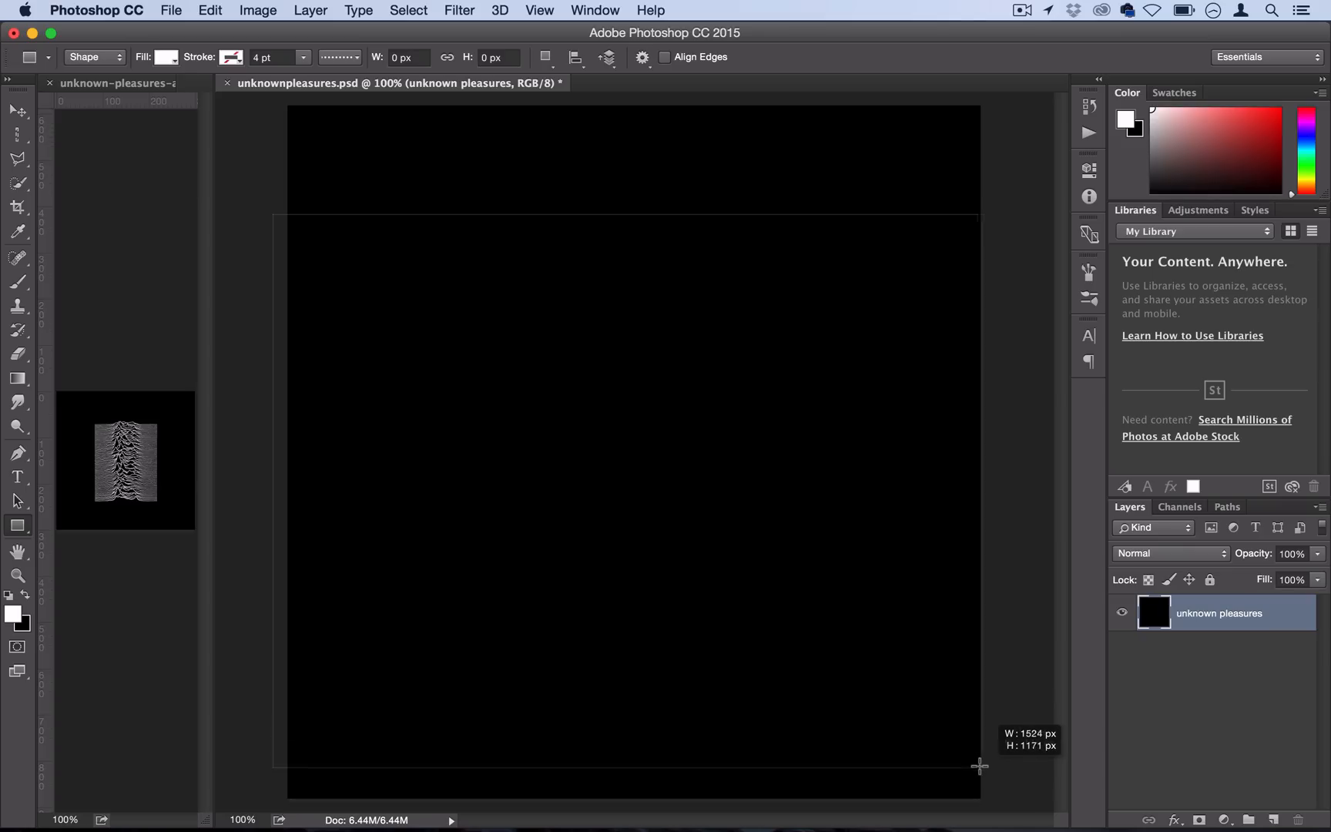
drag(980, 766, 994, 810)
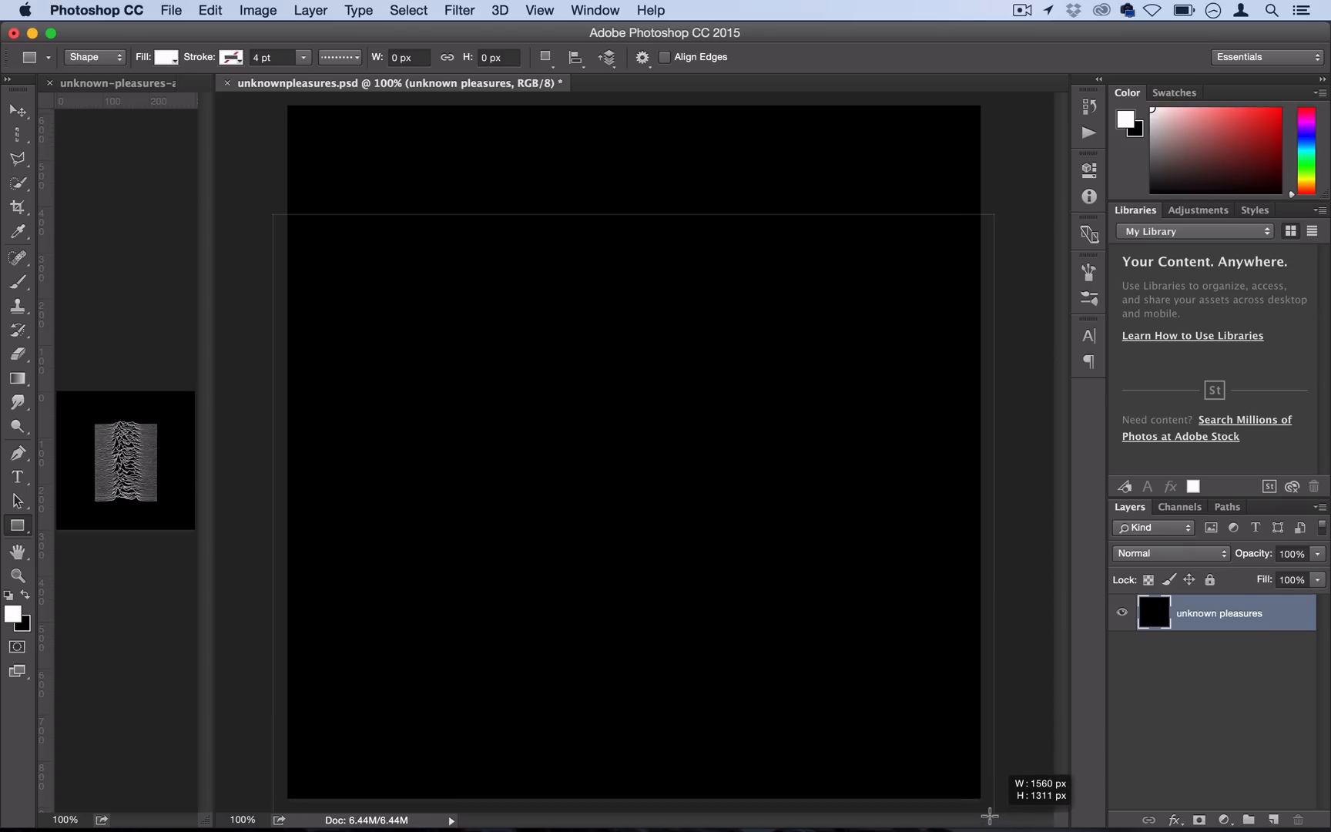
drag(289, 215, 980, 798)
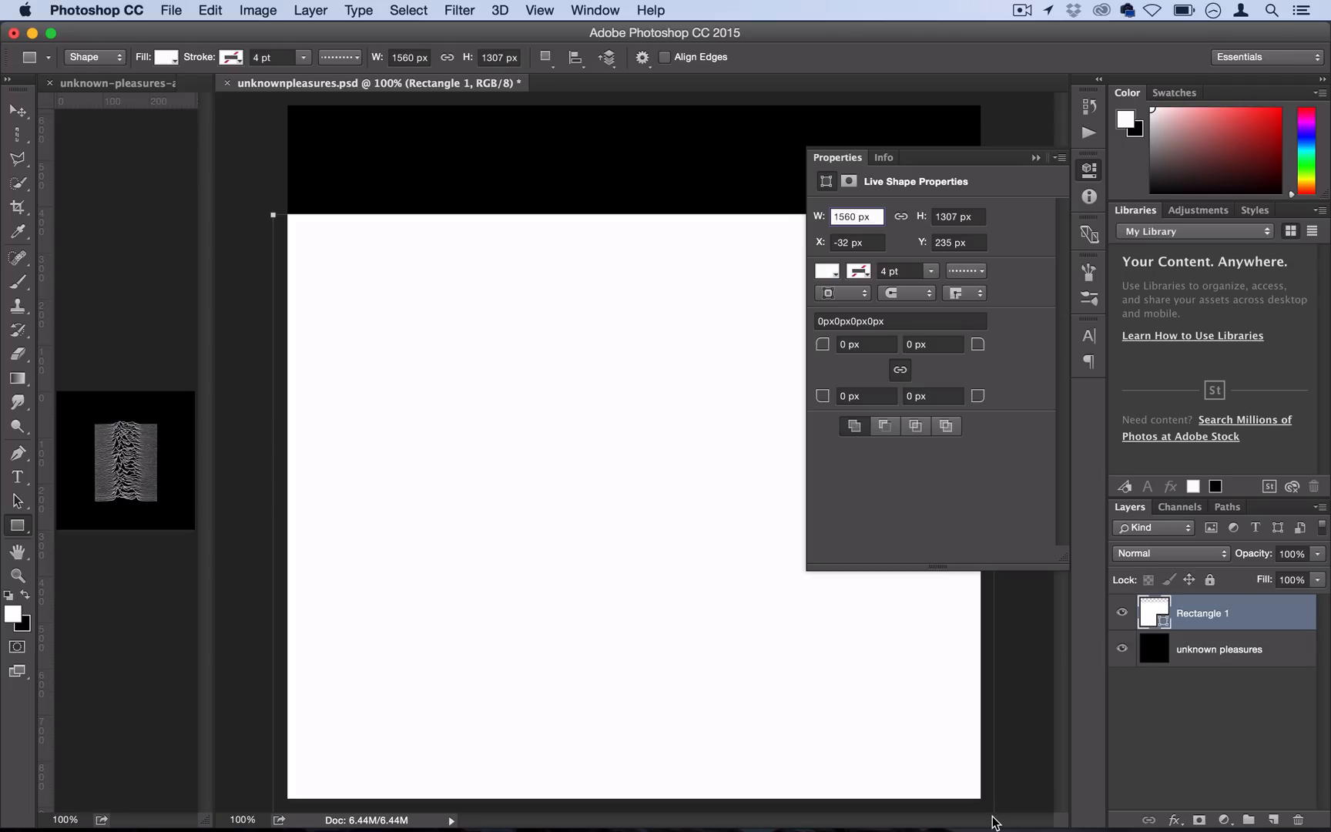
mouse_move(379, 236)
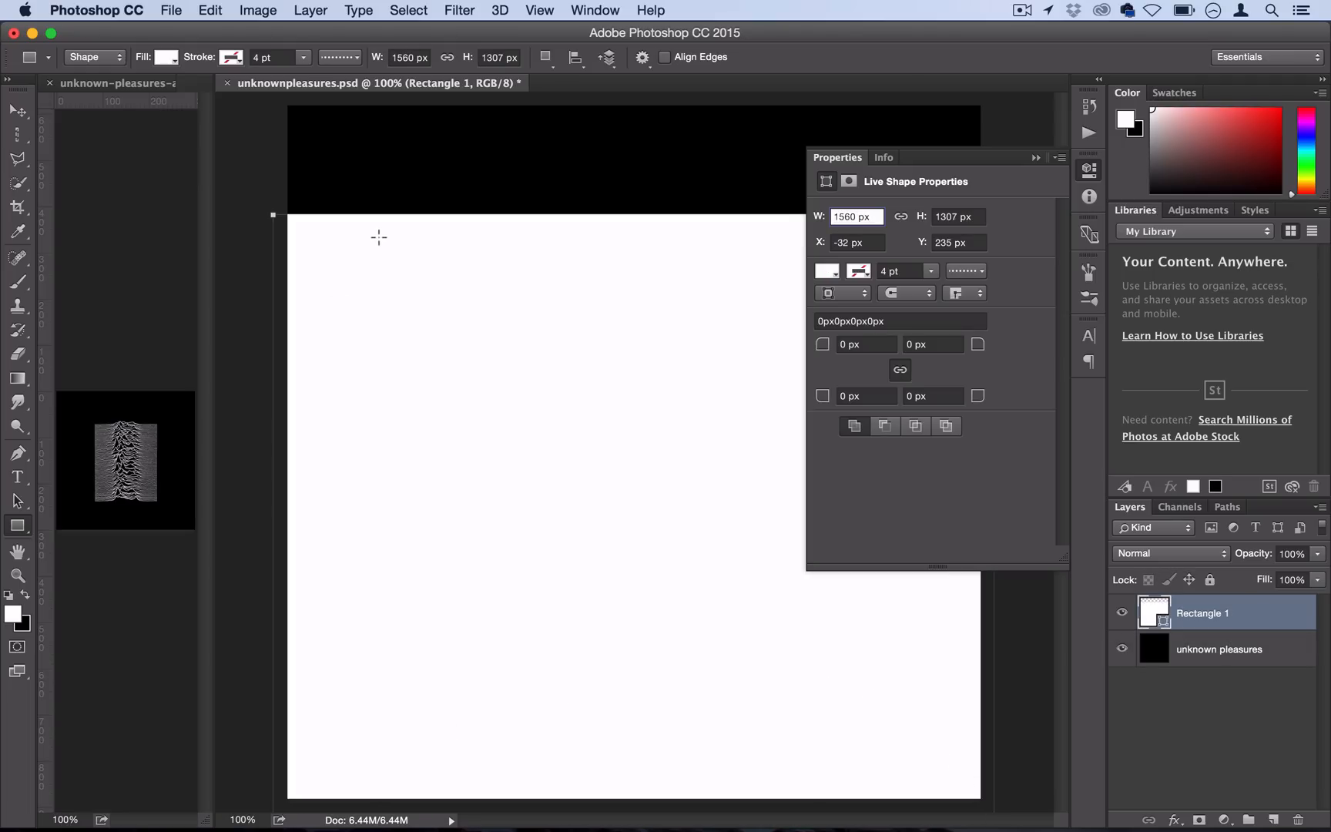
click(1089, 168)
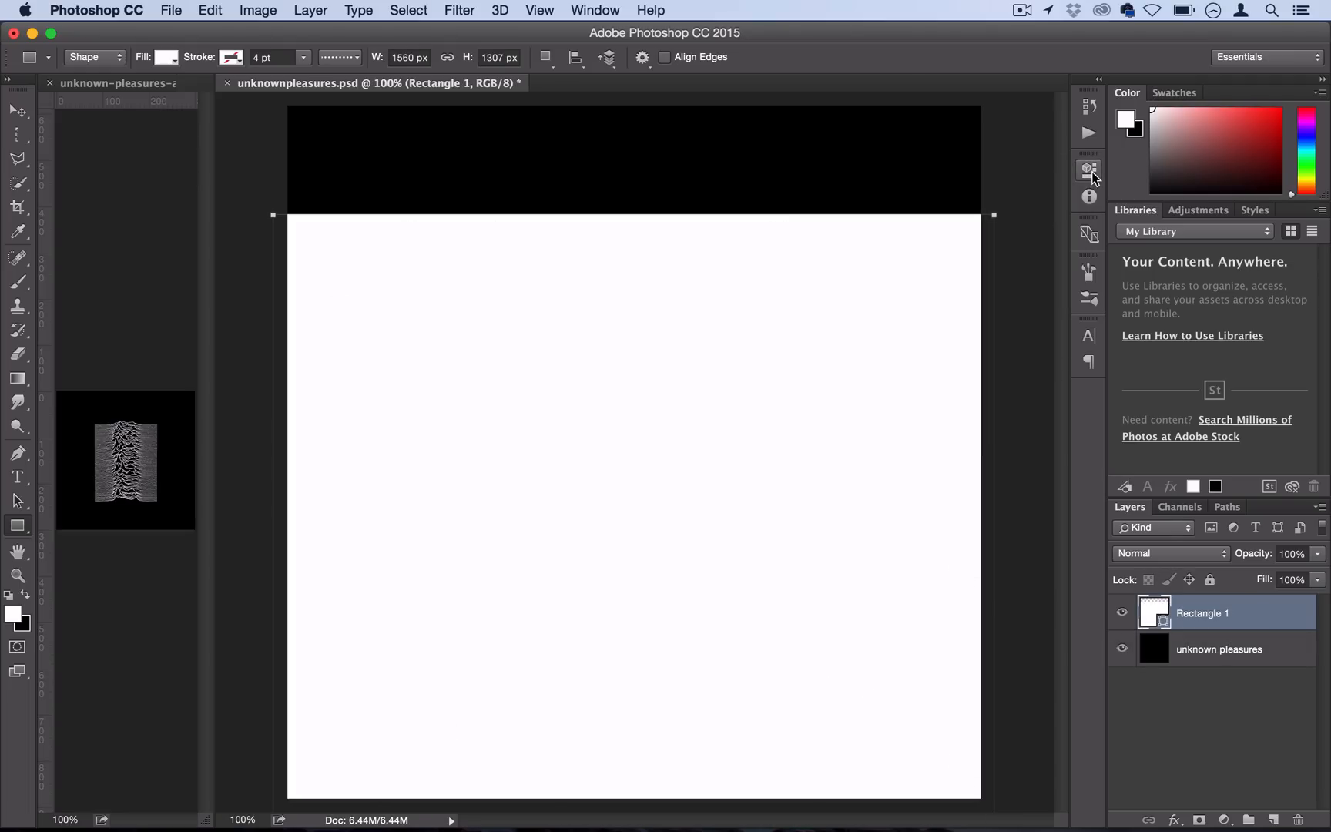
mouse_move(648, 211)
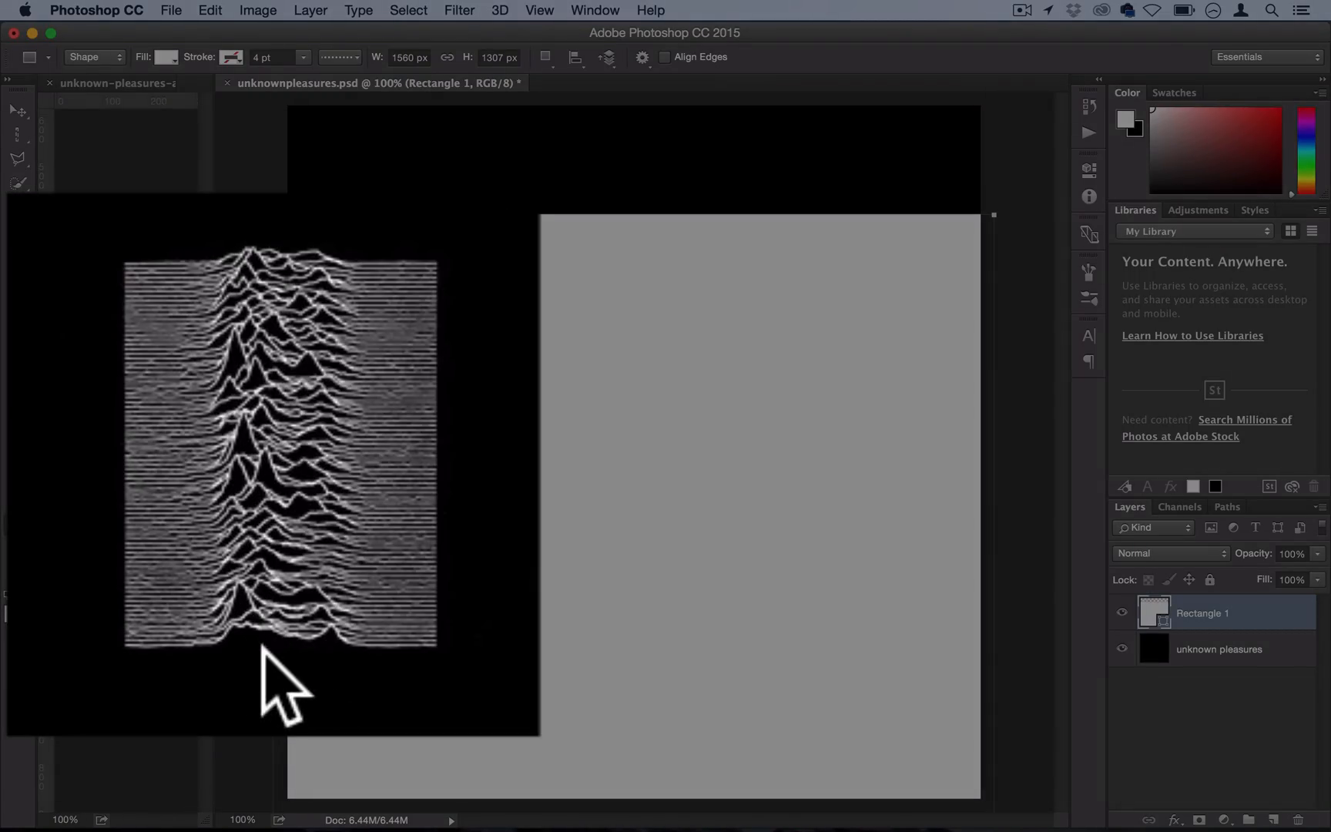
mouse_move(331, 662)
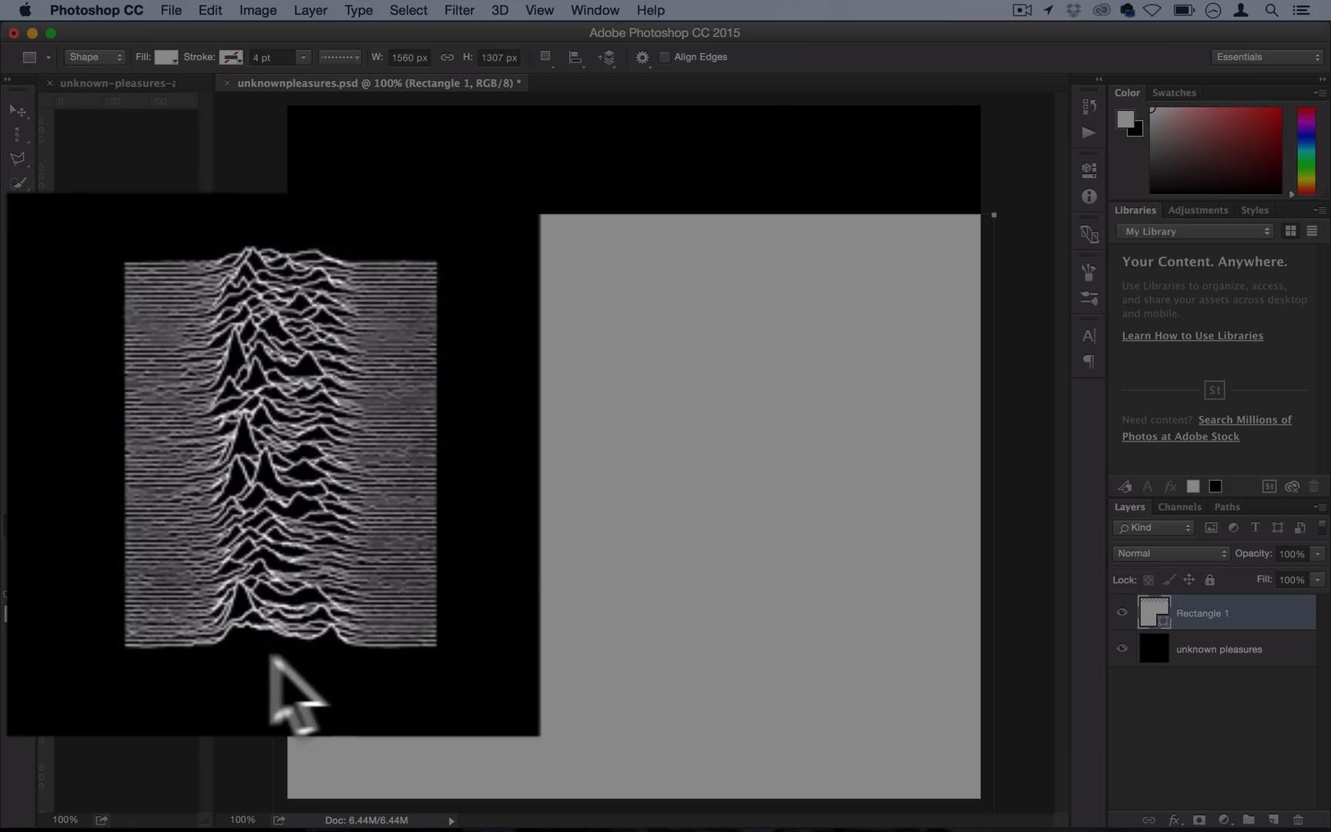
mouse_move(488, 607)
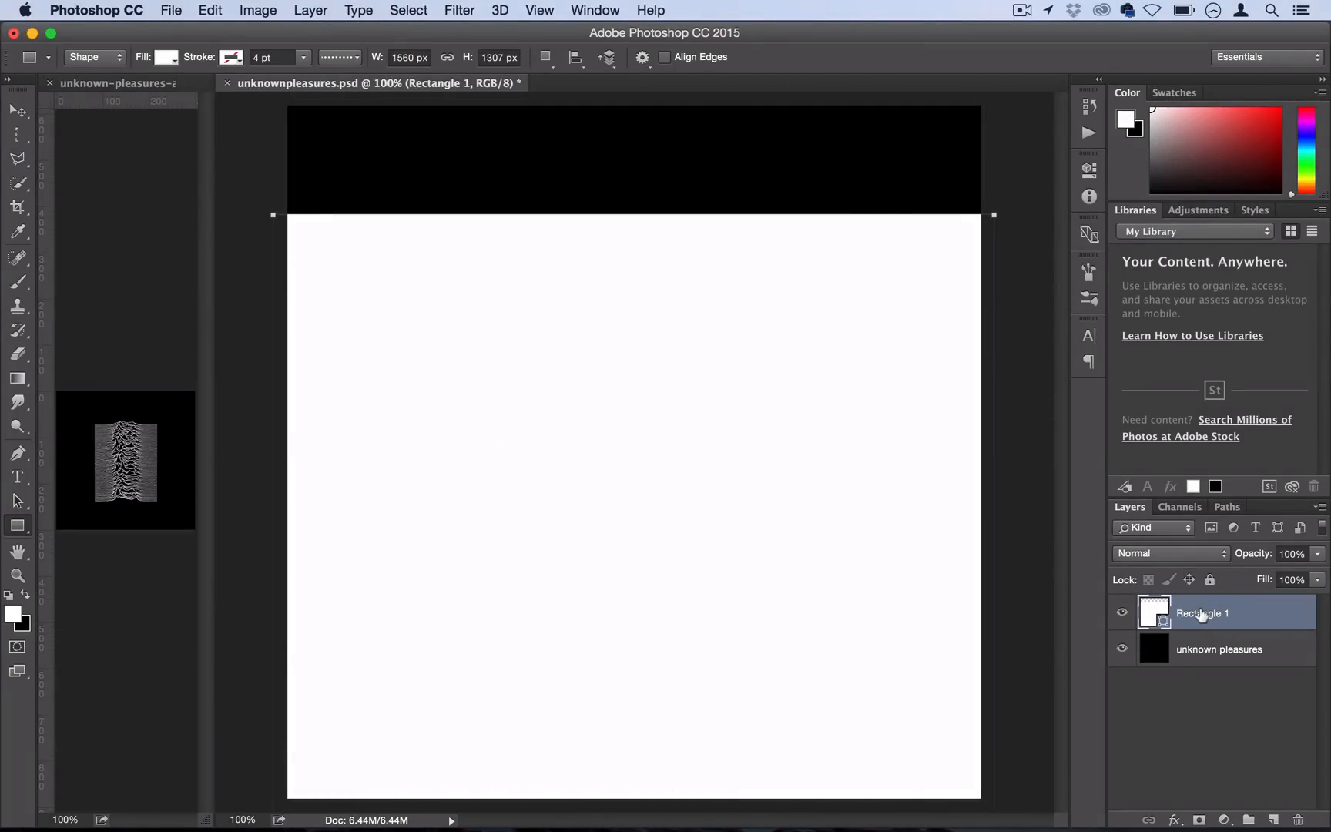
Step: Duplicate Rectangle 1 (Cmd+J) and fill the copy with black #000000
key(cmd+j)
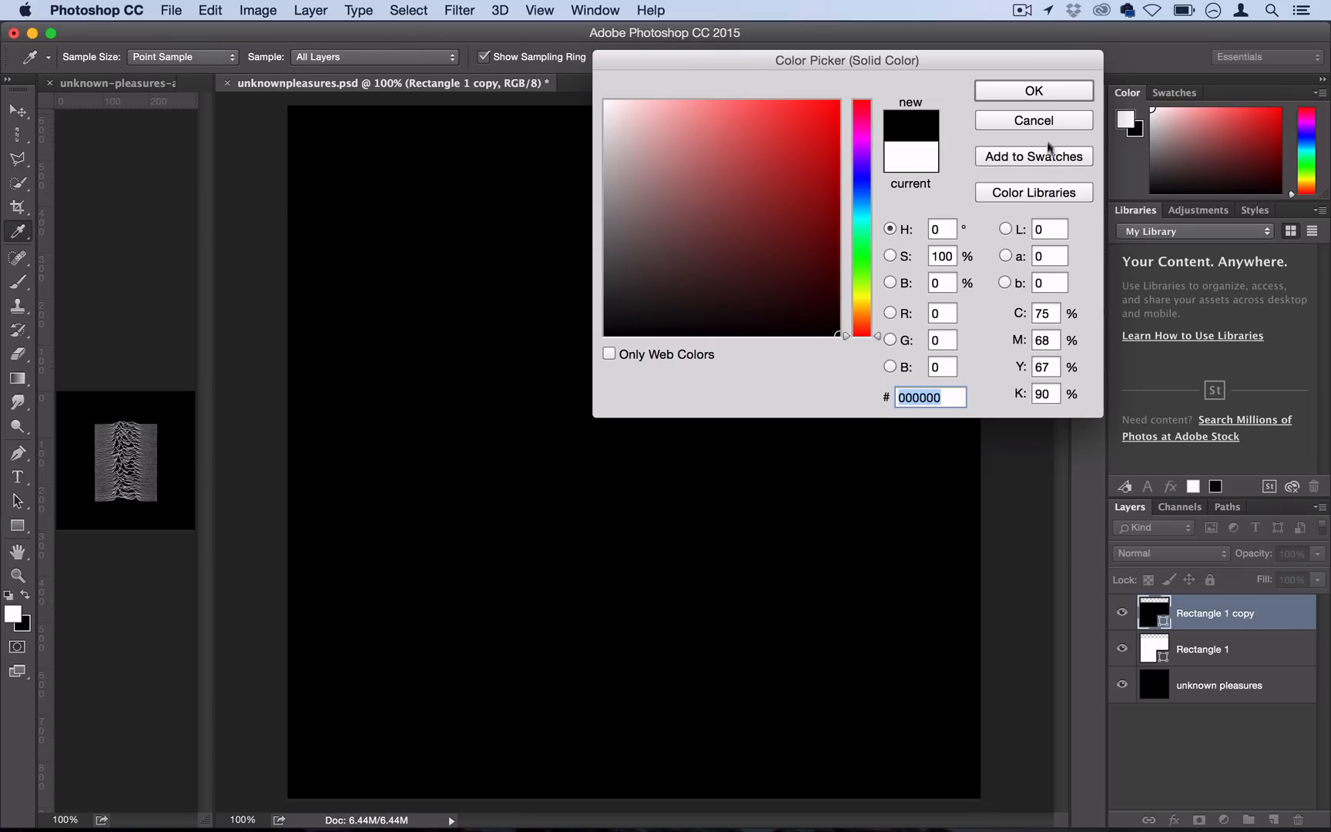
click(1033, 91)
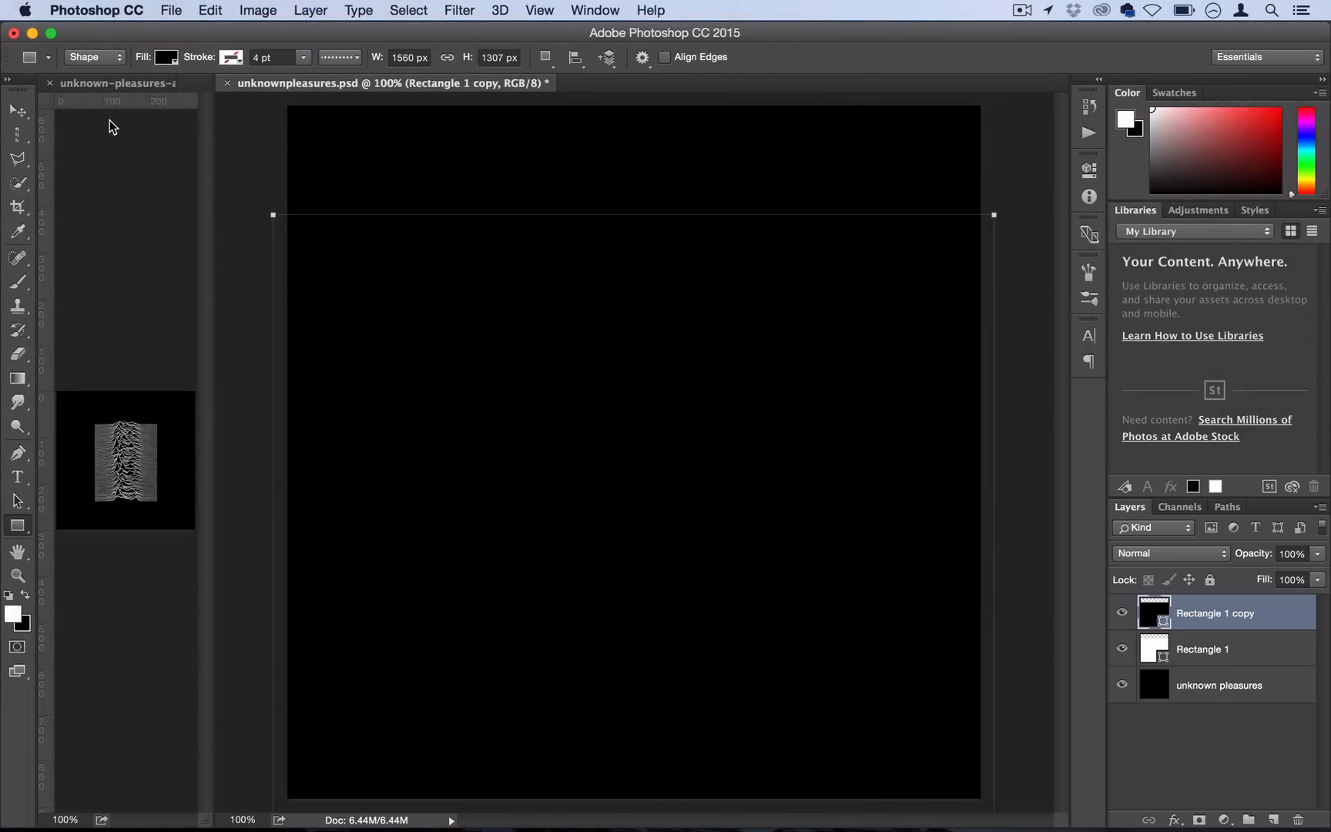
click(18, 111)
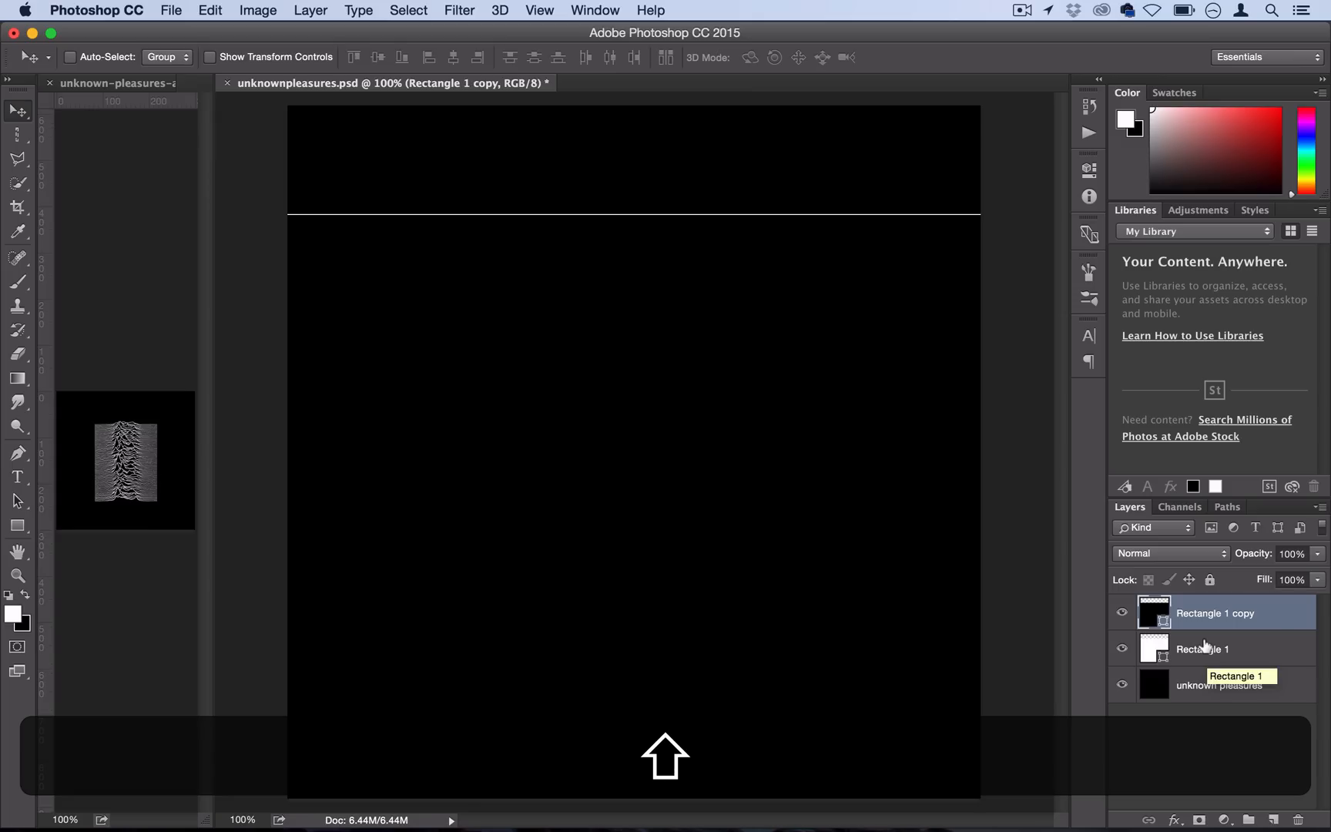
Step: Merge both rectangle layers into the single layer 'Rectangle 1 copy'
right_click(1201, 649)
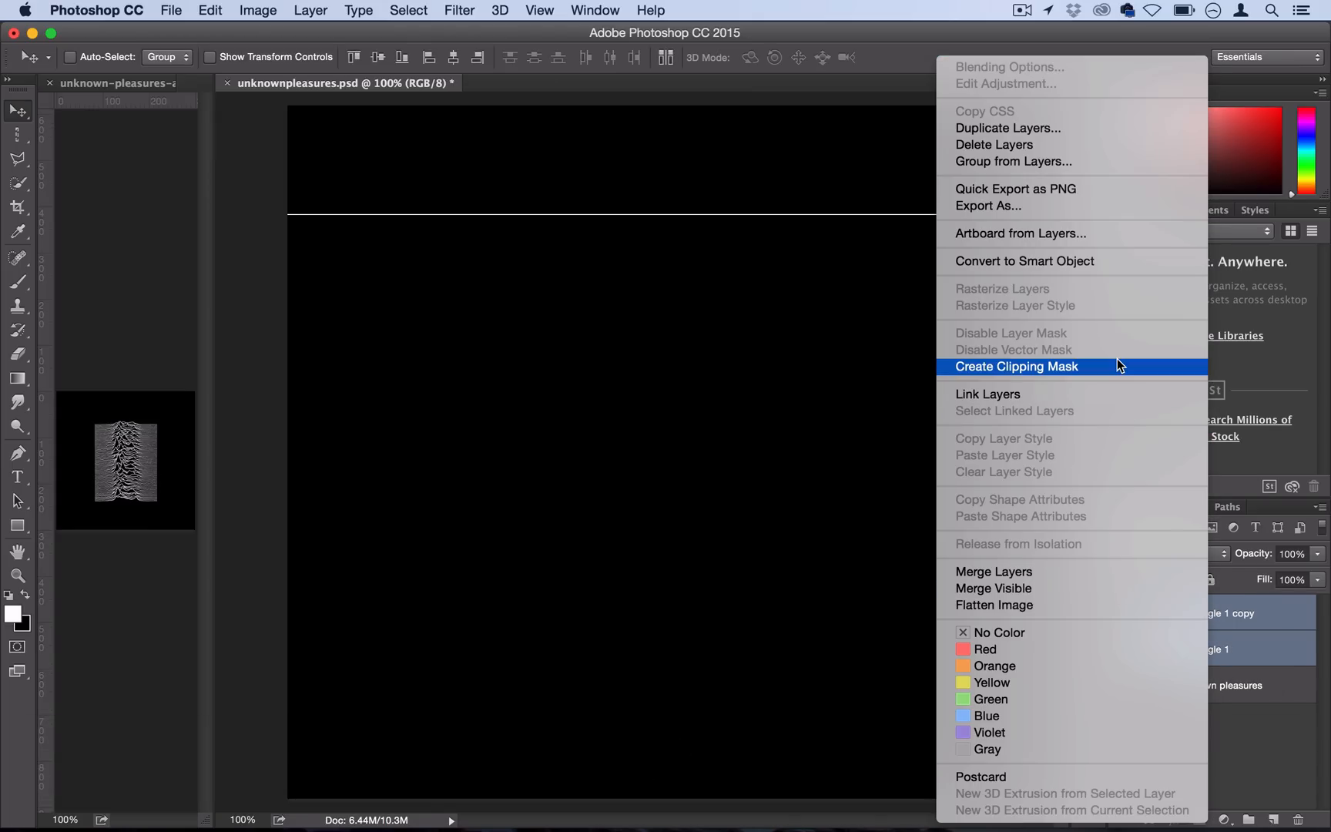
click(1015, 366)
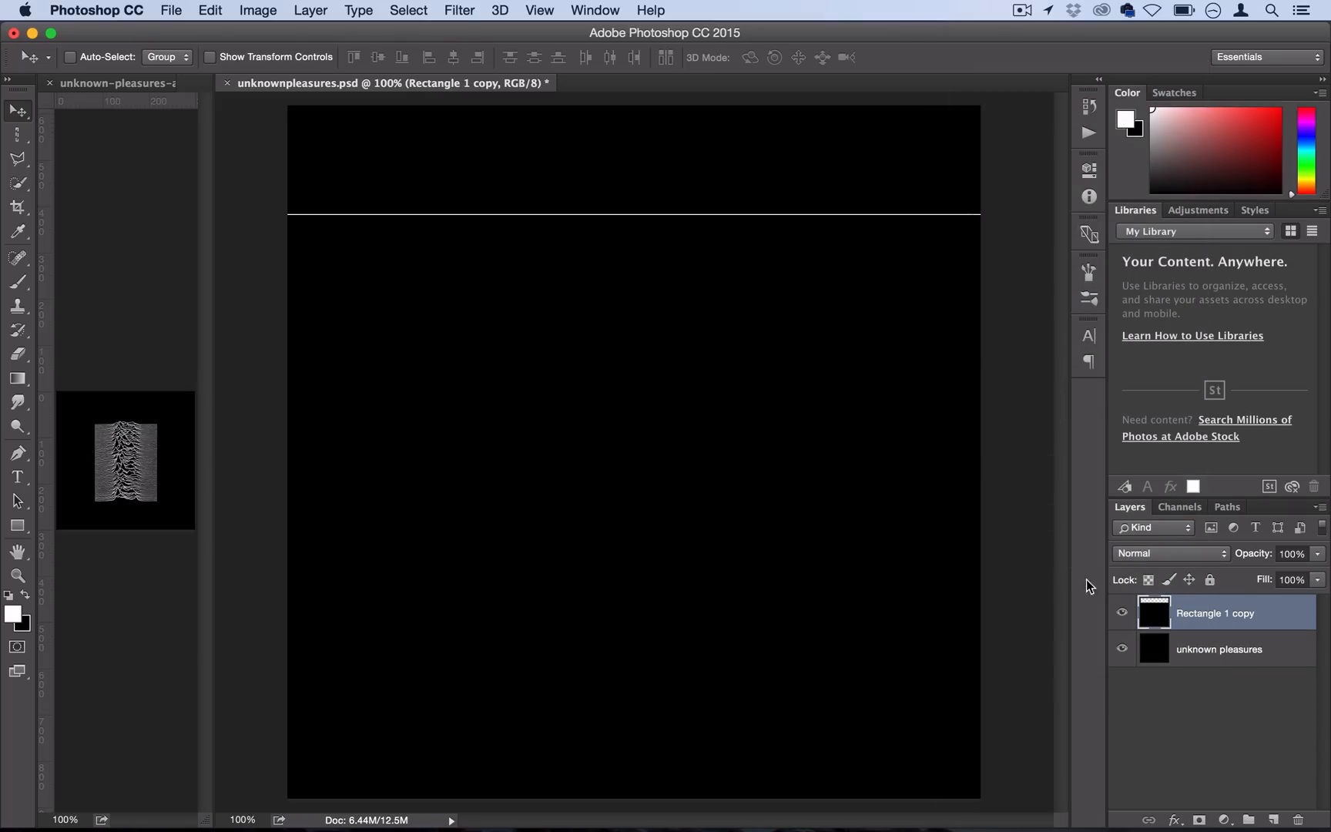
mouse_move(860, 214)
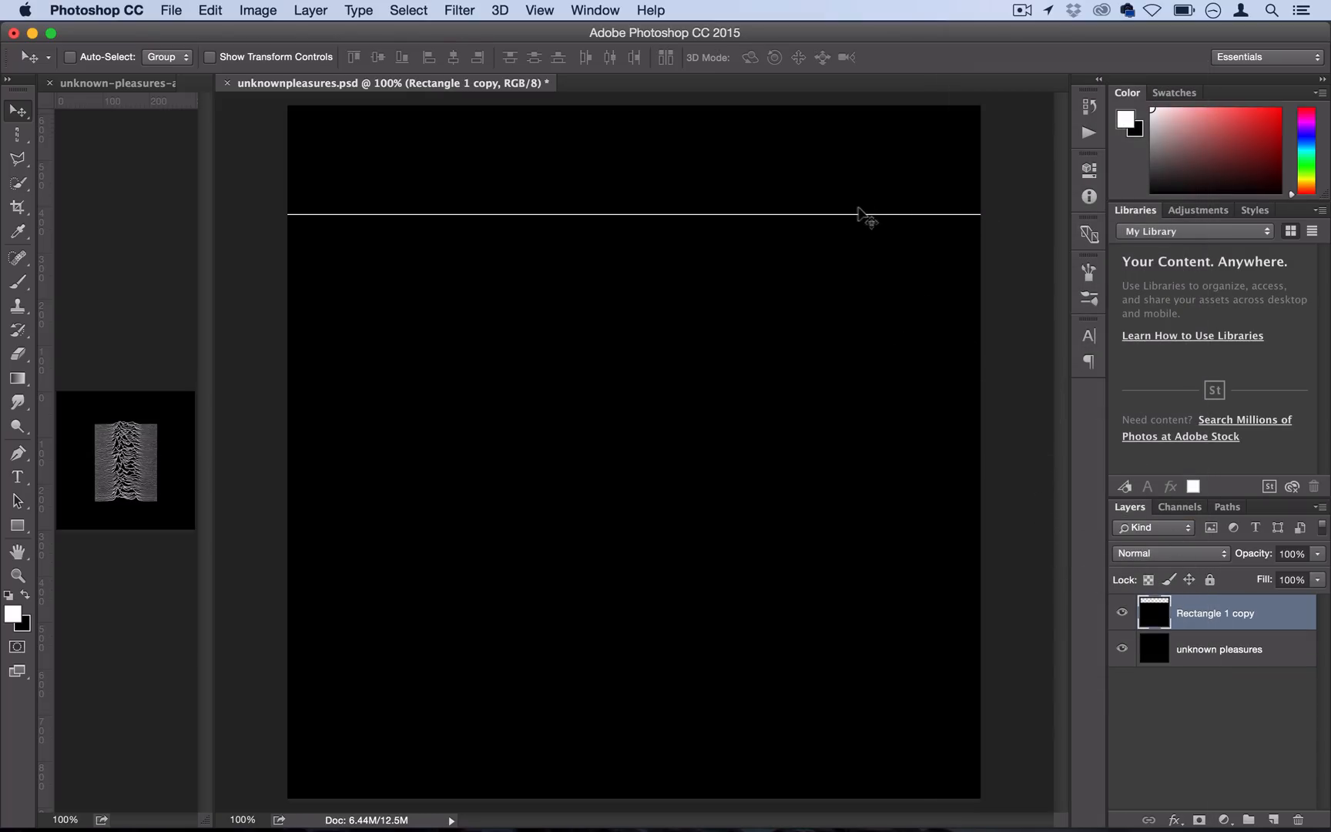
mouse_move(948, 226)
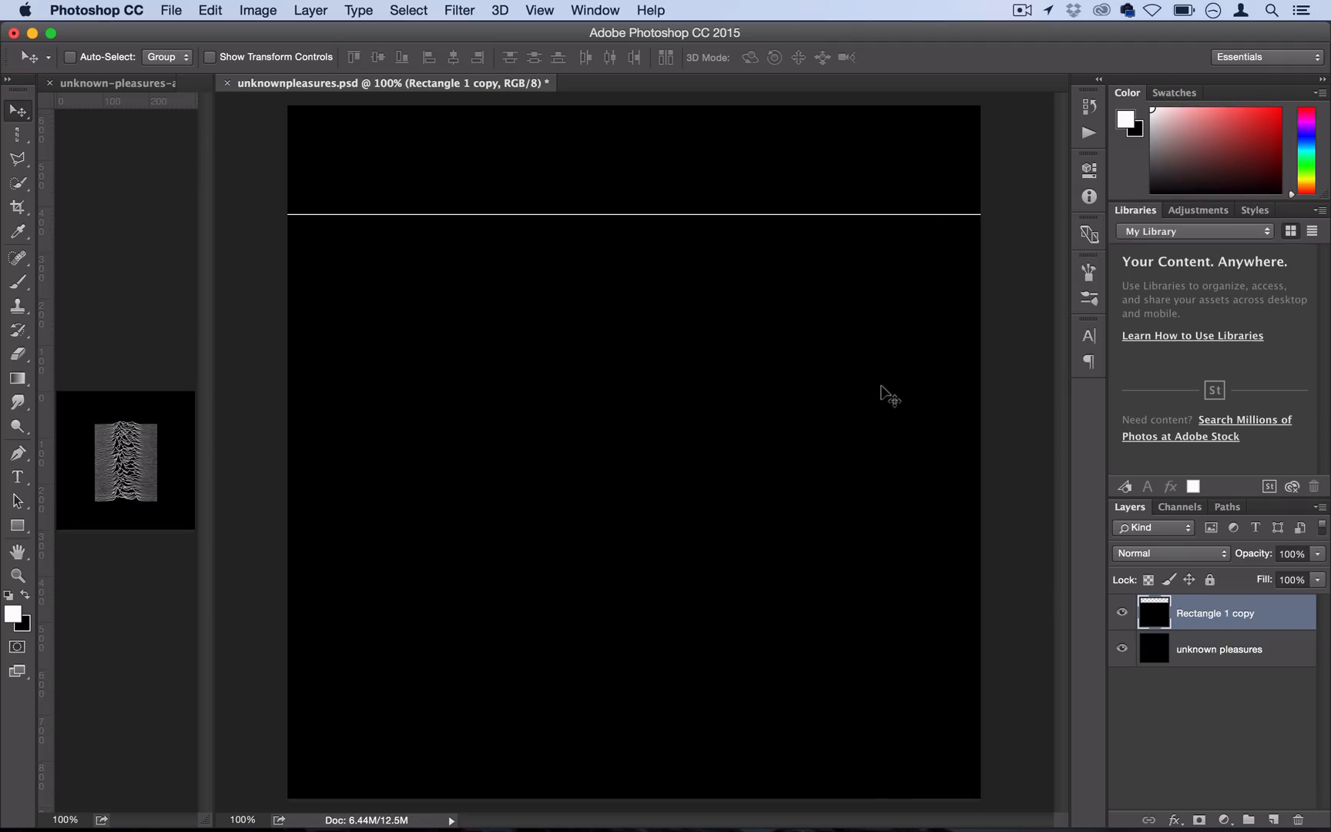
mouse_move(838, 422)
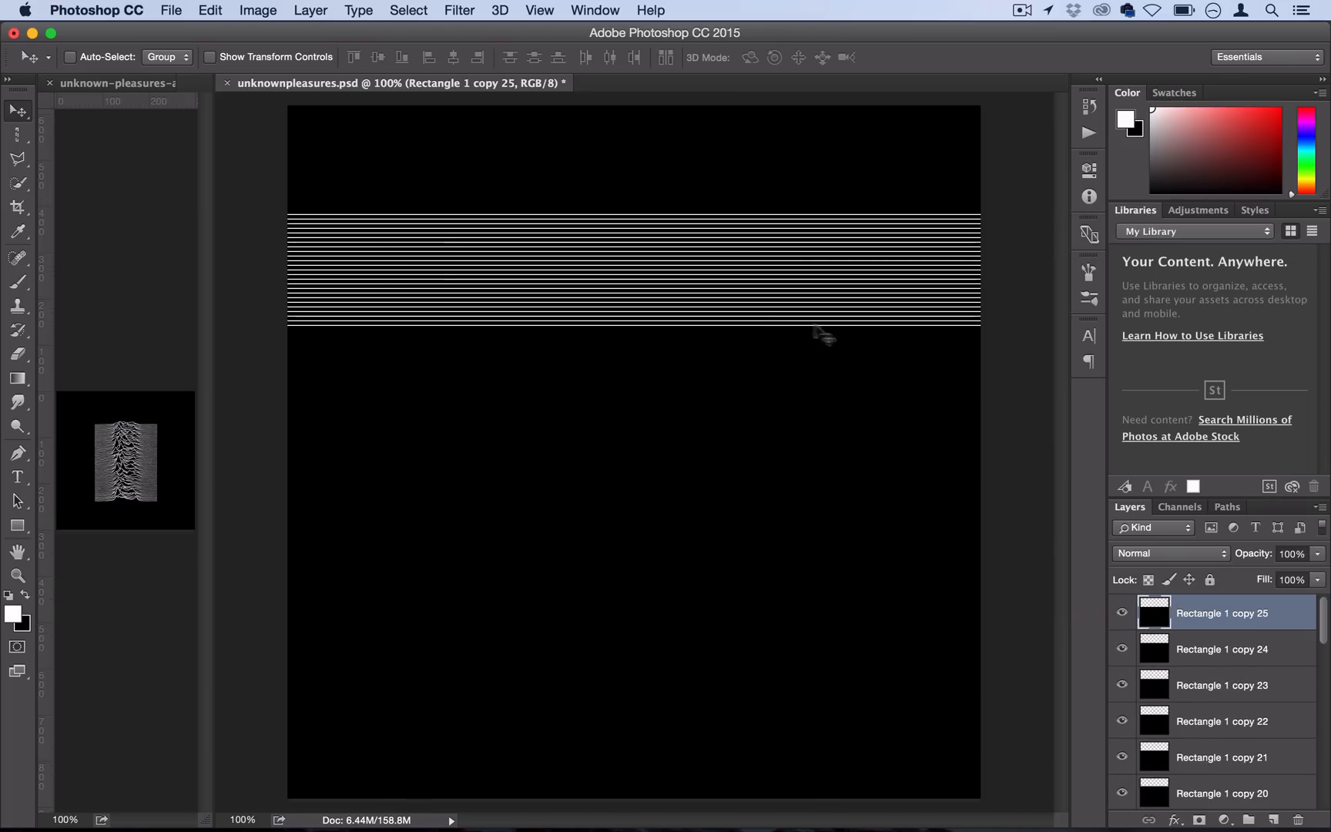
mouse_move(925, 348)
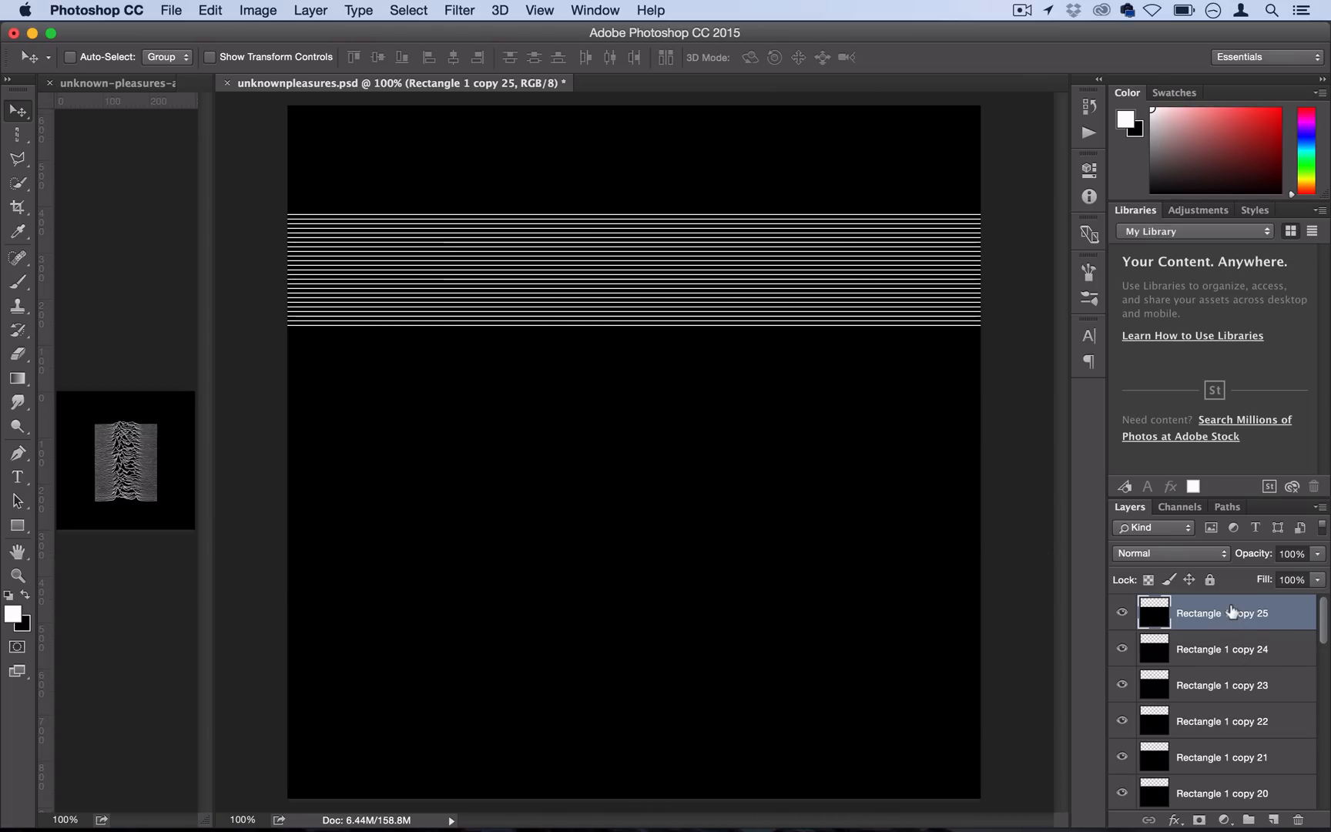
scroll(down, 3)
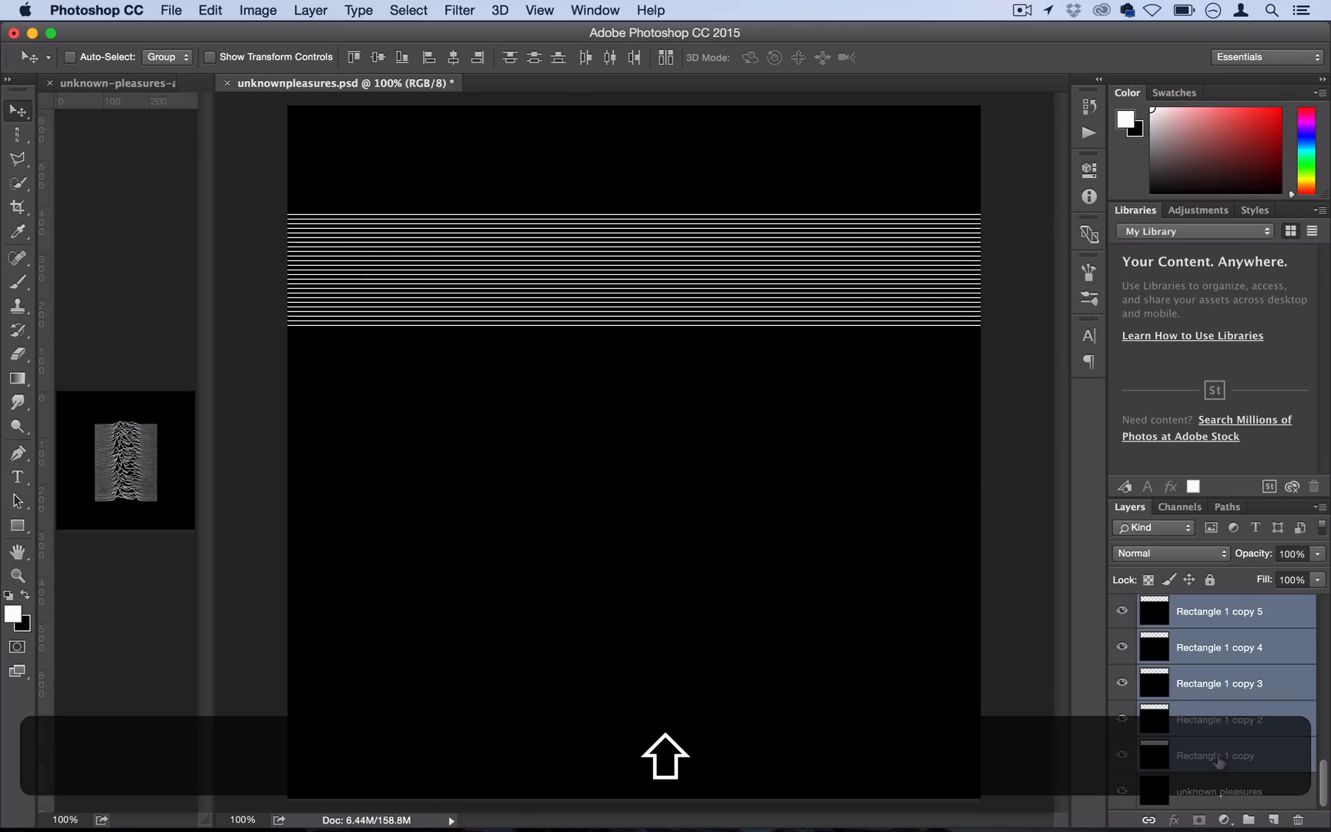
scroll(down, 3)
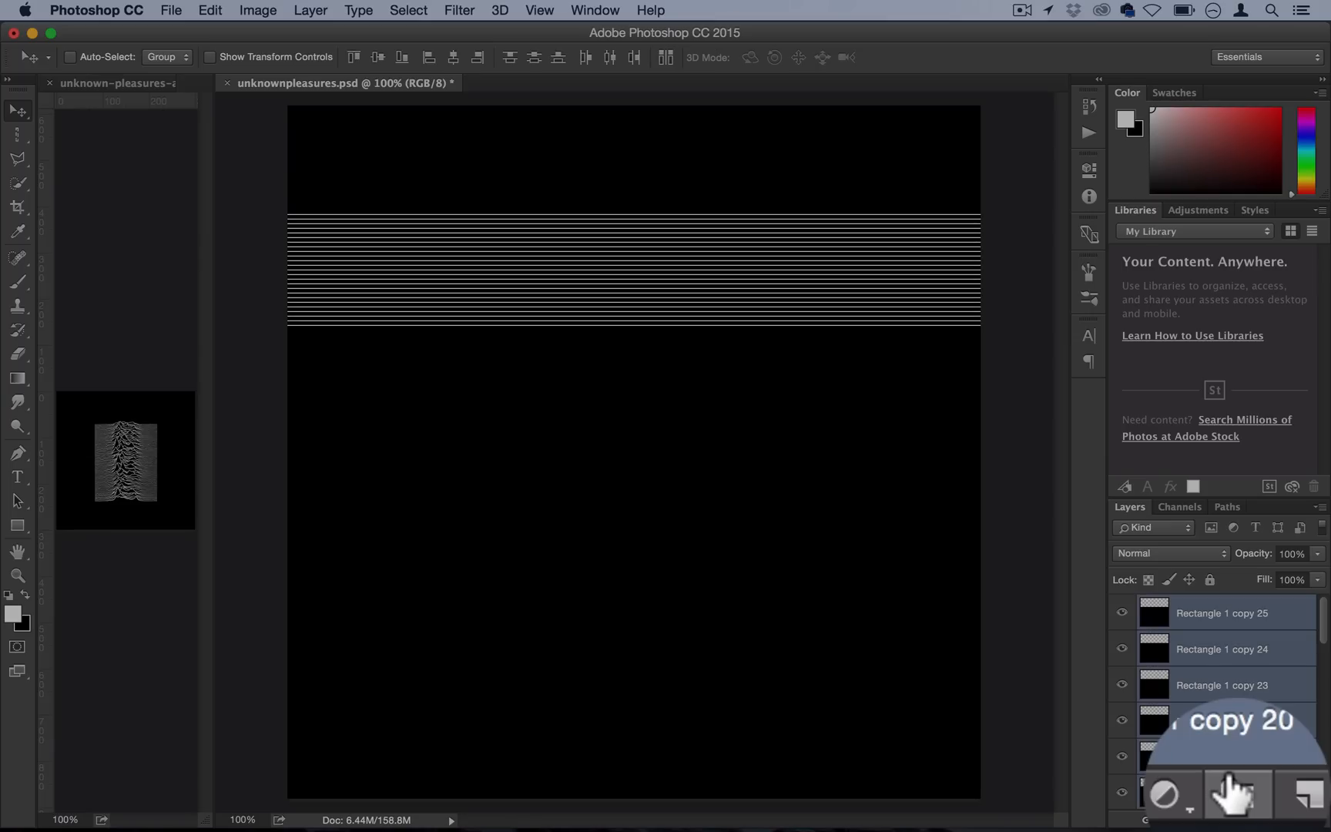
click(1237, 794)
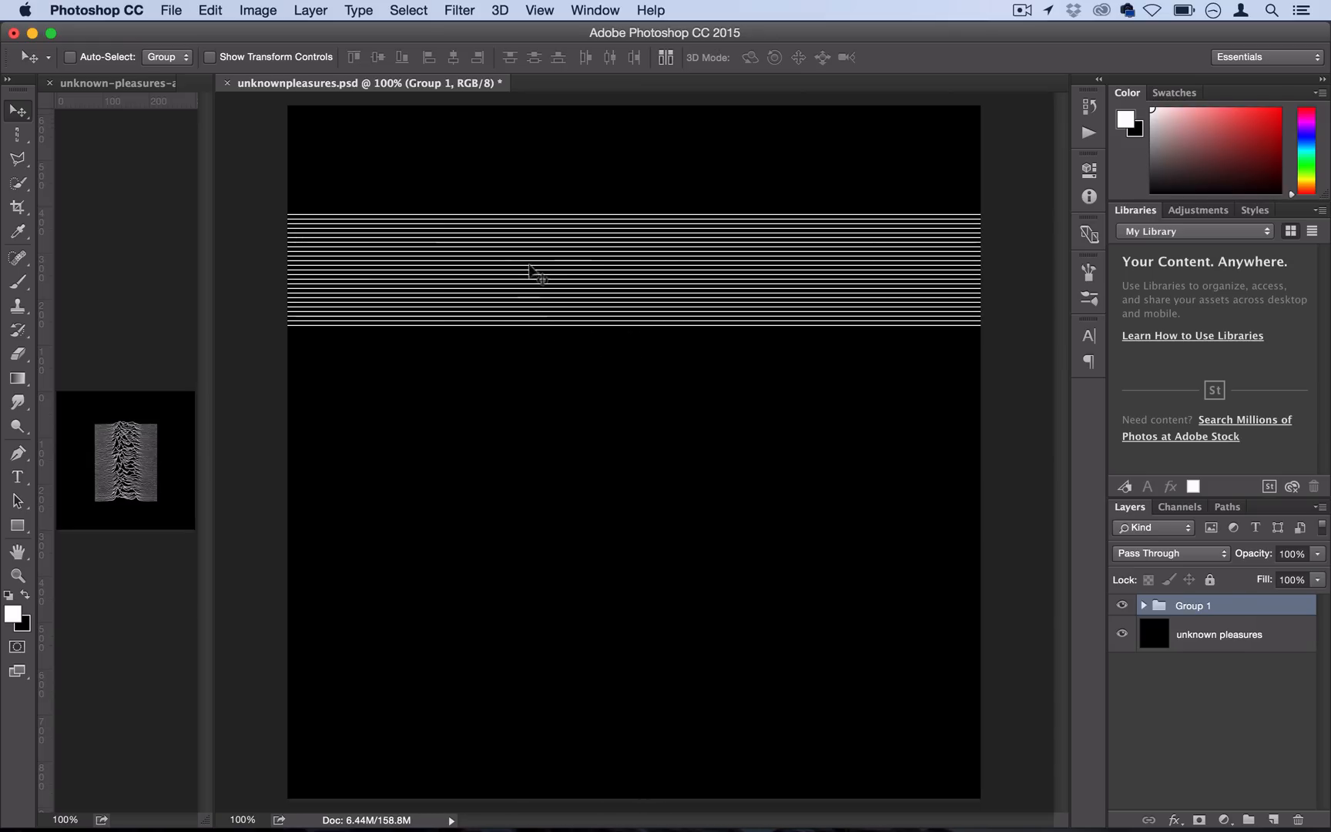
mouse_move(590, 301)
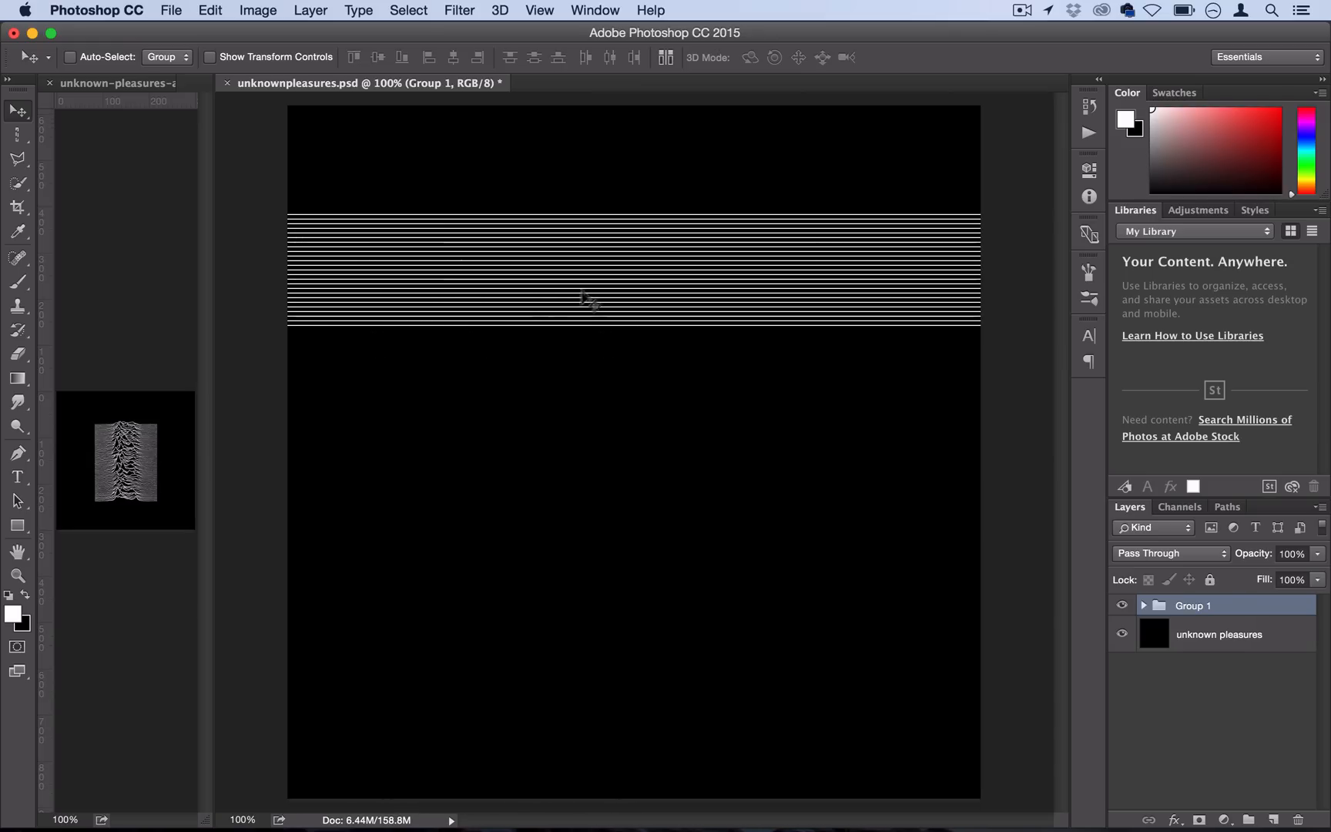
mouse_move(450, 329)
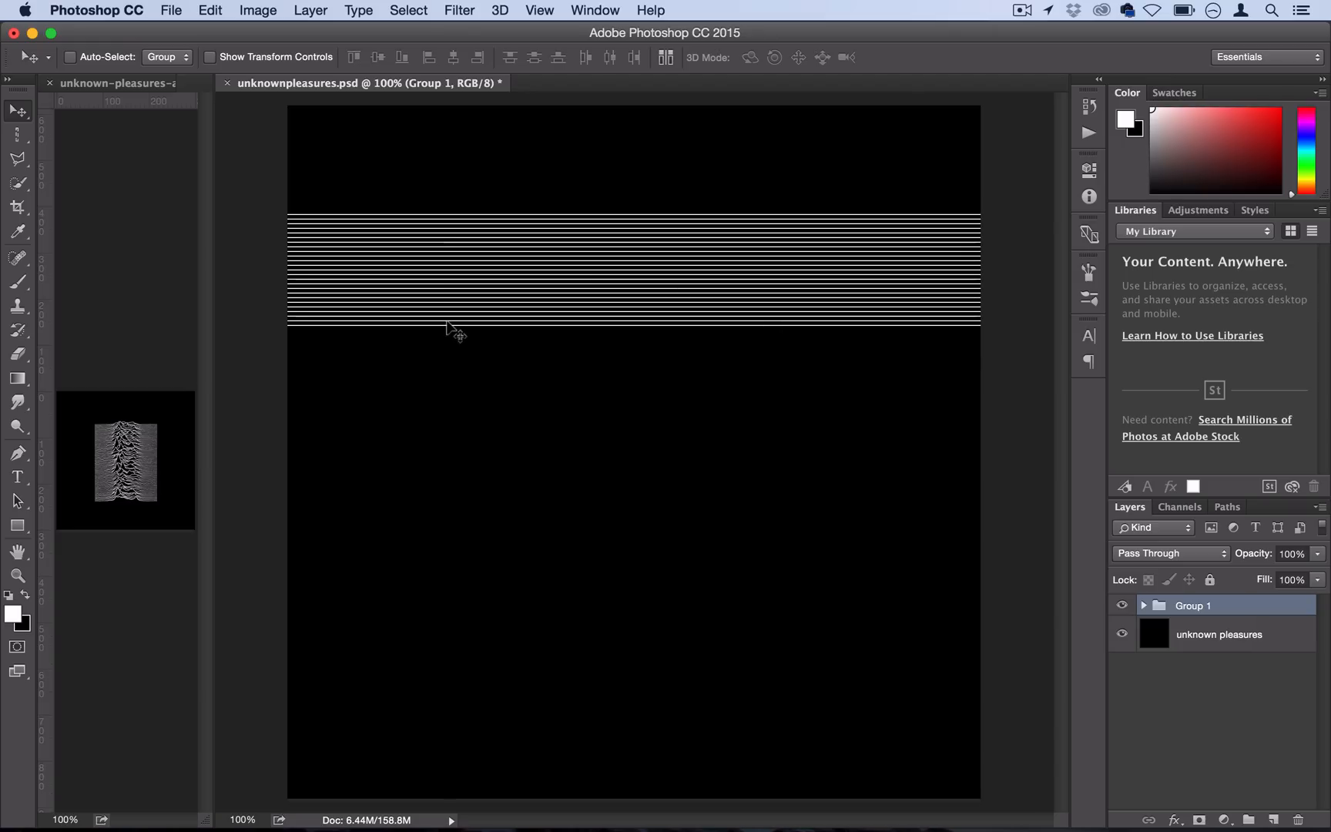
mouse_move(504, 333)
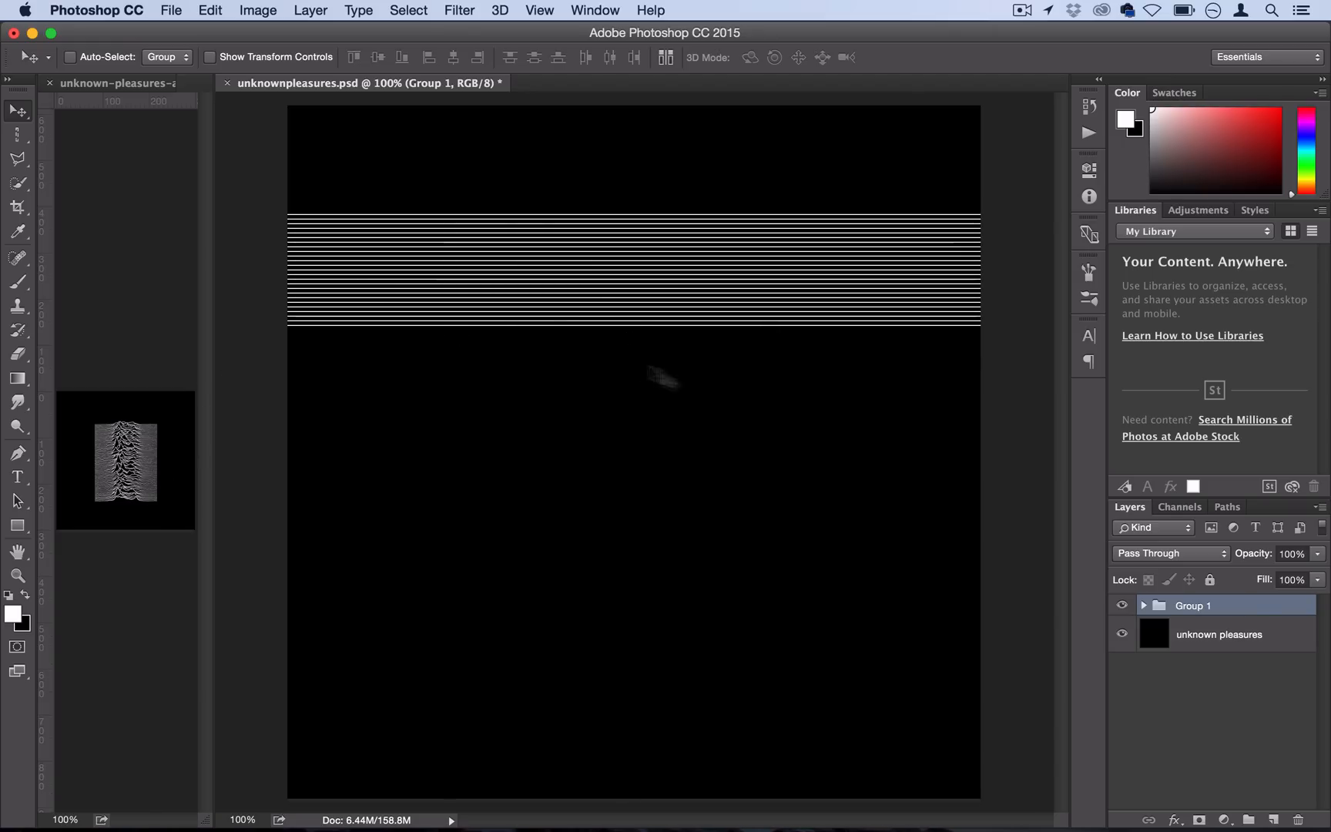
mouse_move(749, 431)
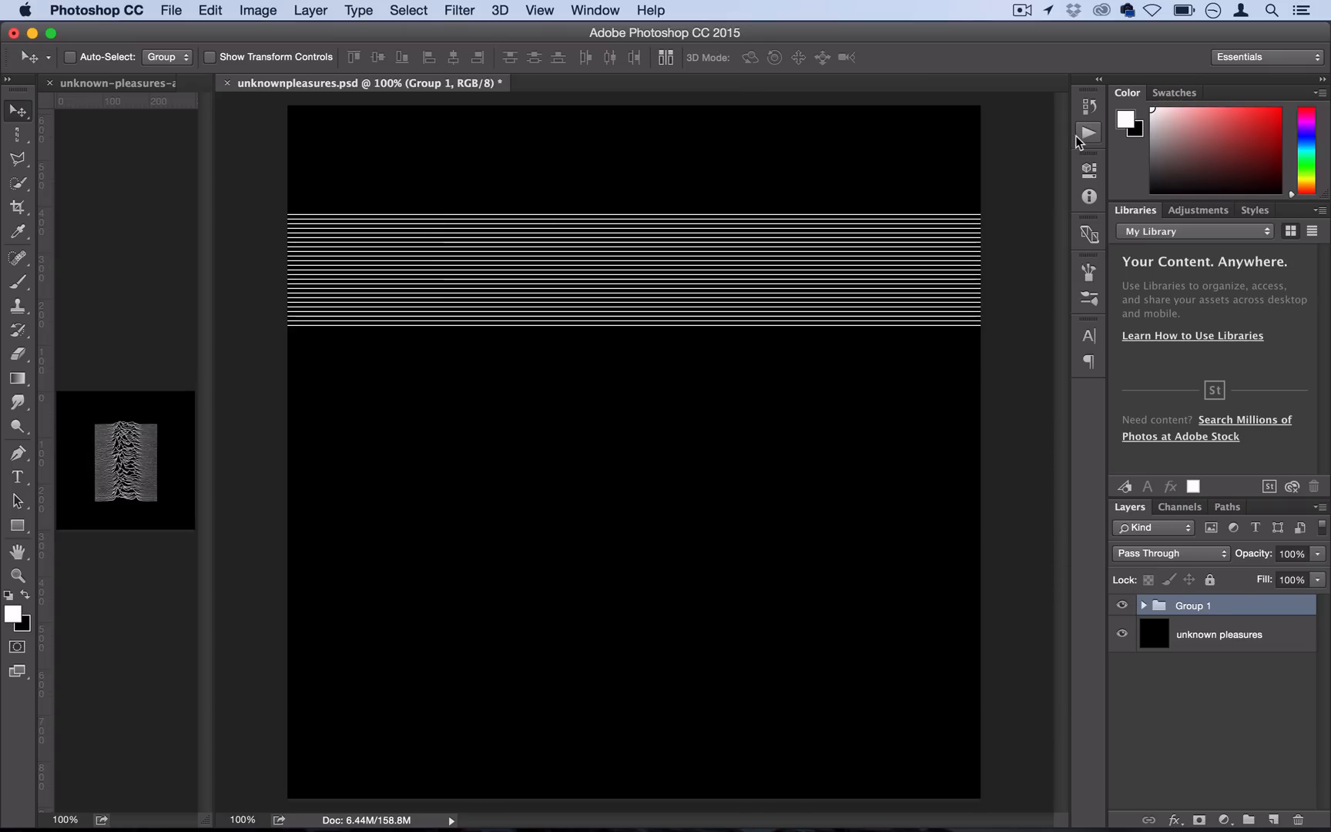
Step: Show the Actions panel and add a new action set named 'Tutorial'
click(593, 10)
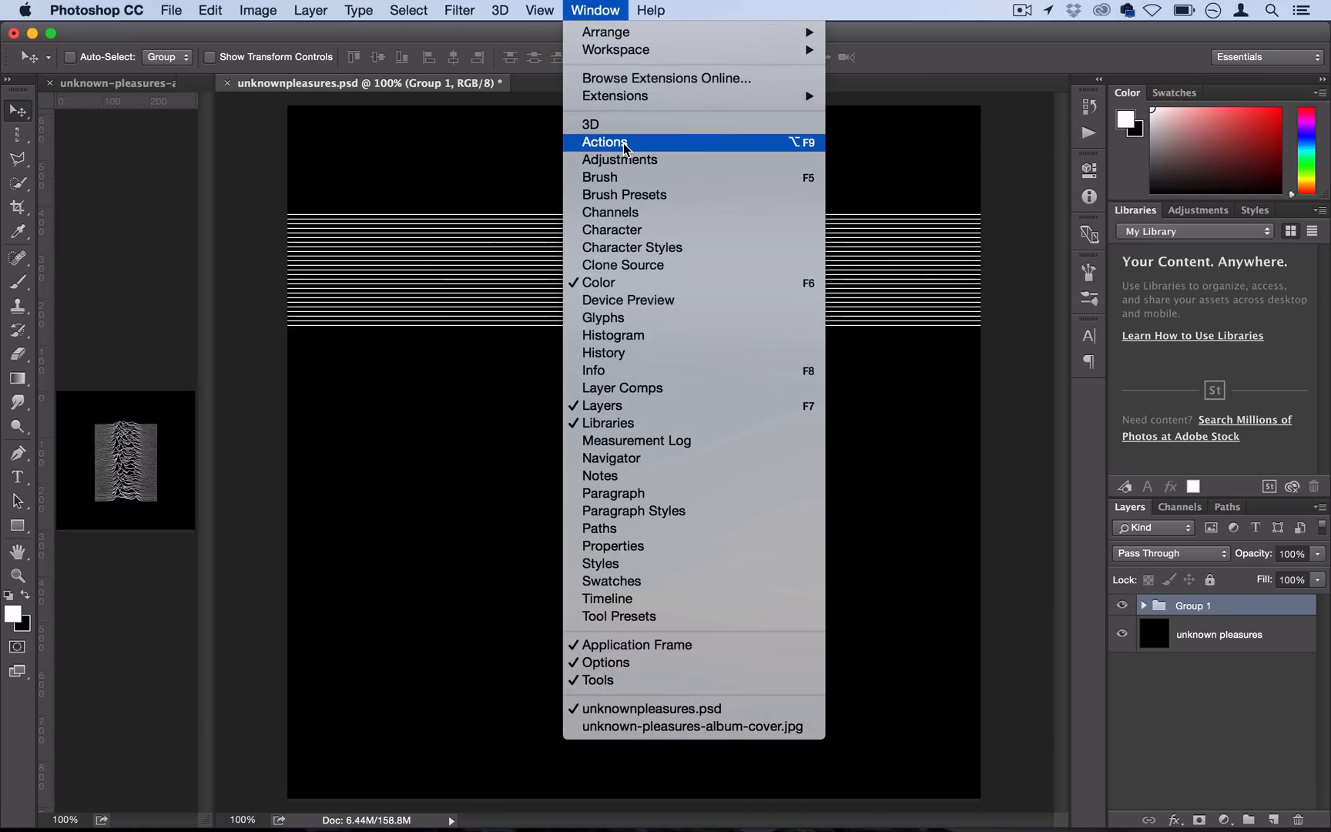
click(604, 141)
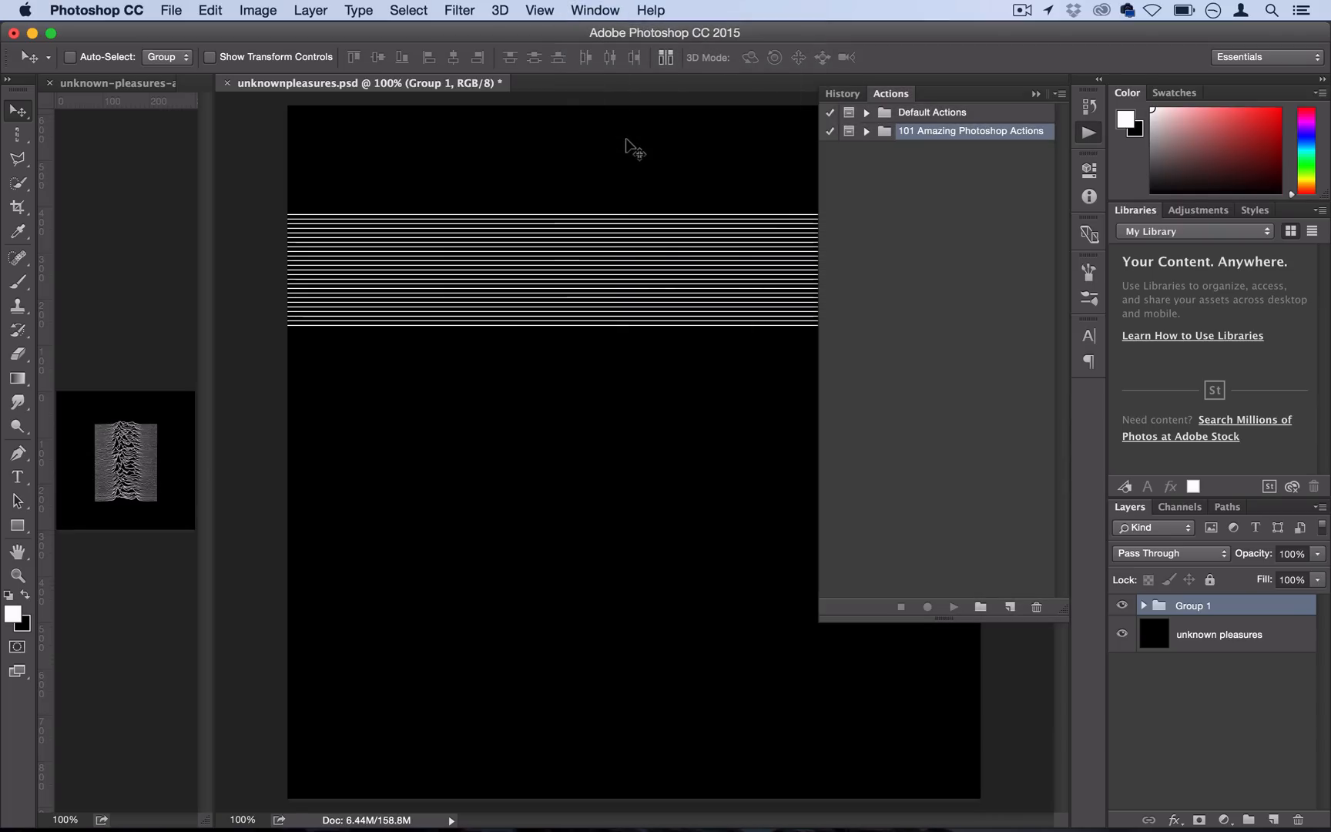
mouse_move(981, 606)
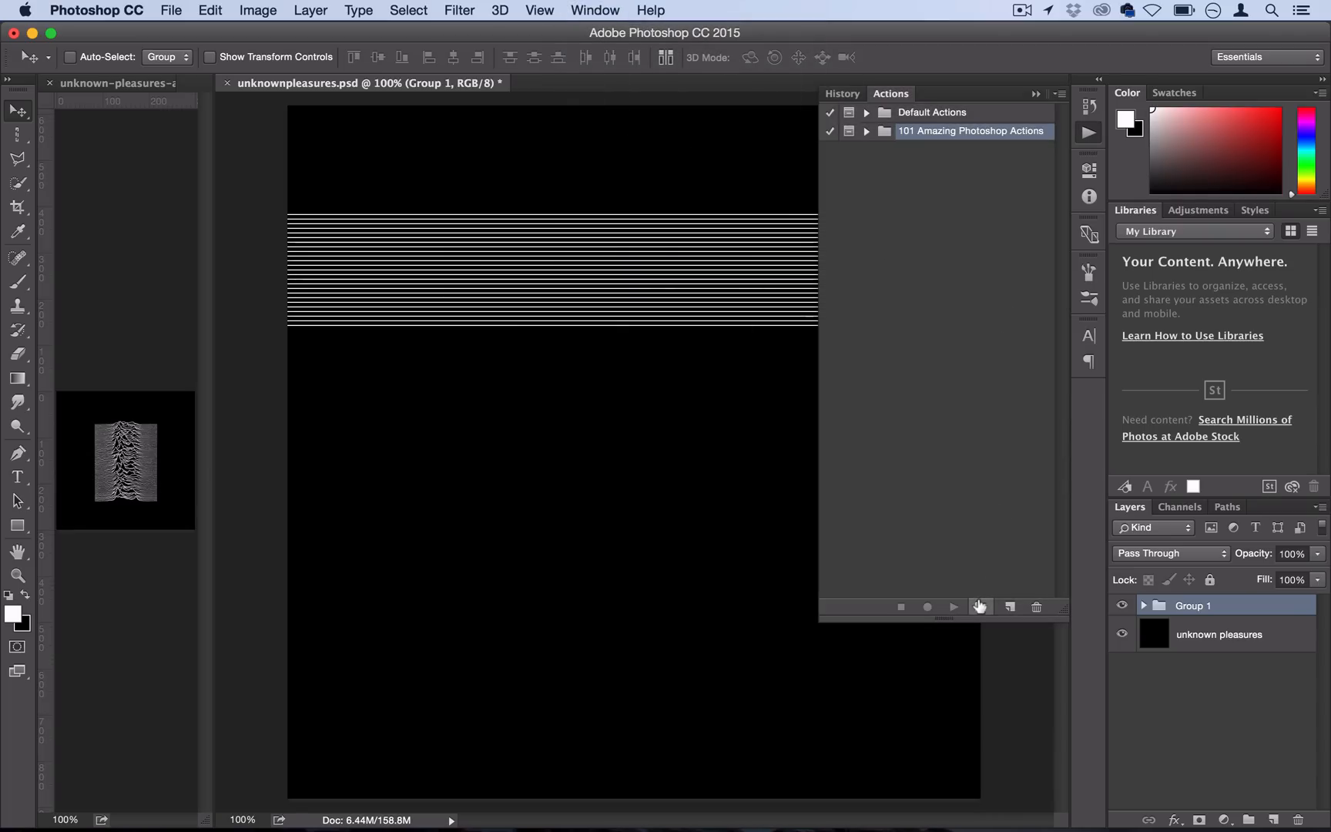
click(980, 606)
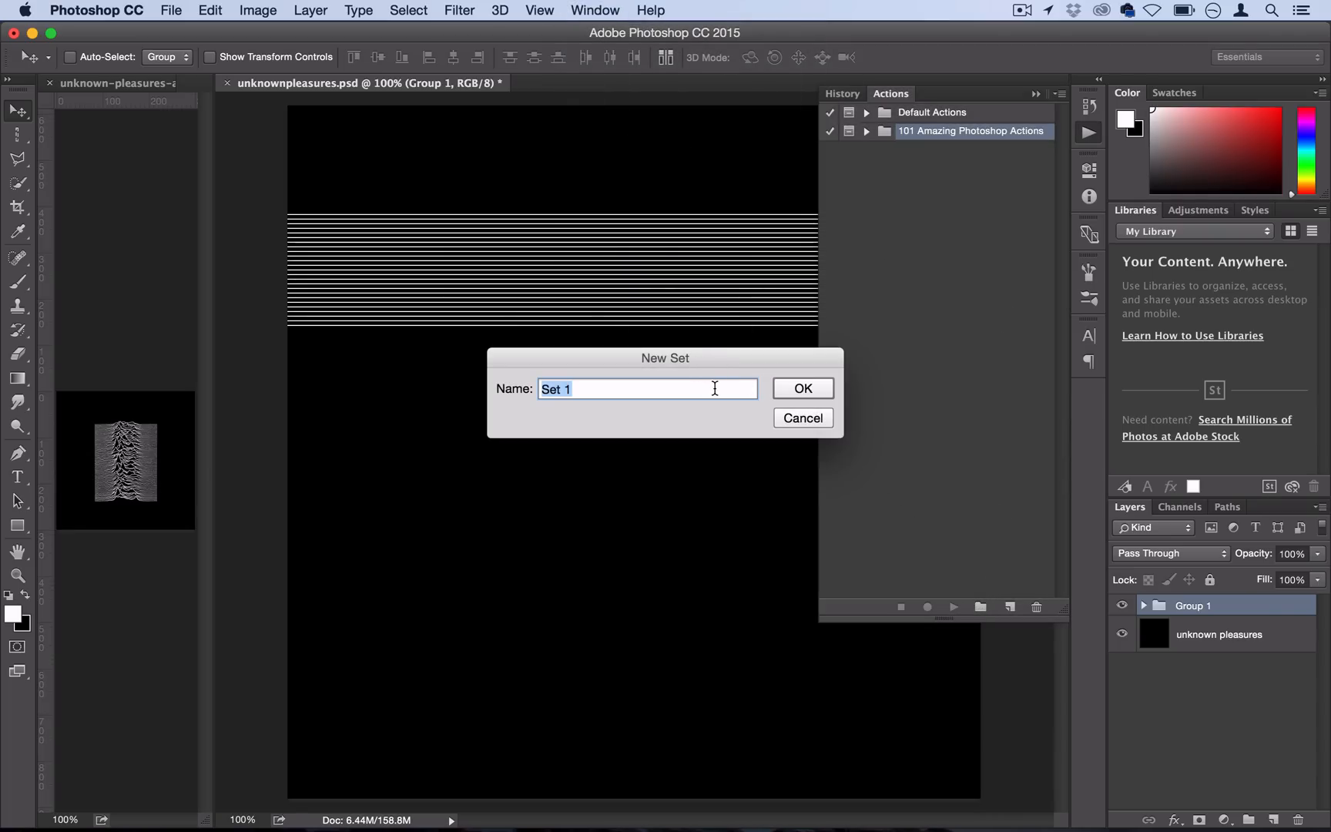
text(Tutorial)
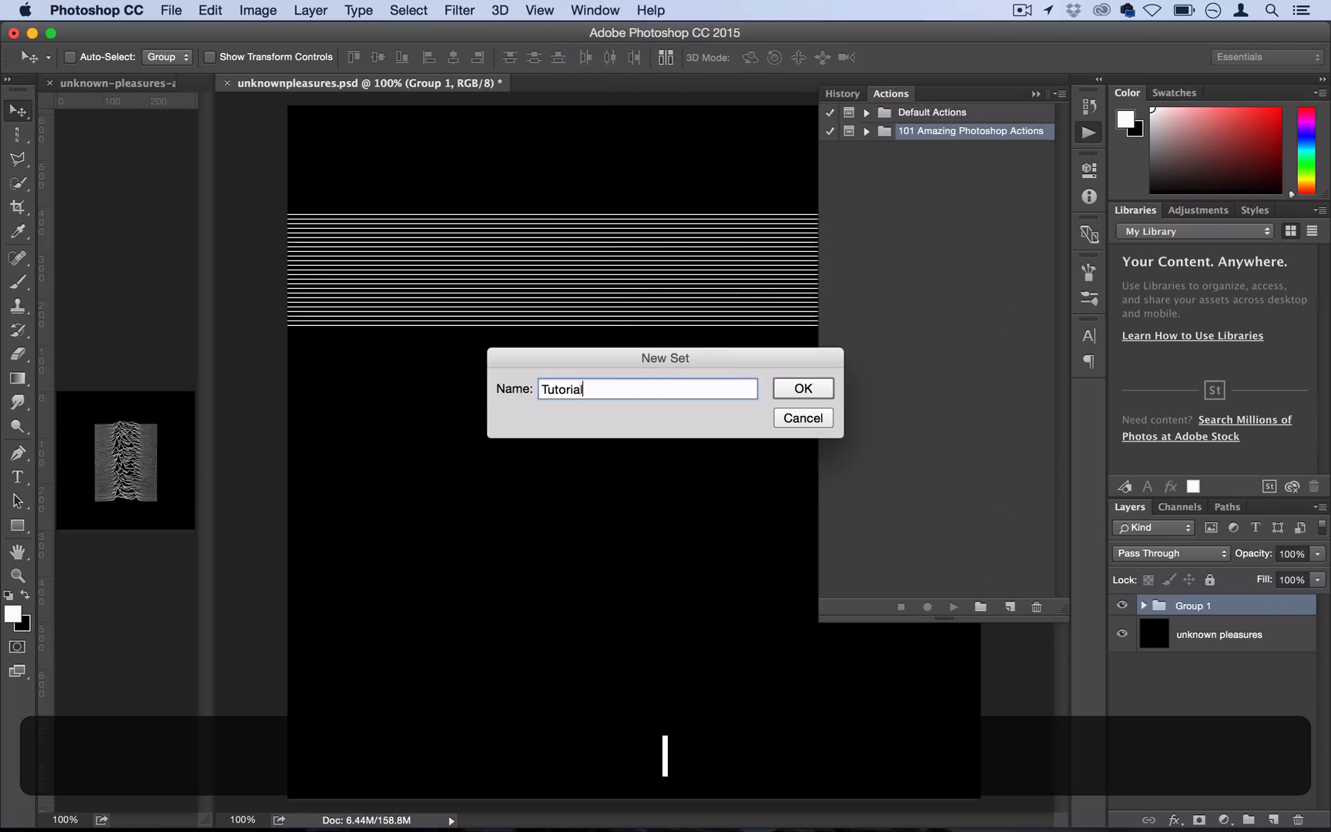
click(801, 388)
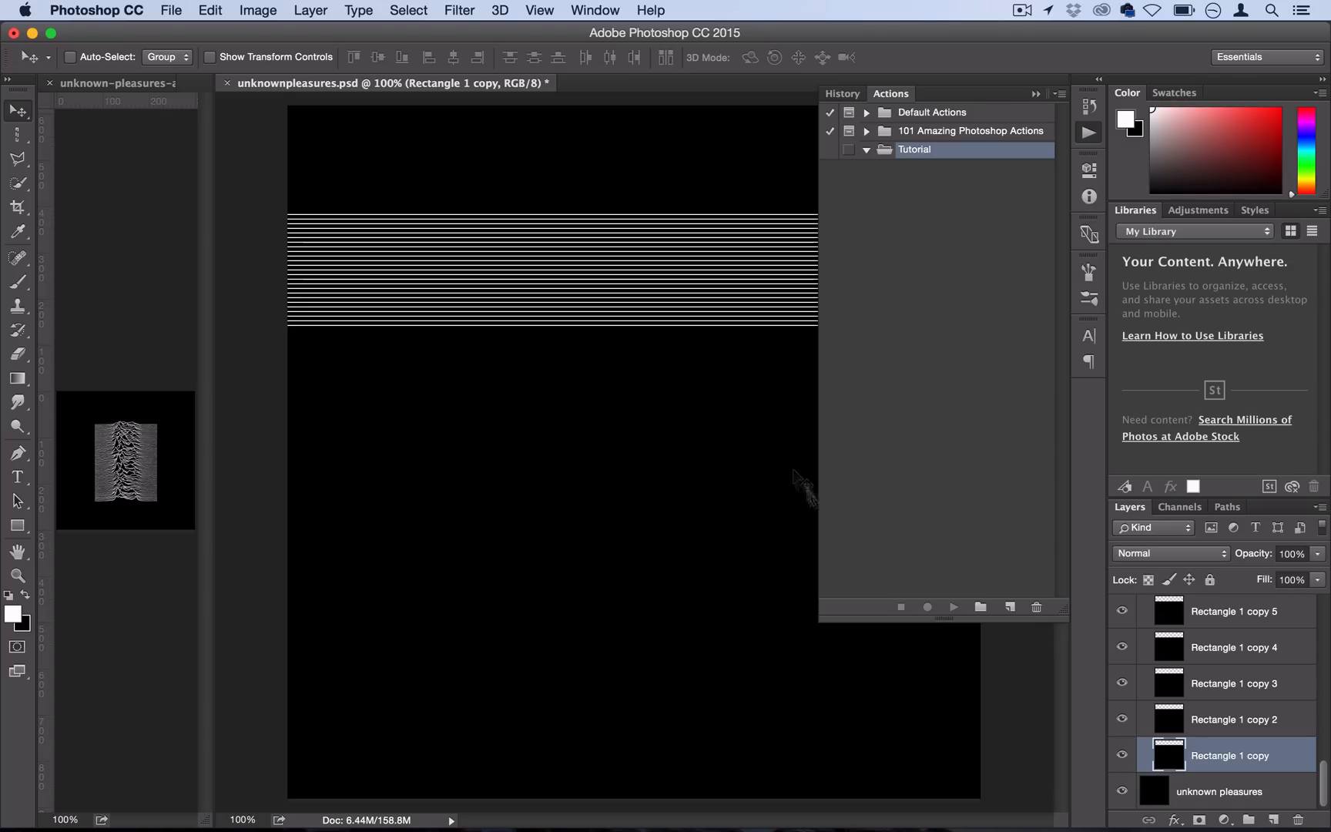
mouse_move(717, 212)
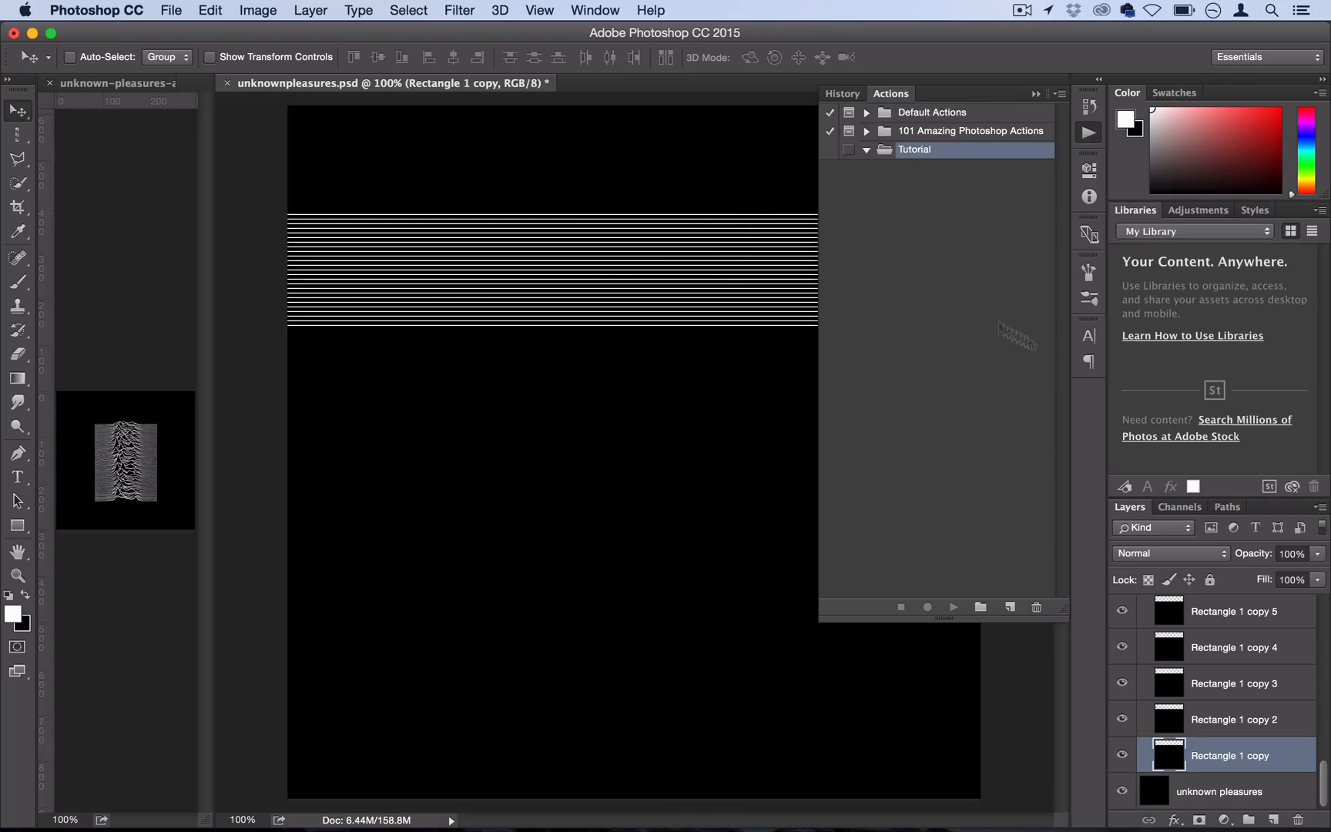
mouse_move(1070, 422)
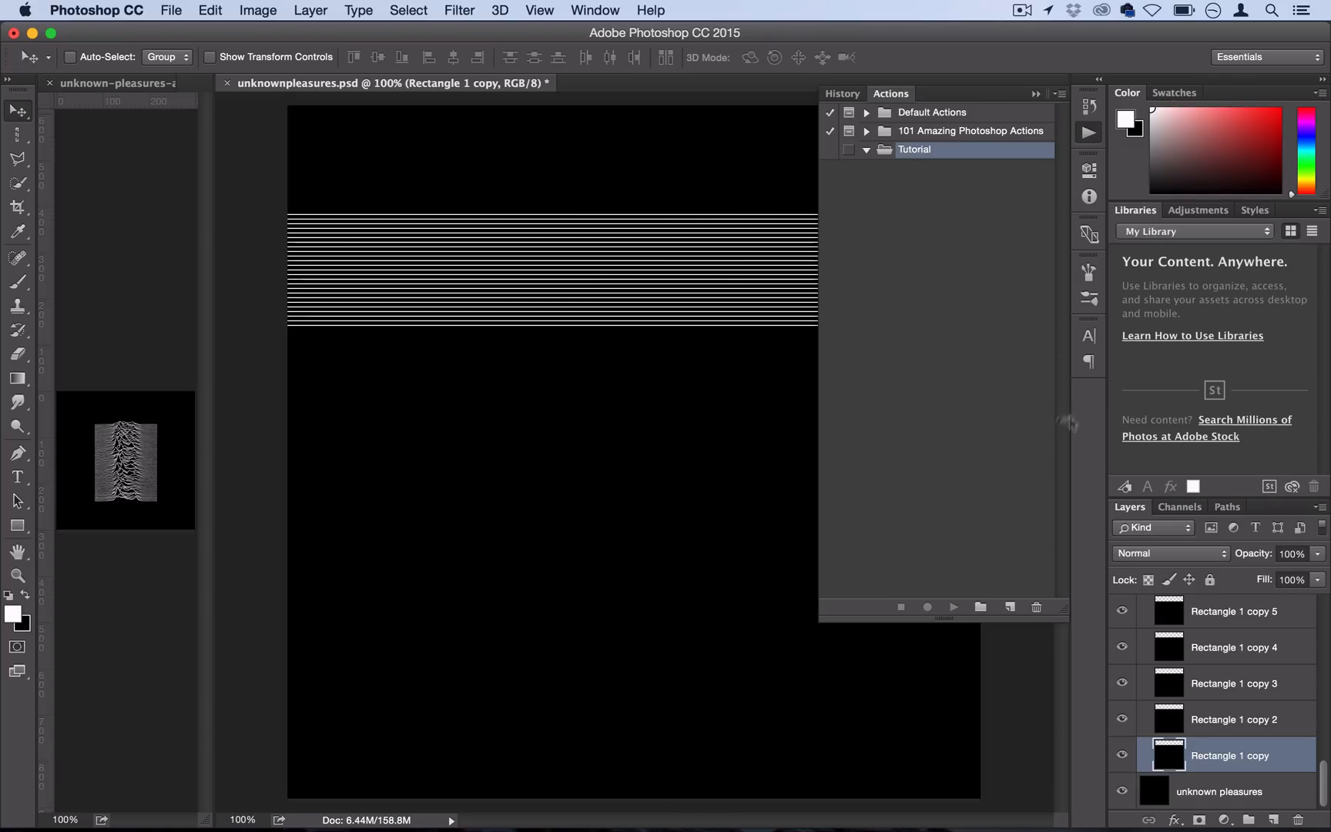
Step: Create the action 'Ripple' in the Tutorial set and start recording
click(1009, 606)
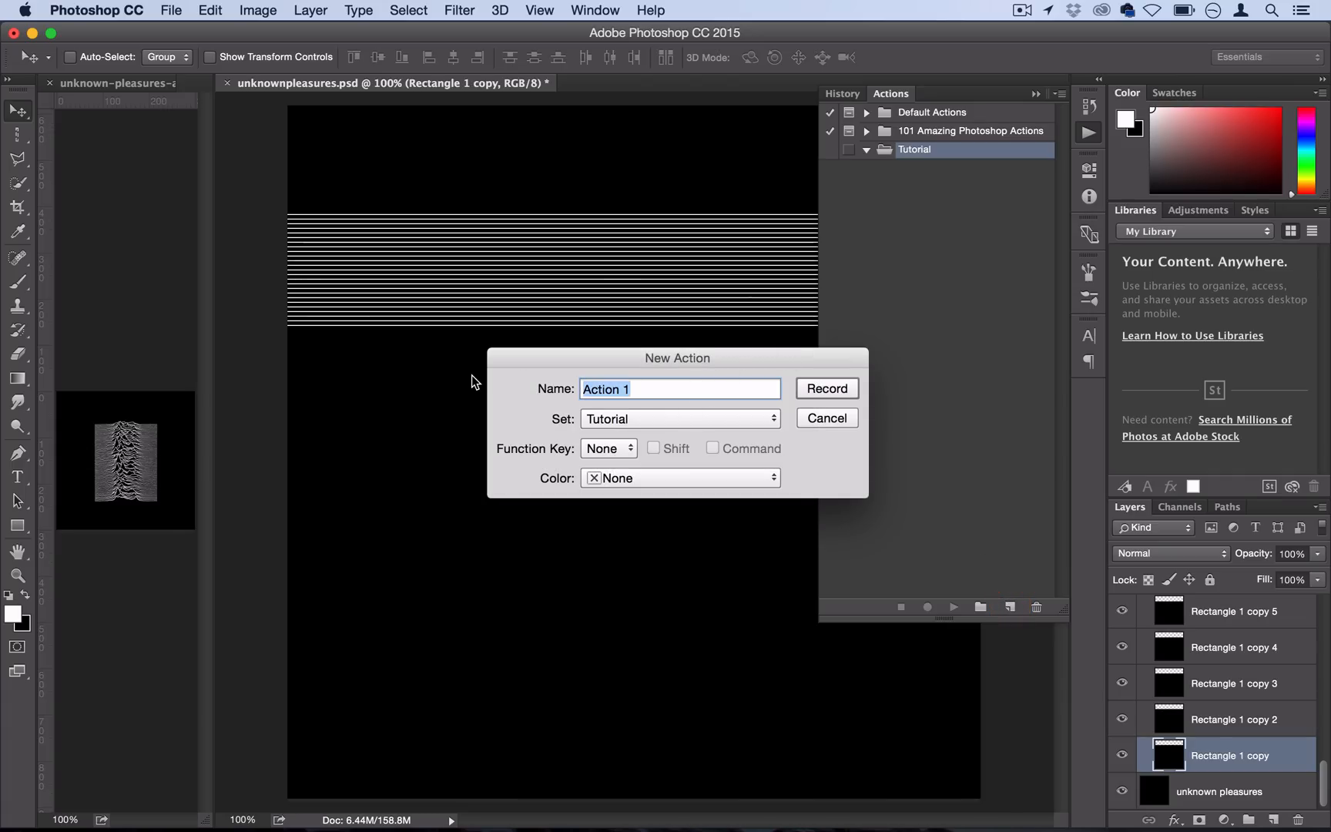
text(Ripple)
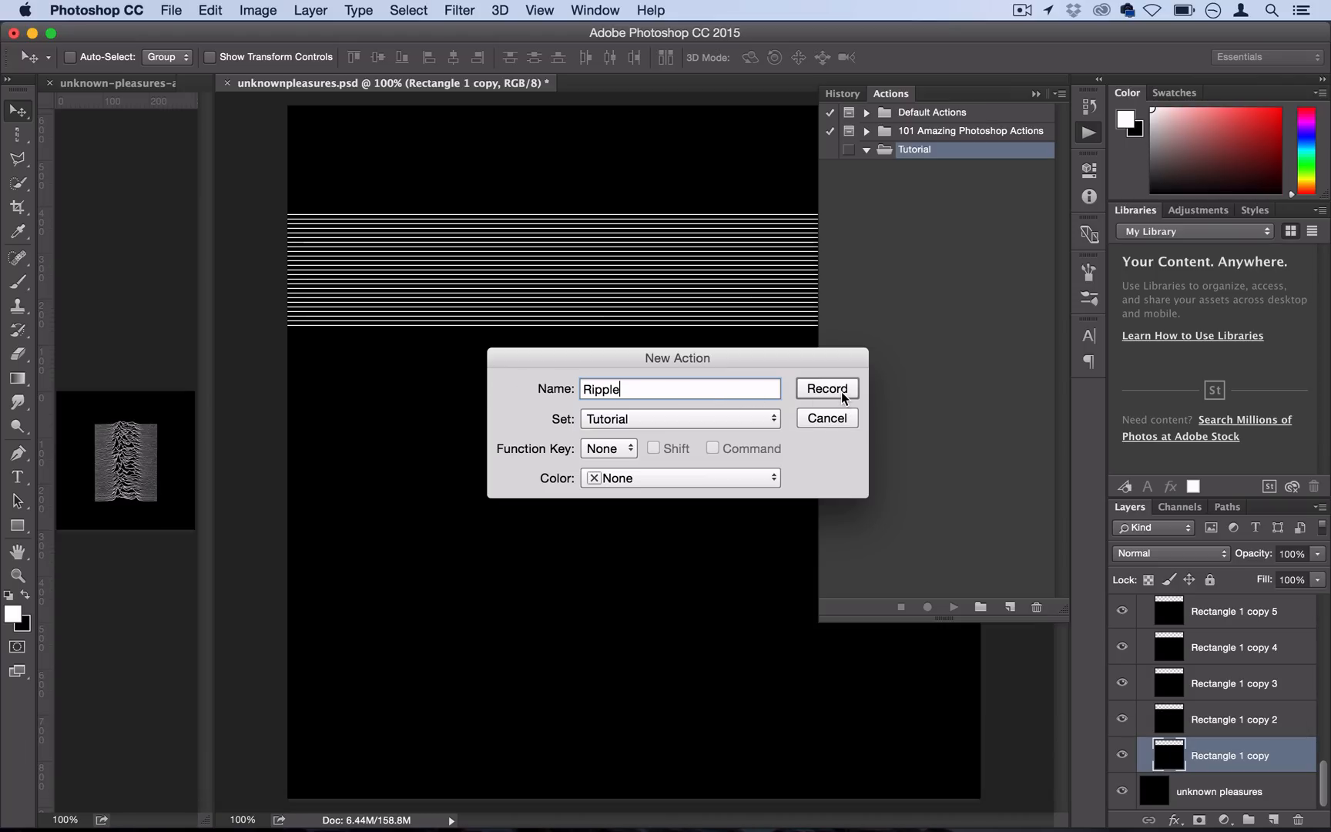
click(826, 388)
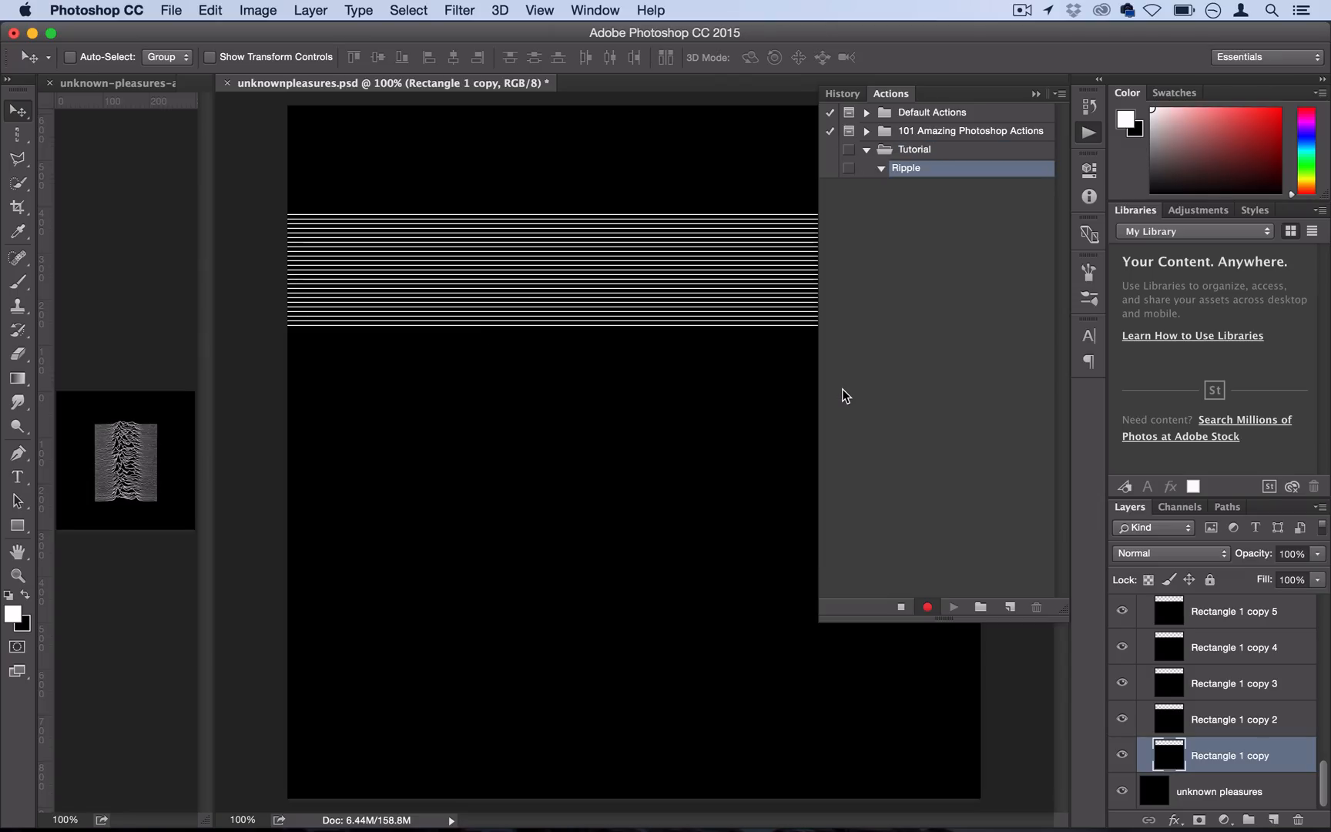
Step: Apply Filter > Liquify with Advanced Mode unchecked to record a Liquify step
click(461, 10)
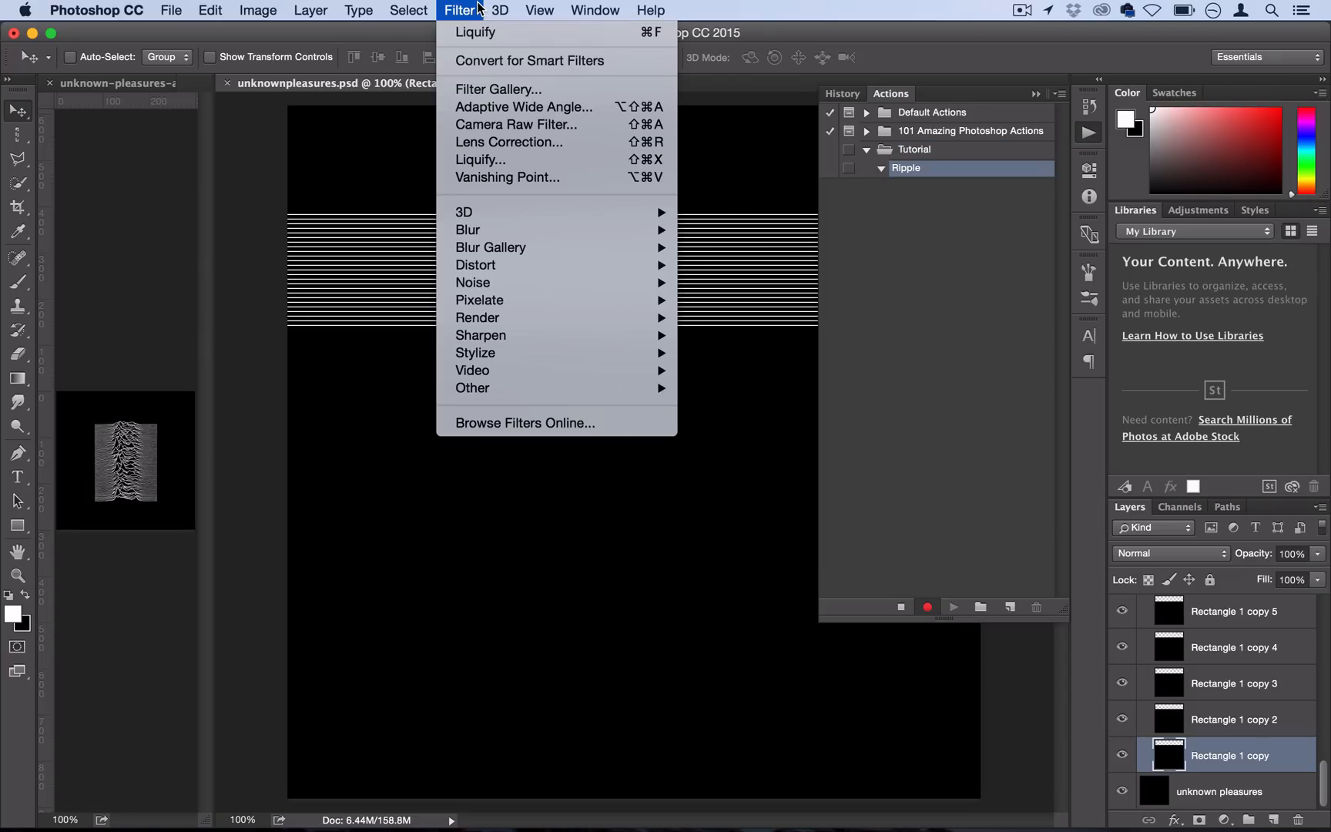
click(476, 33)
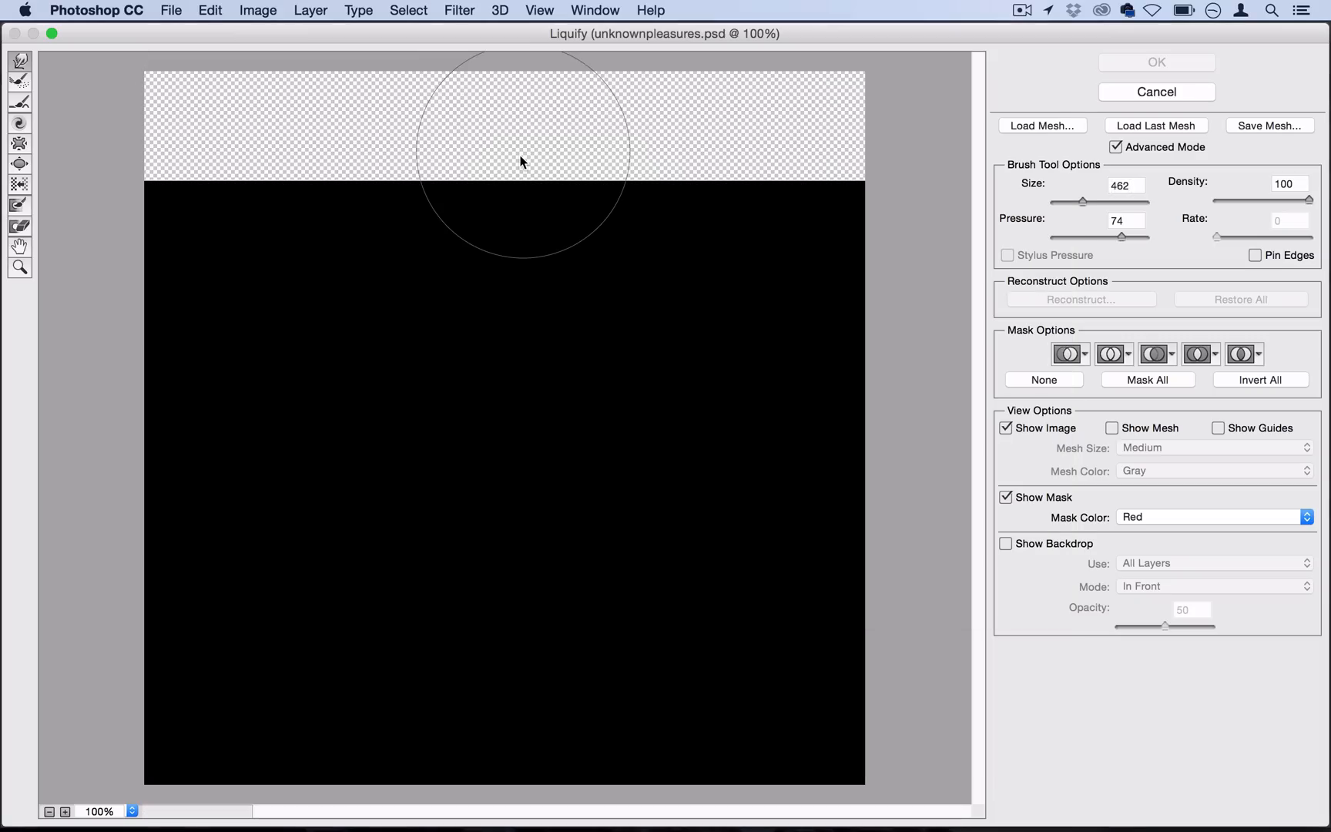
mouse_move(452, 207)
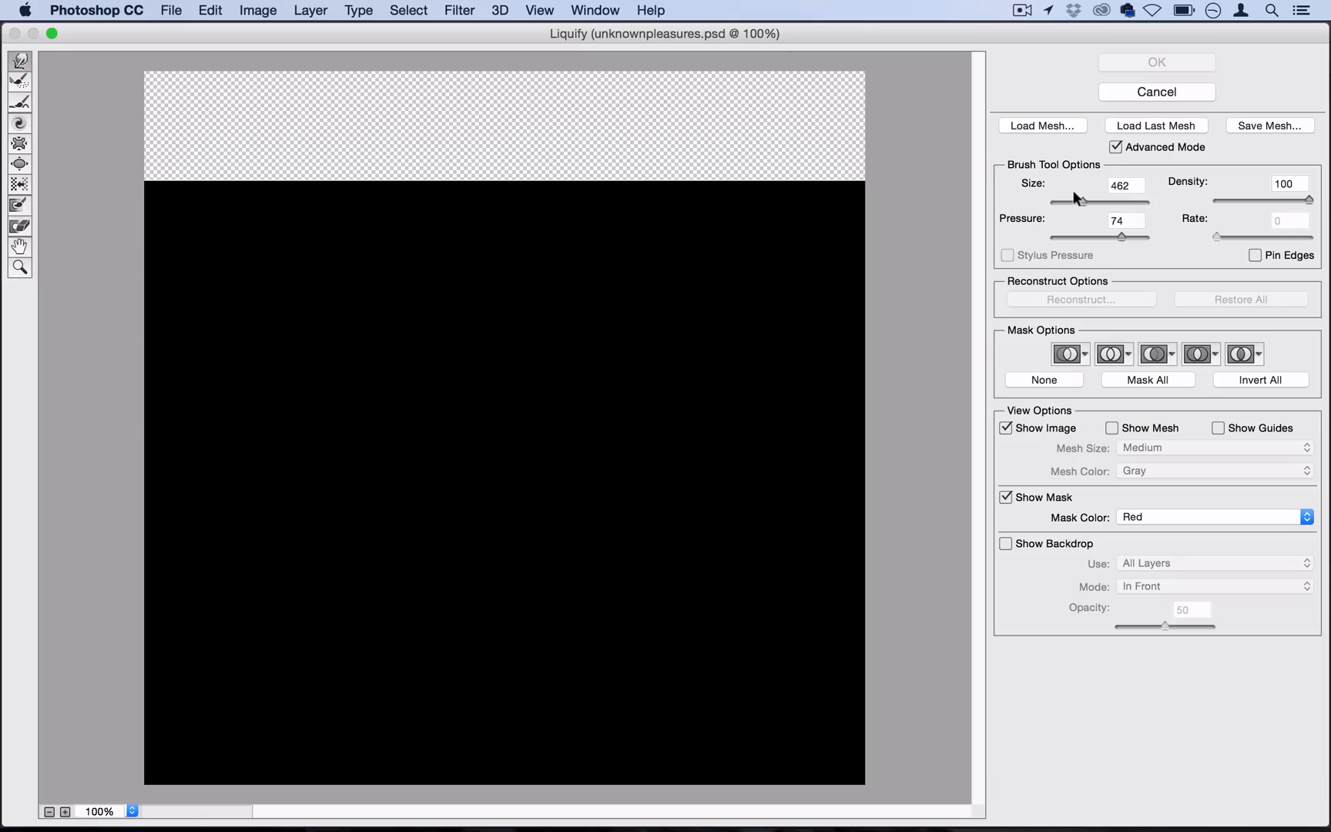
click(1117, 147)
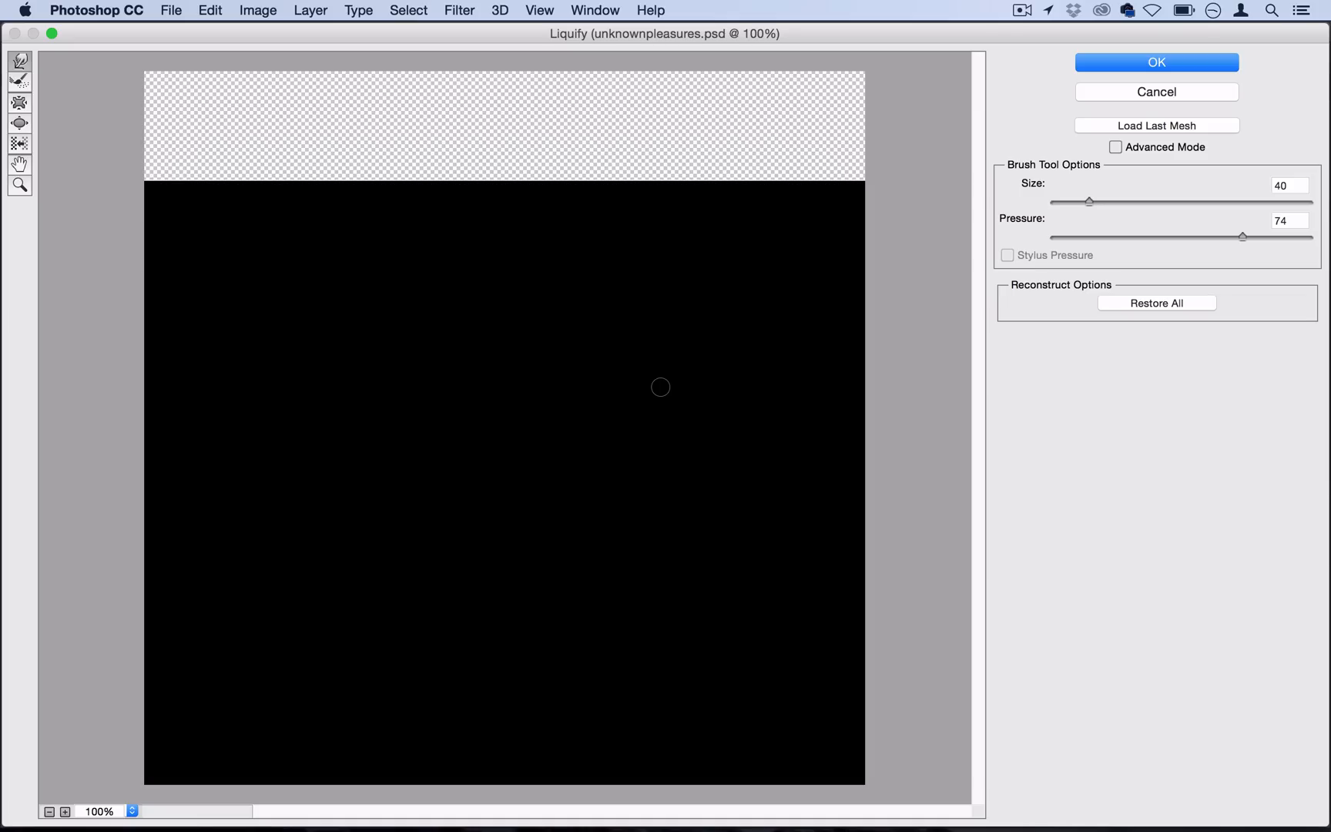
mouse_move(1146, 64)
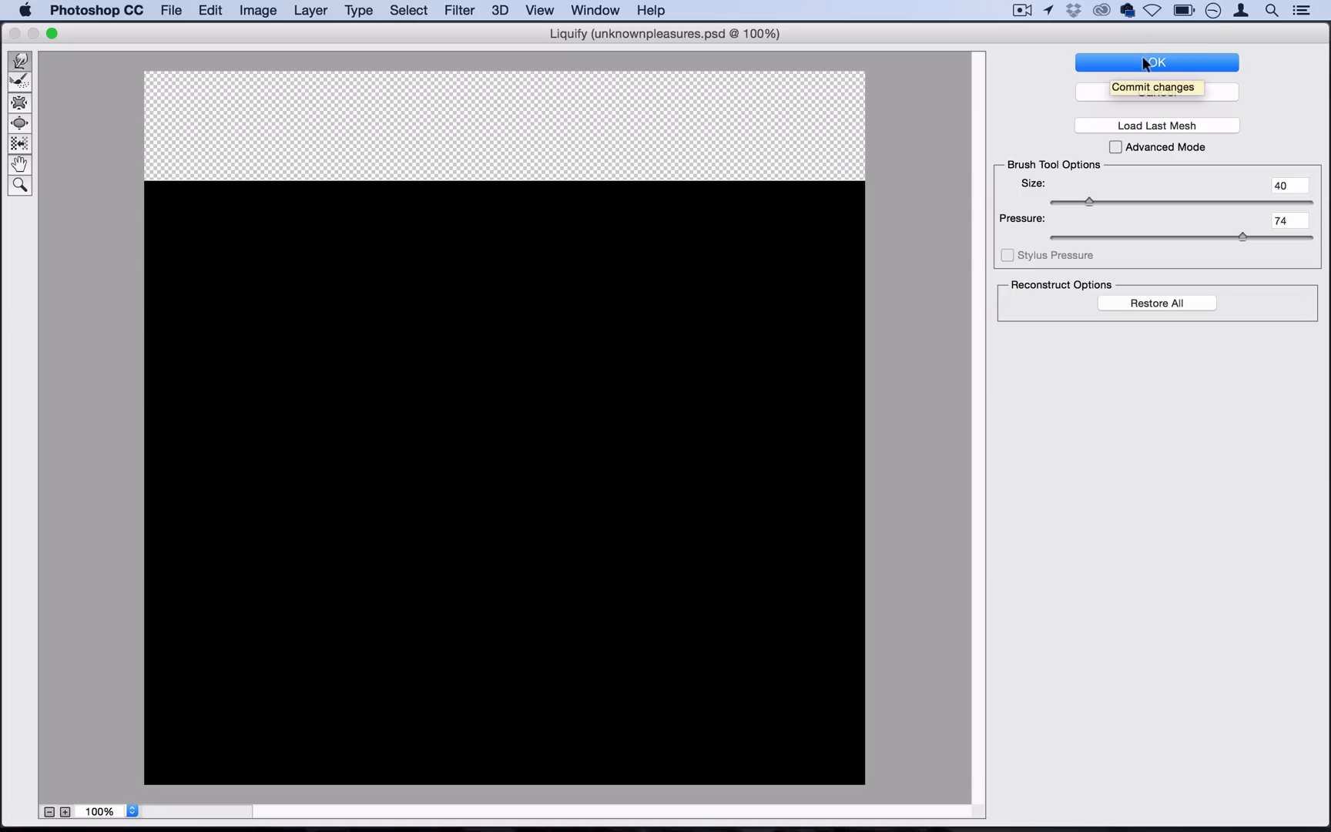
click(1155, 62)
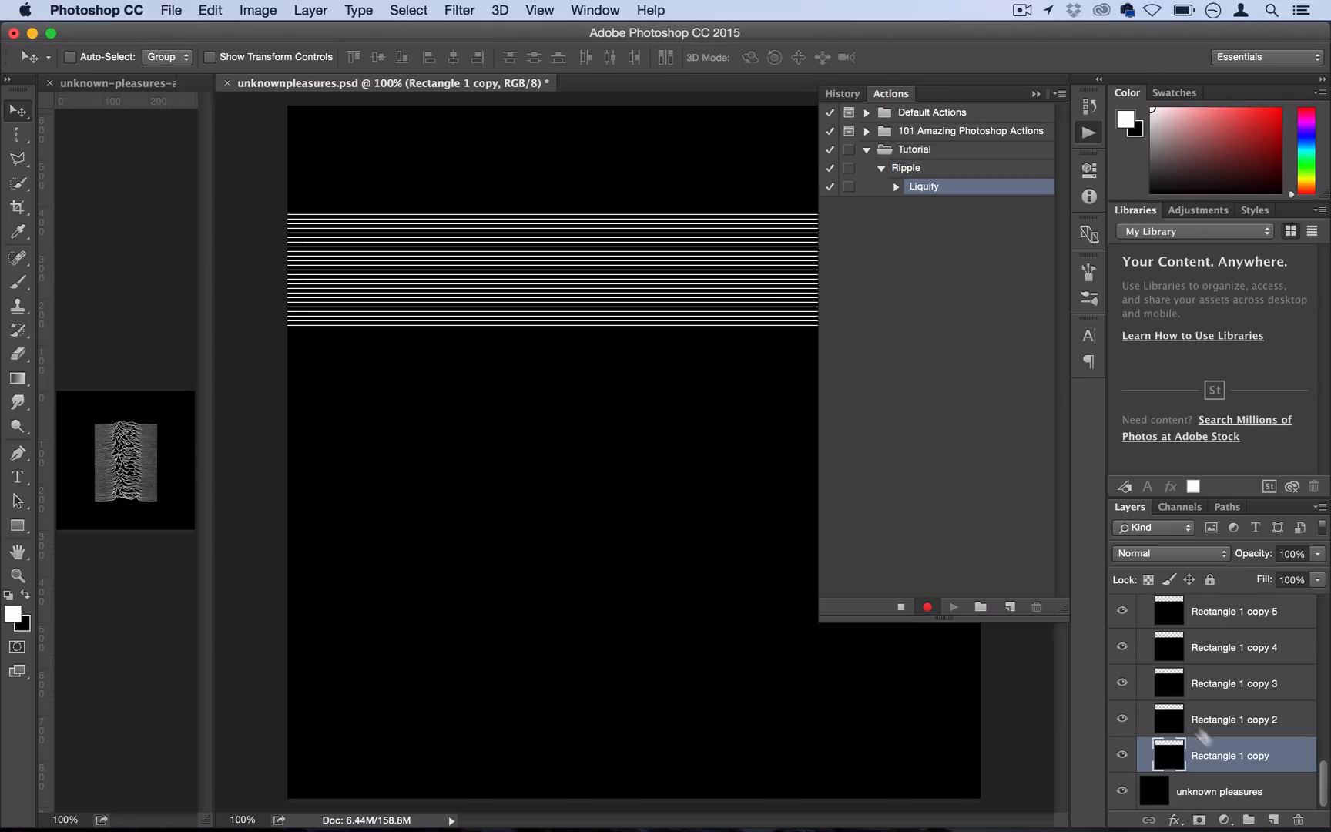
mouse_move(1231, 720)
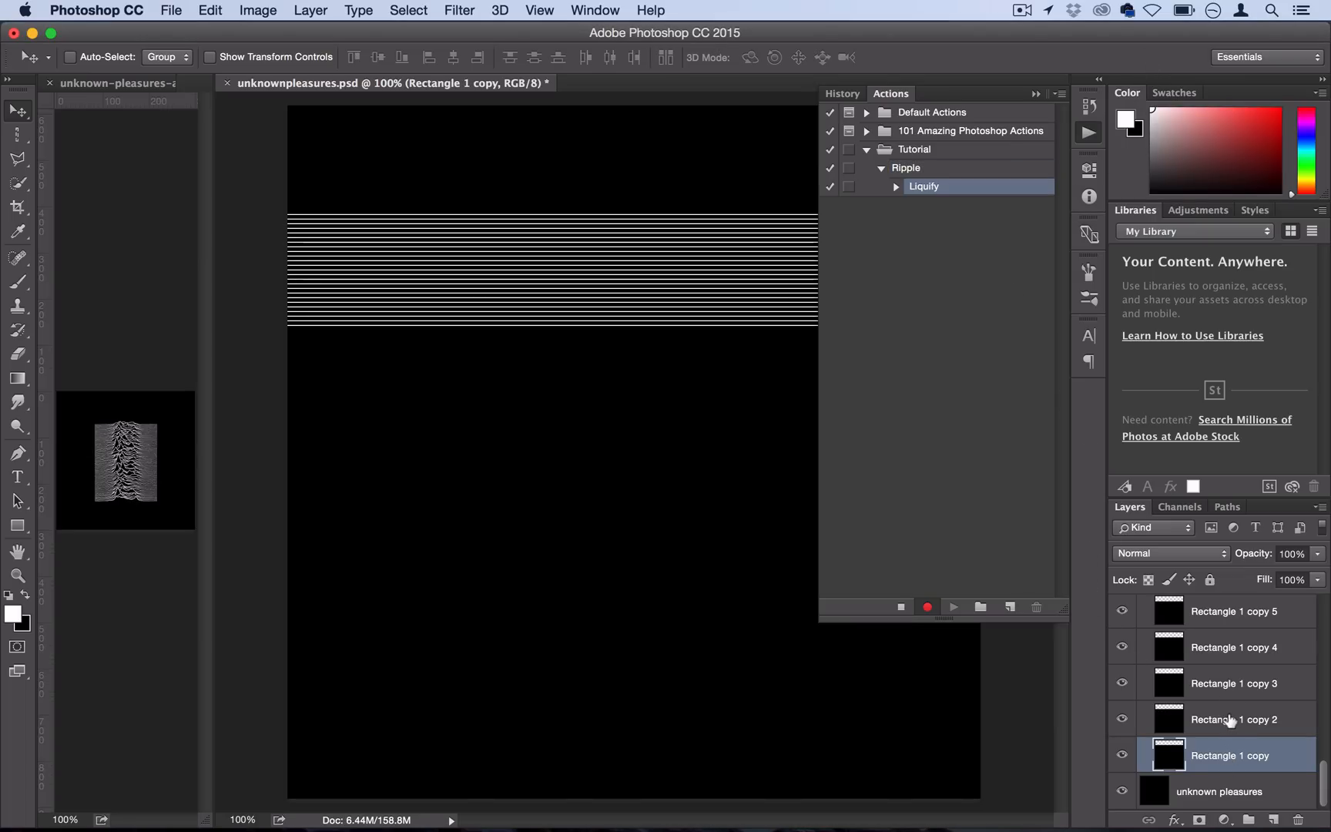
mouse_move(1232, 720)
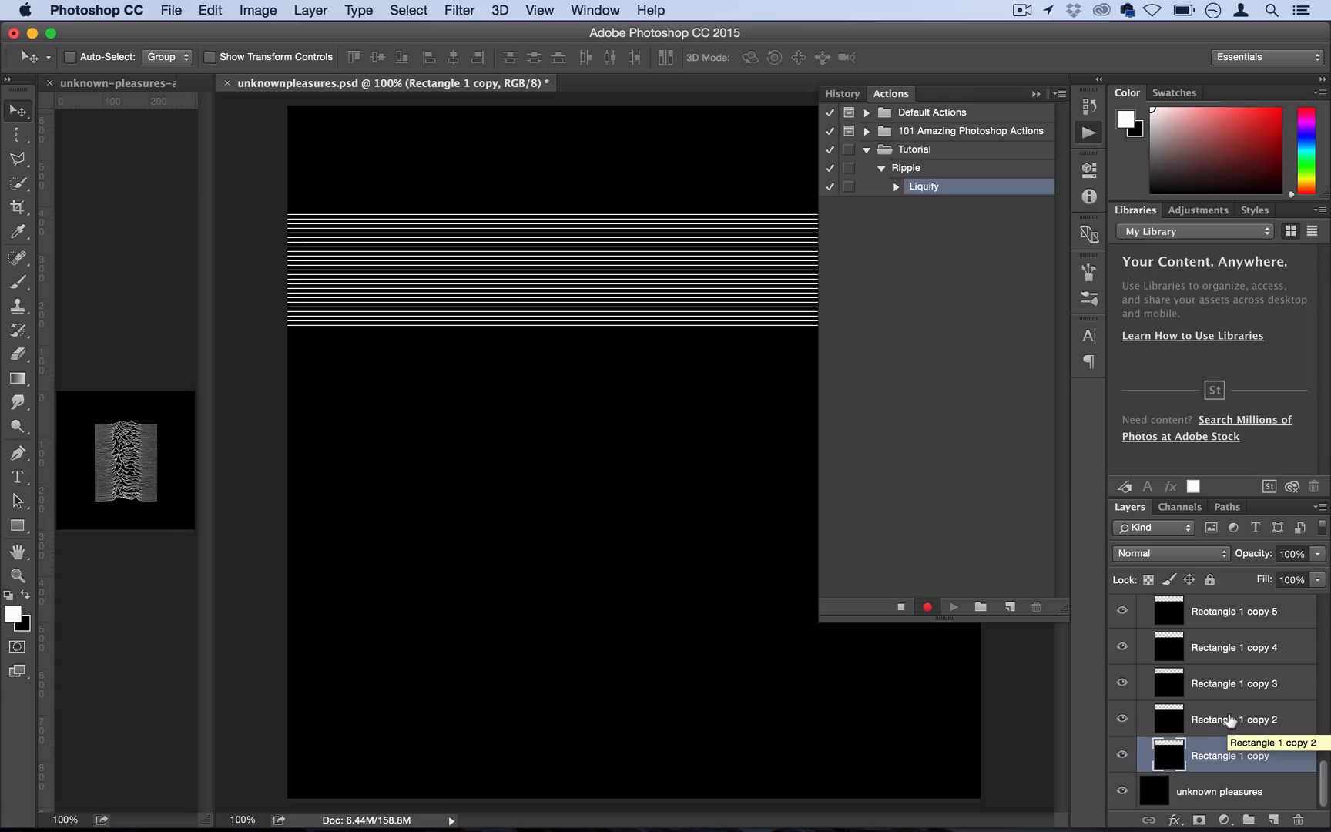
Step: Move up to layer 'Rectangle 1 copy 2', recording a Select forward layer step
click(1230, 755)
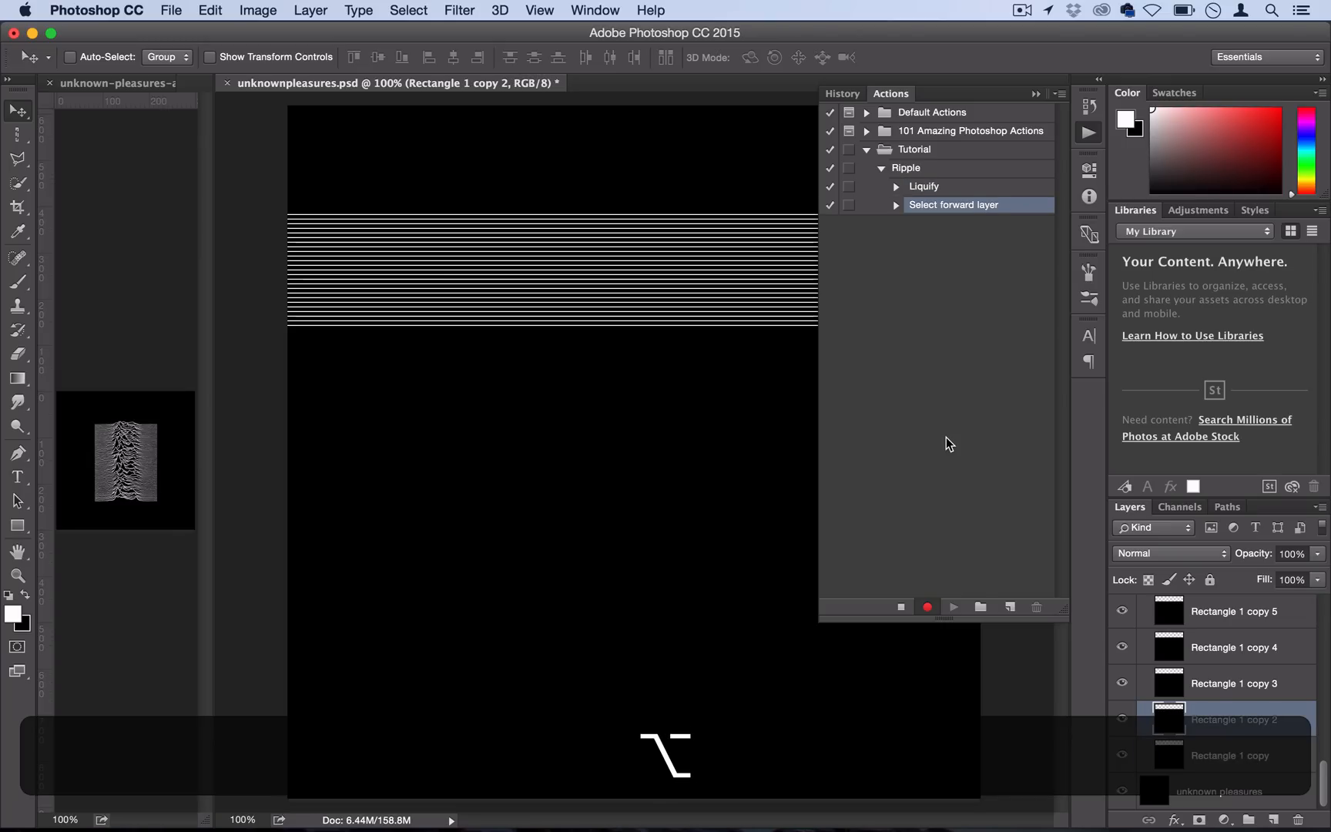
click(1231, 719)
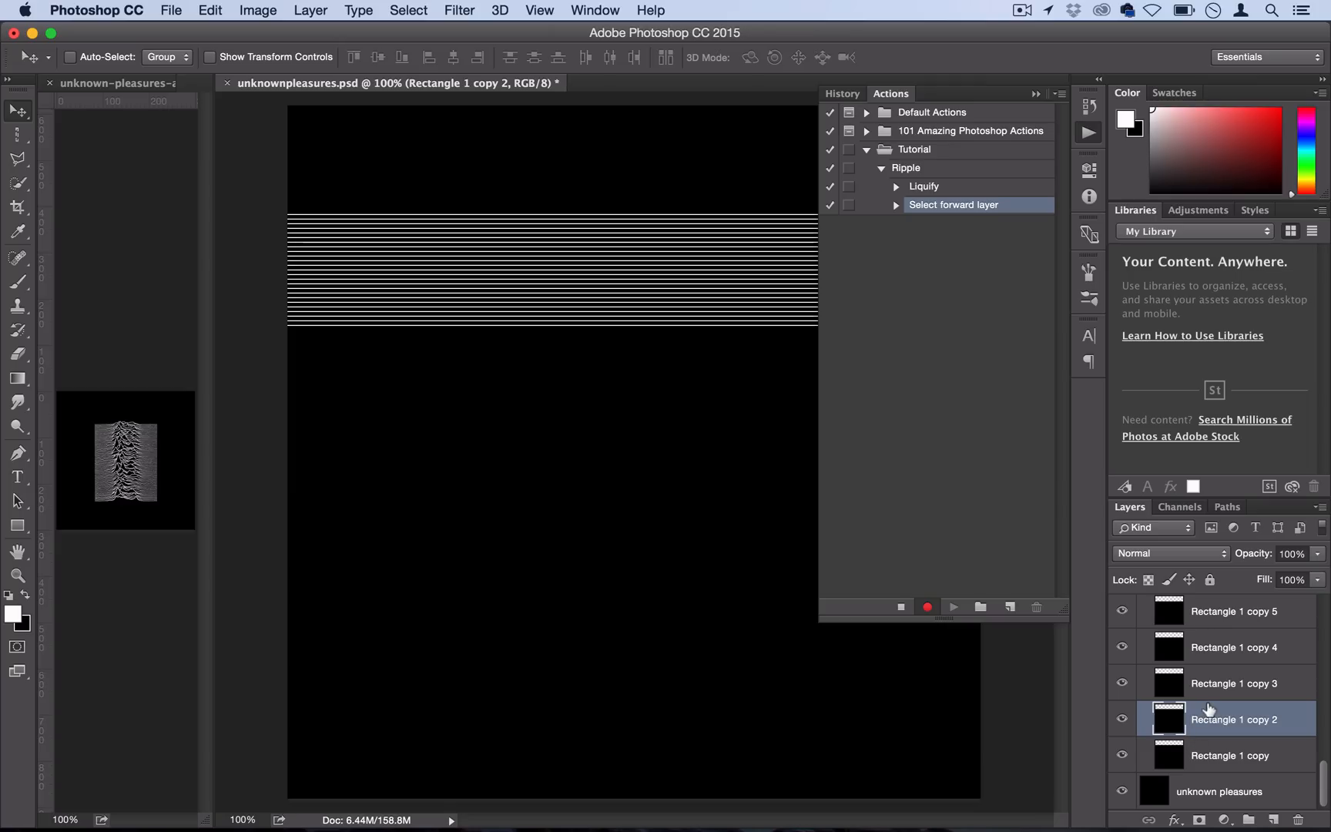
mouse_move(1210, 719)
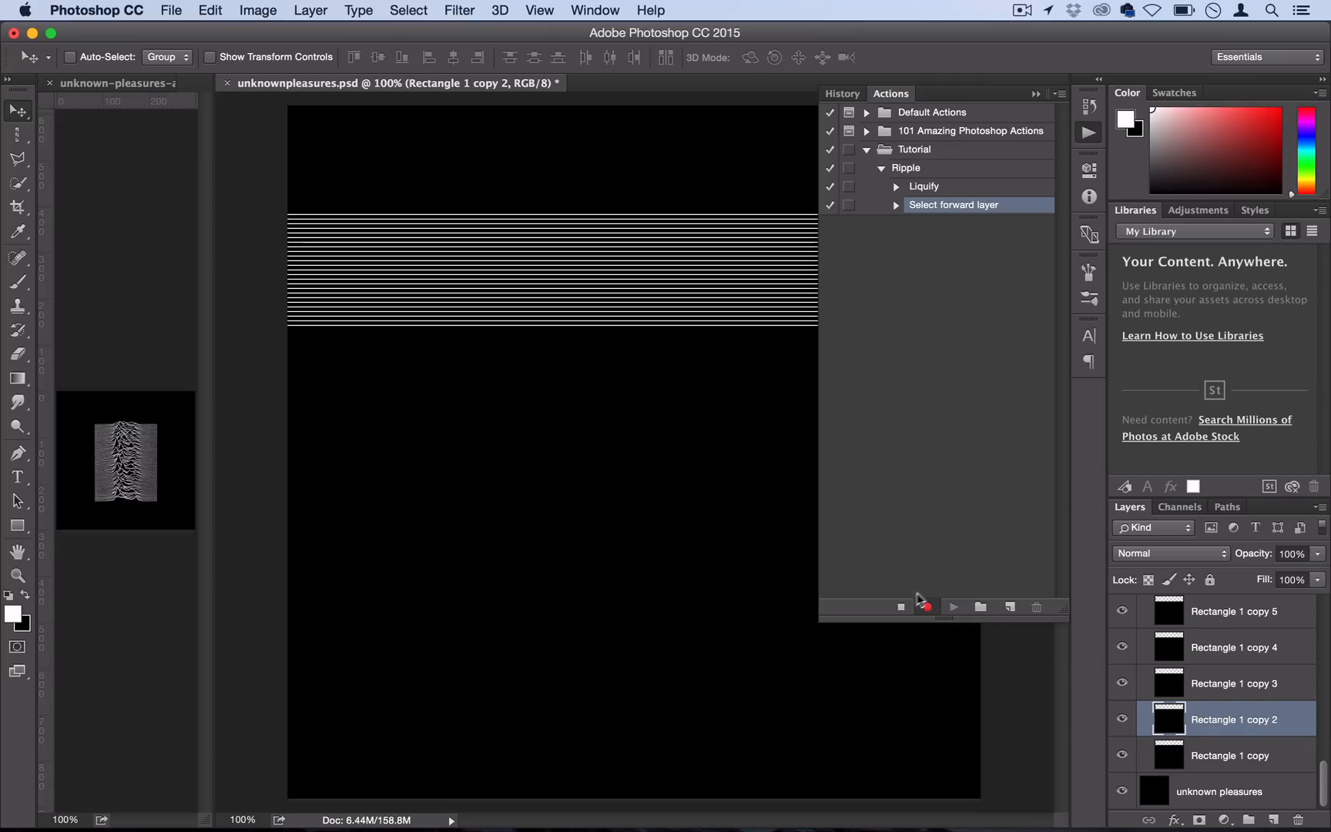
mouse_move(900, 606)
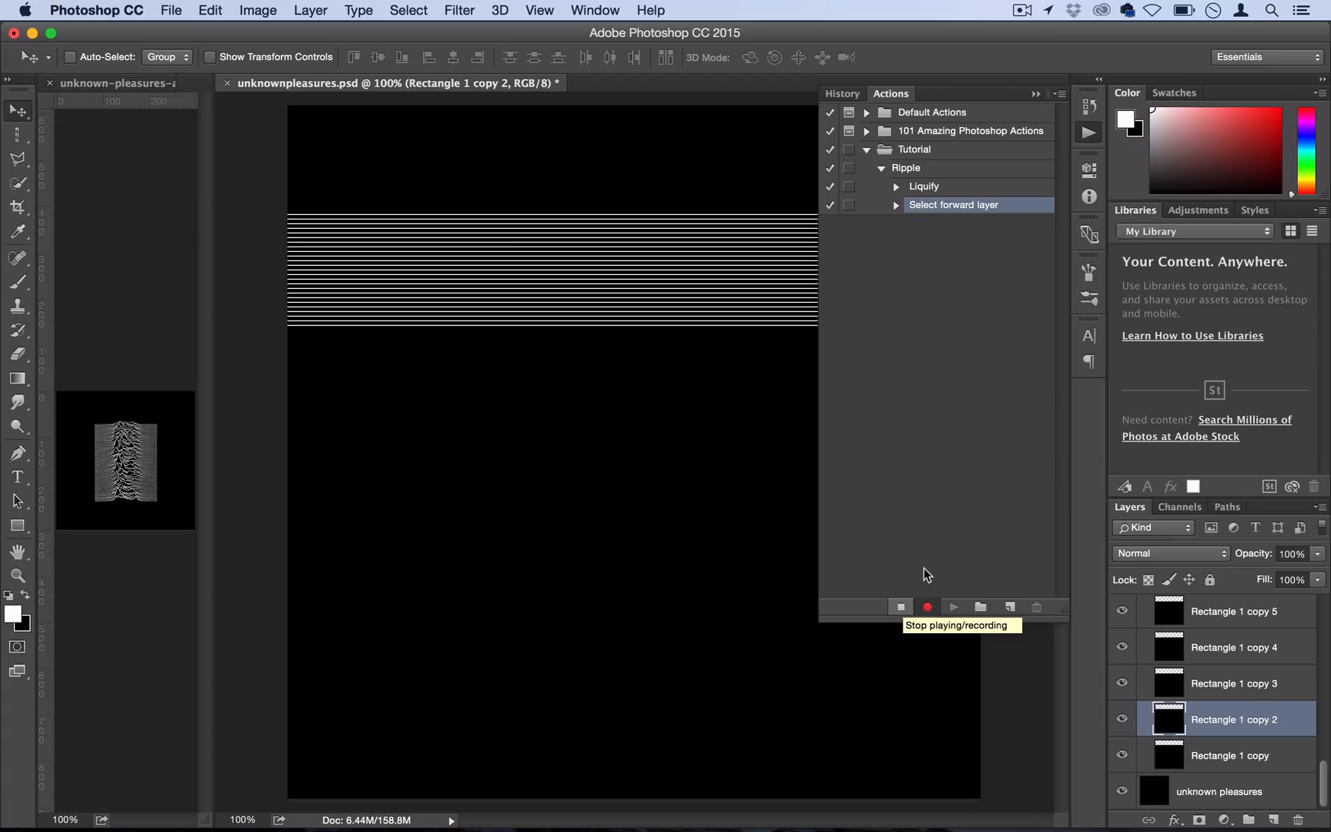
Step: Stop recording Ripple and make 'Rectangle 1 copy' the active layer
click(901, 606)
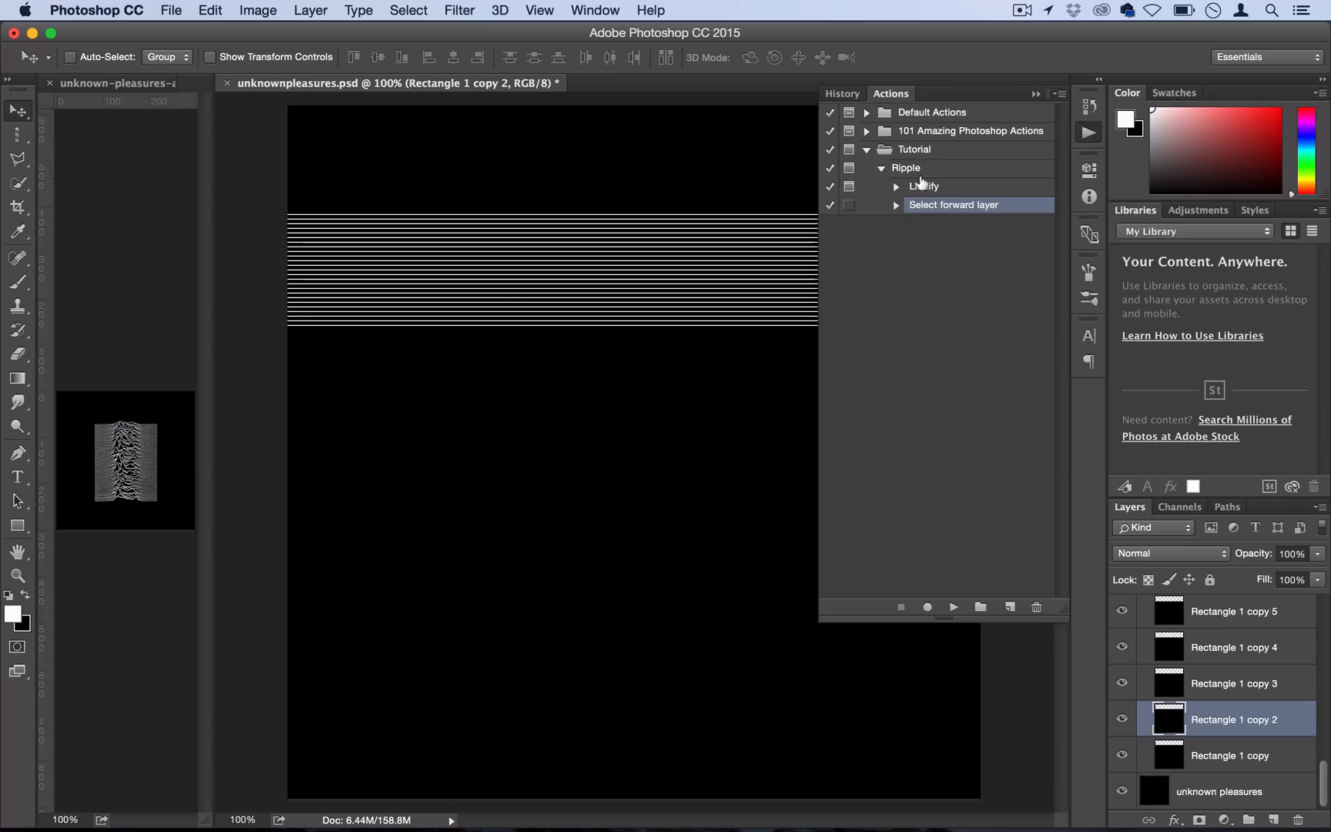
mouse_move(840, 258)
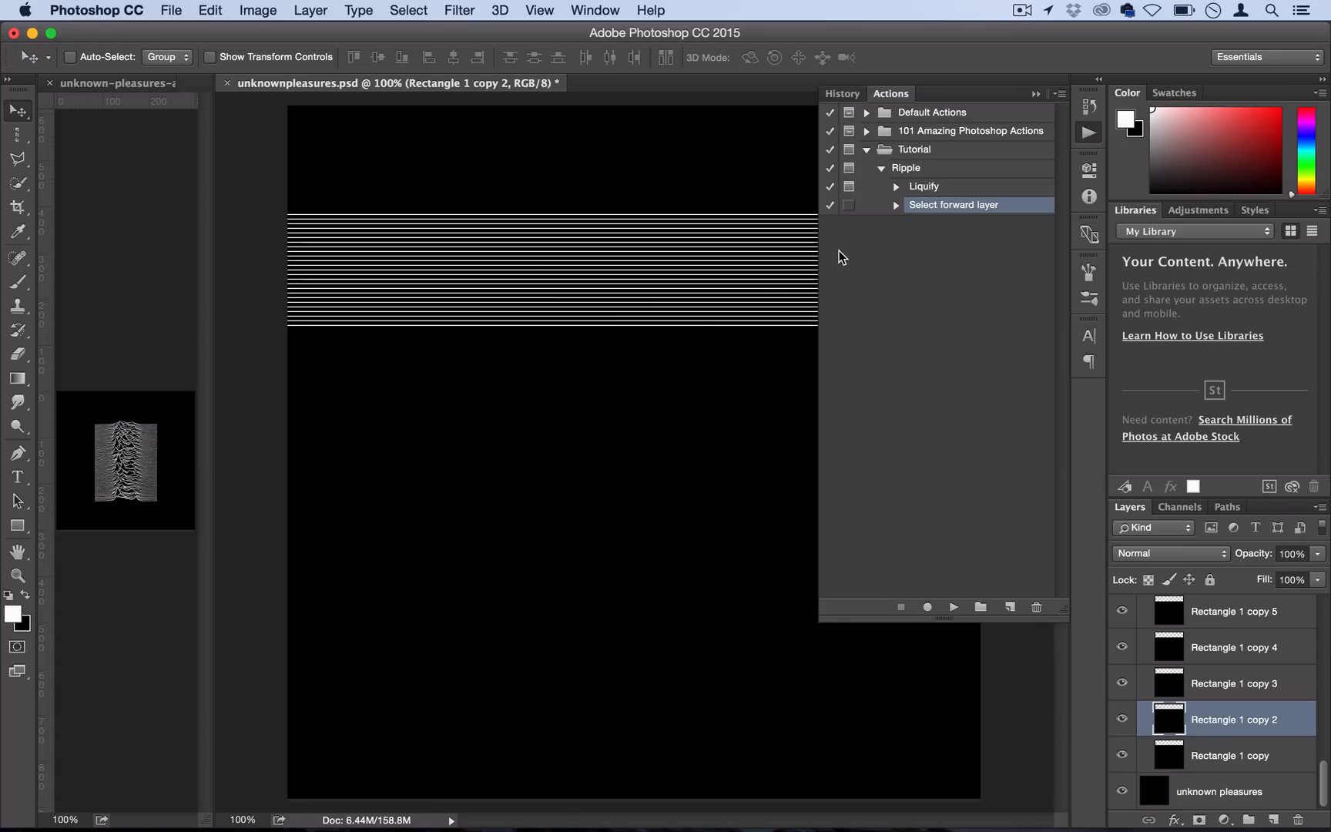
mouse_move(901, 231)
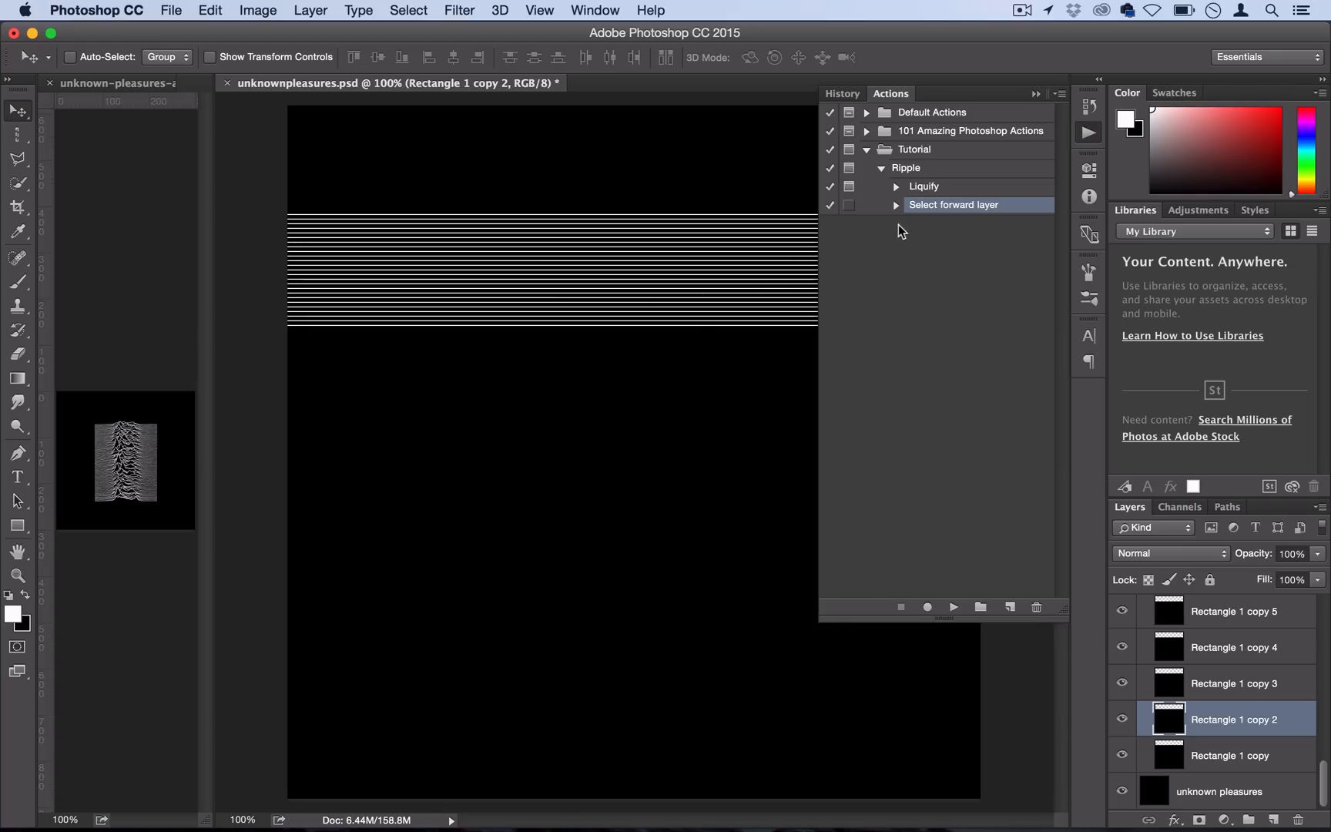
mouse_move(923, 186)
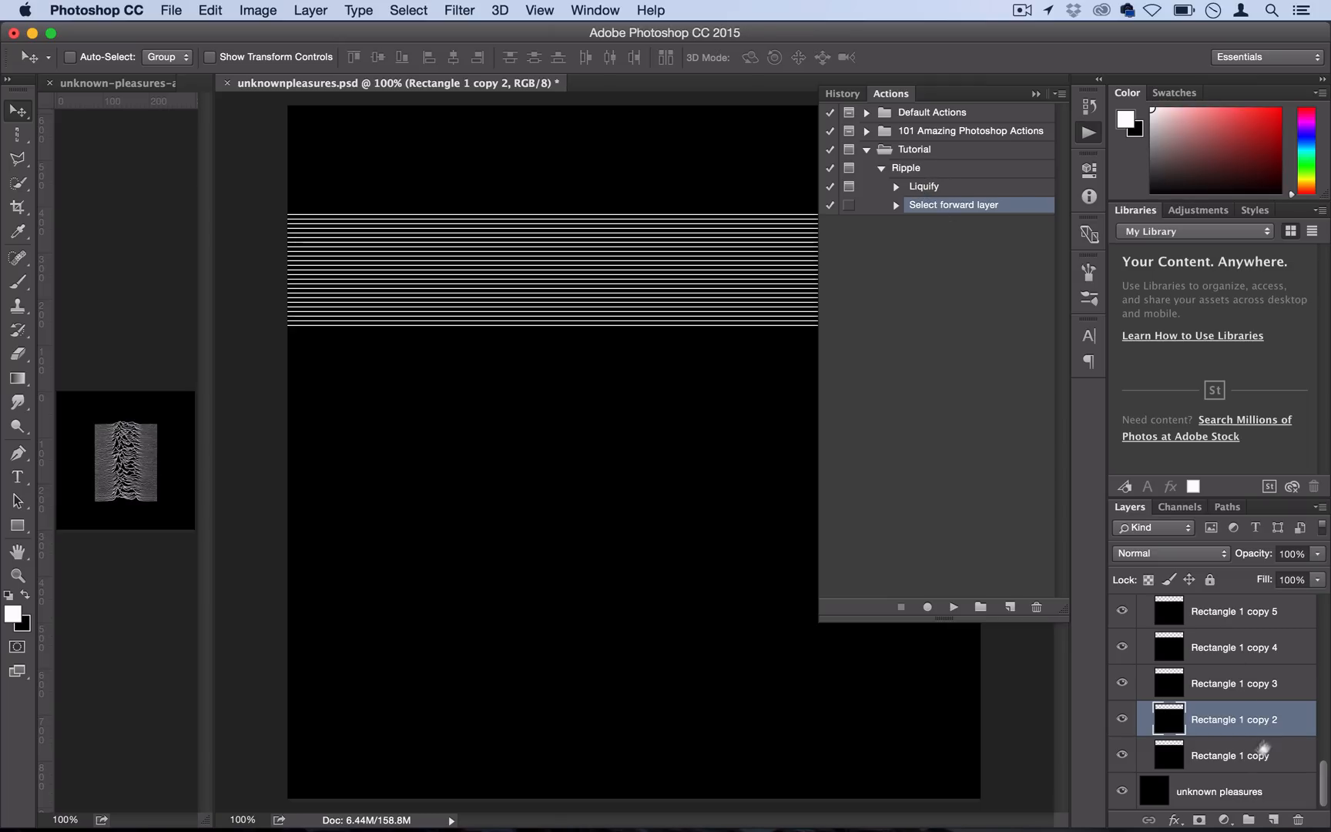
click(1230, 756)
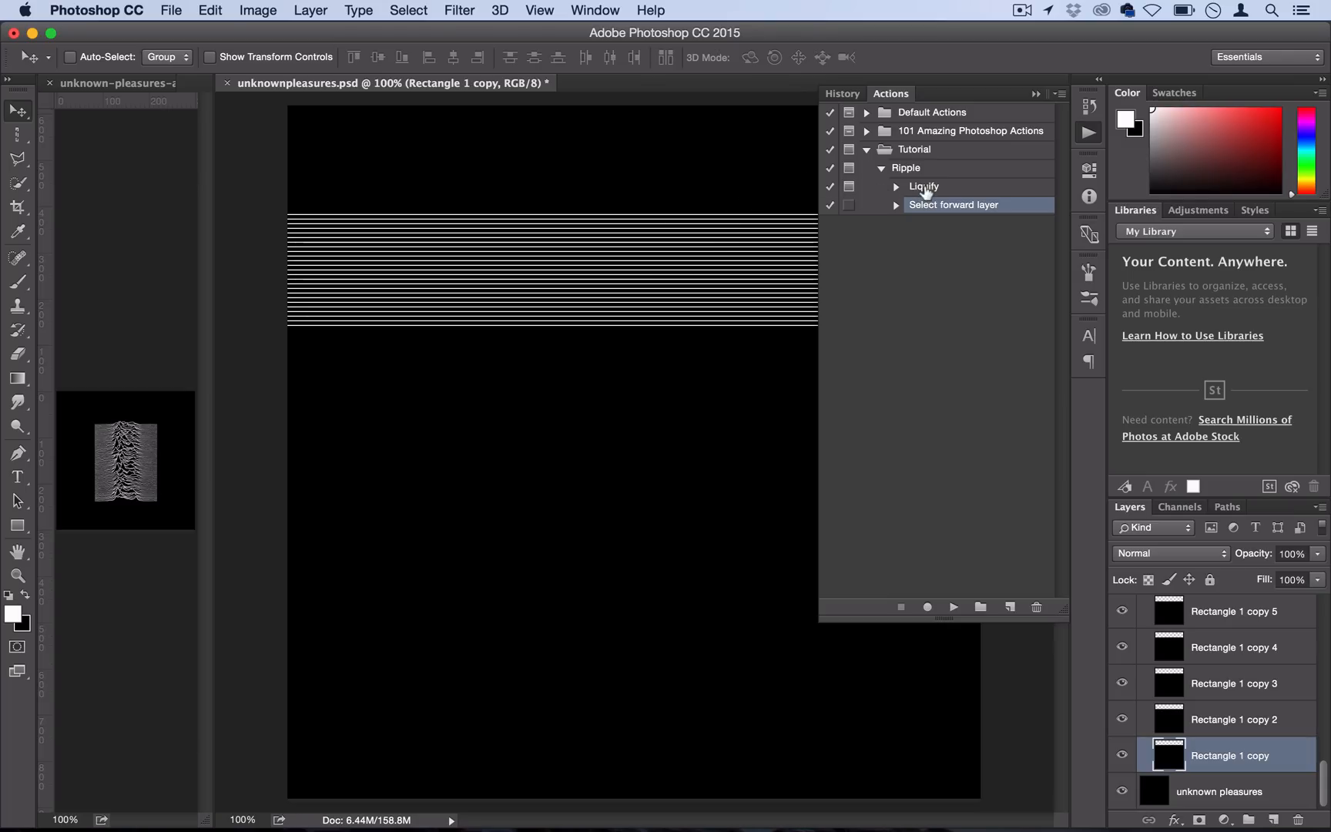
mouse_move(967, 191)
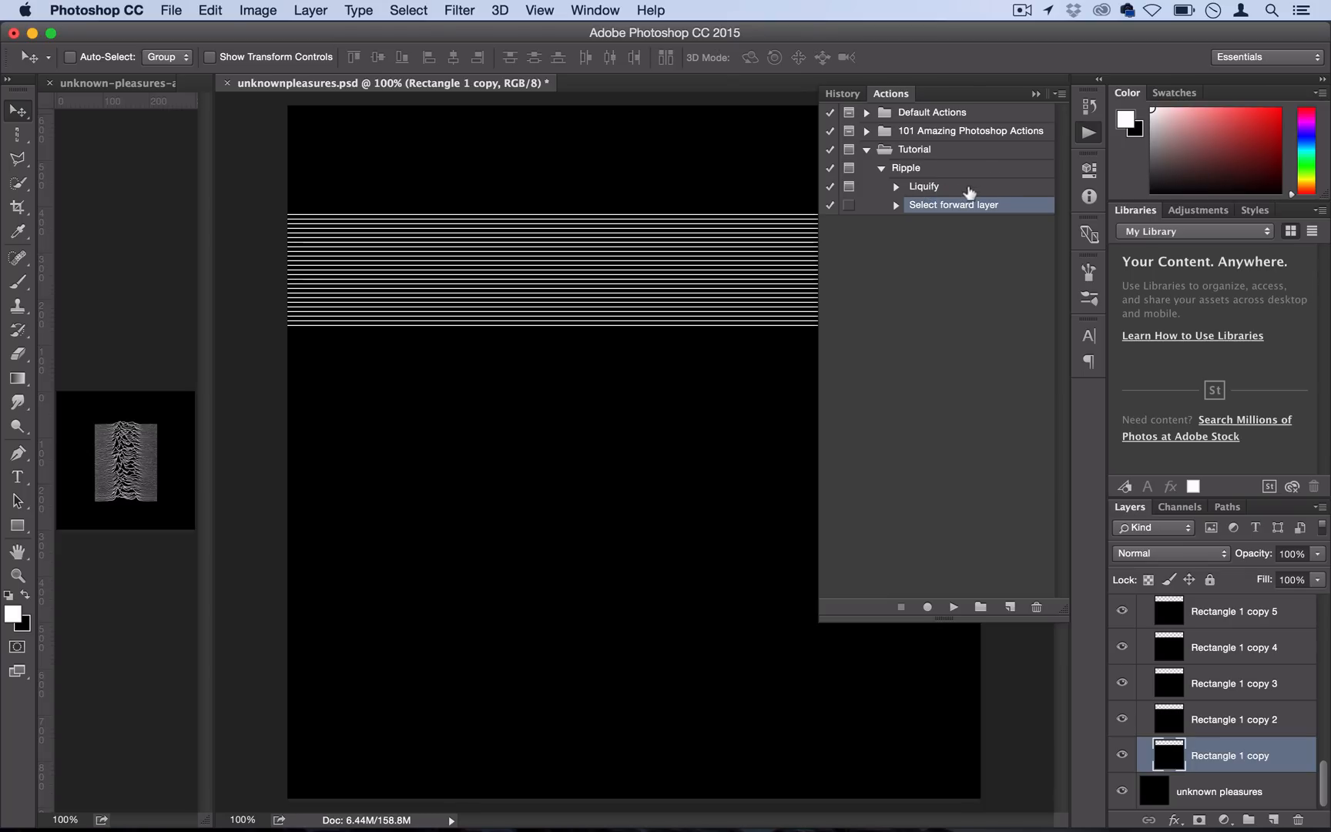
mouse_move(931, 186)
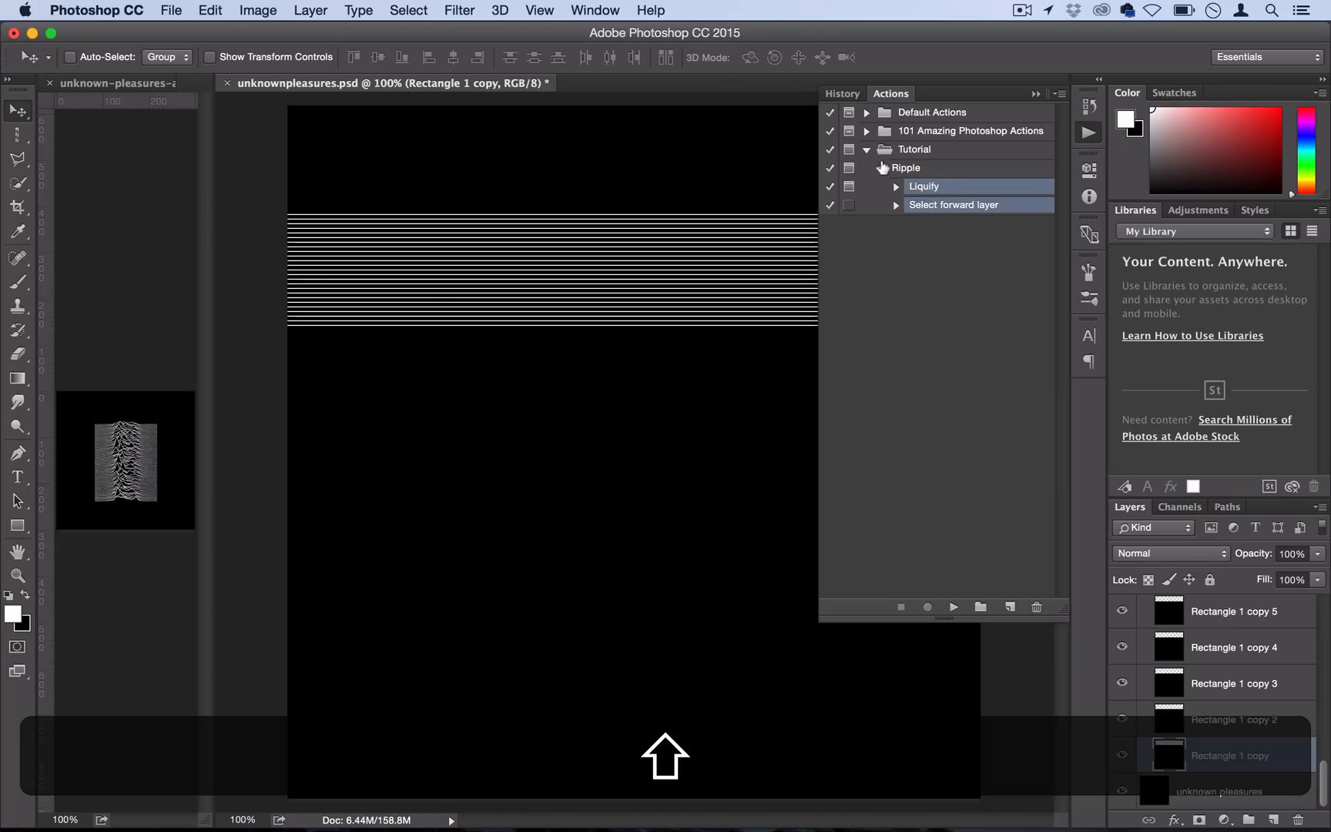
Step: Select the Liquify and Select forward layer steps and duplicate them twice
click(1058, 93)
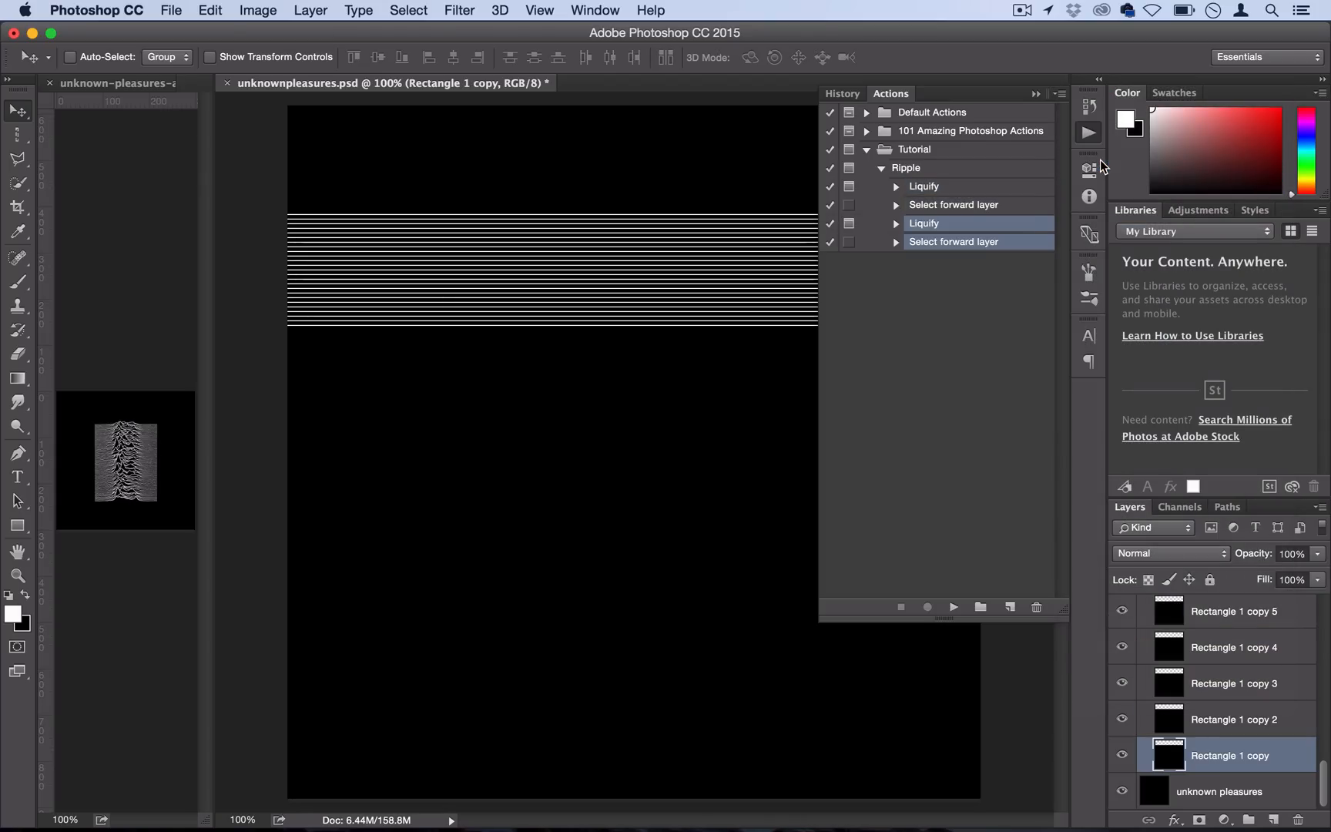
mouse_move(984, 204)
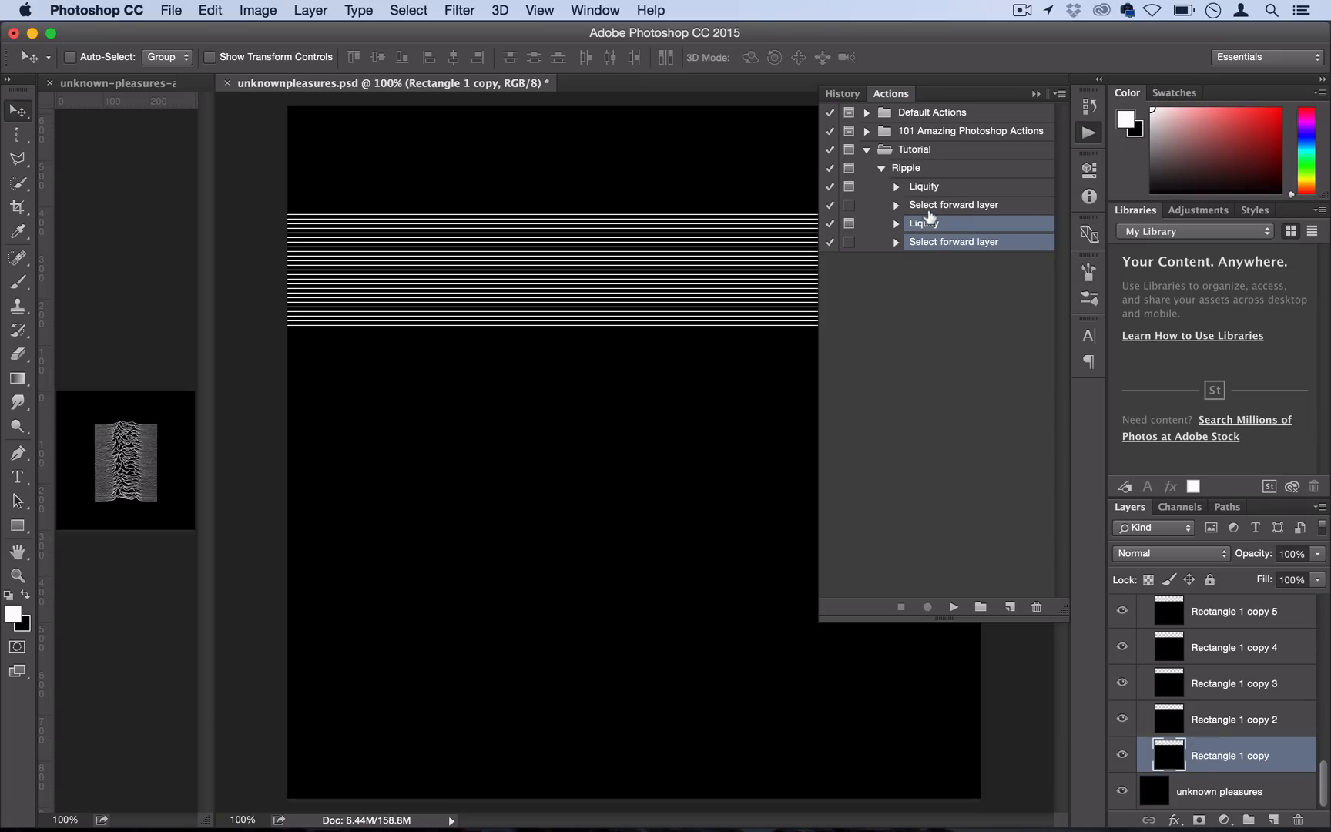
click(1058, 93)
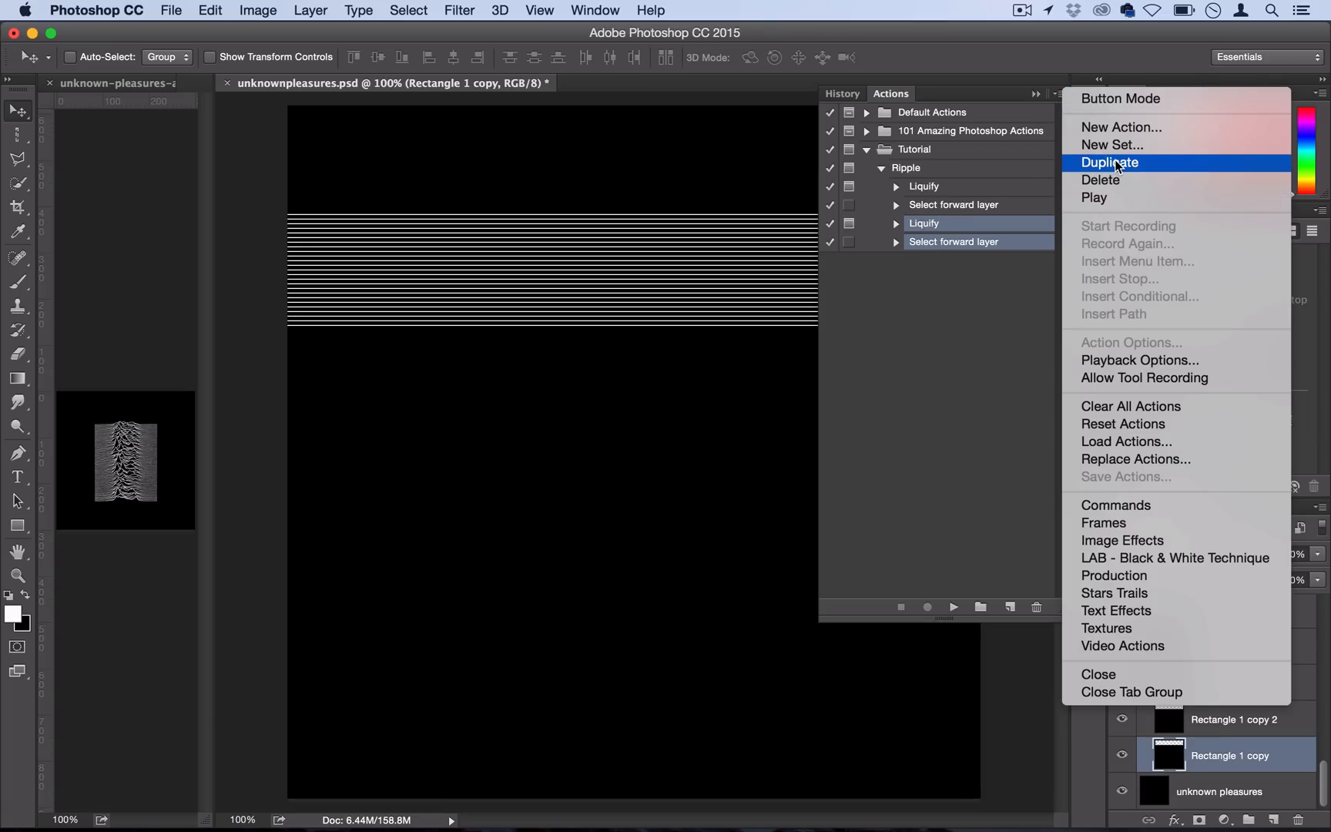
mouse_move(1109, 147)
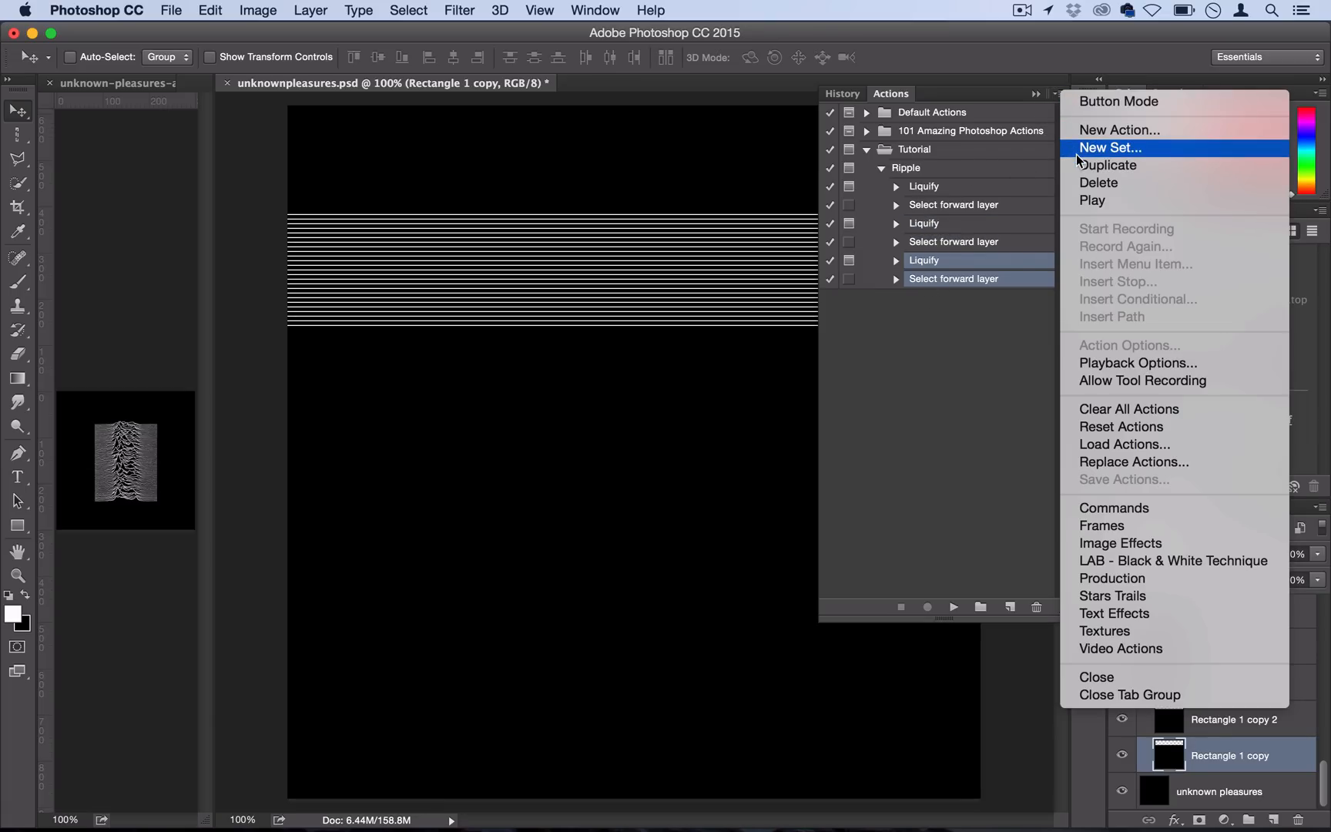
mouse_move(1104, 164)
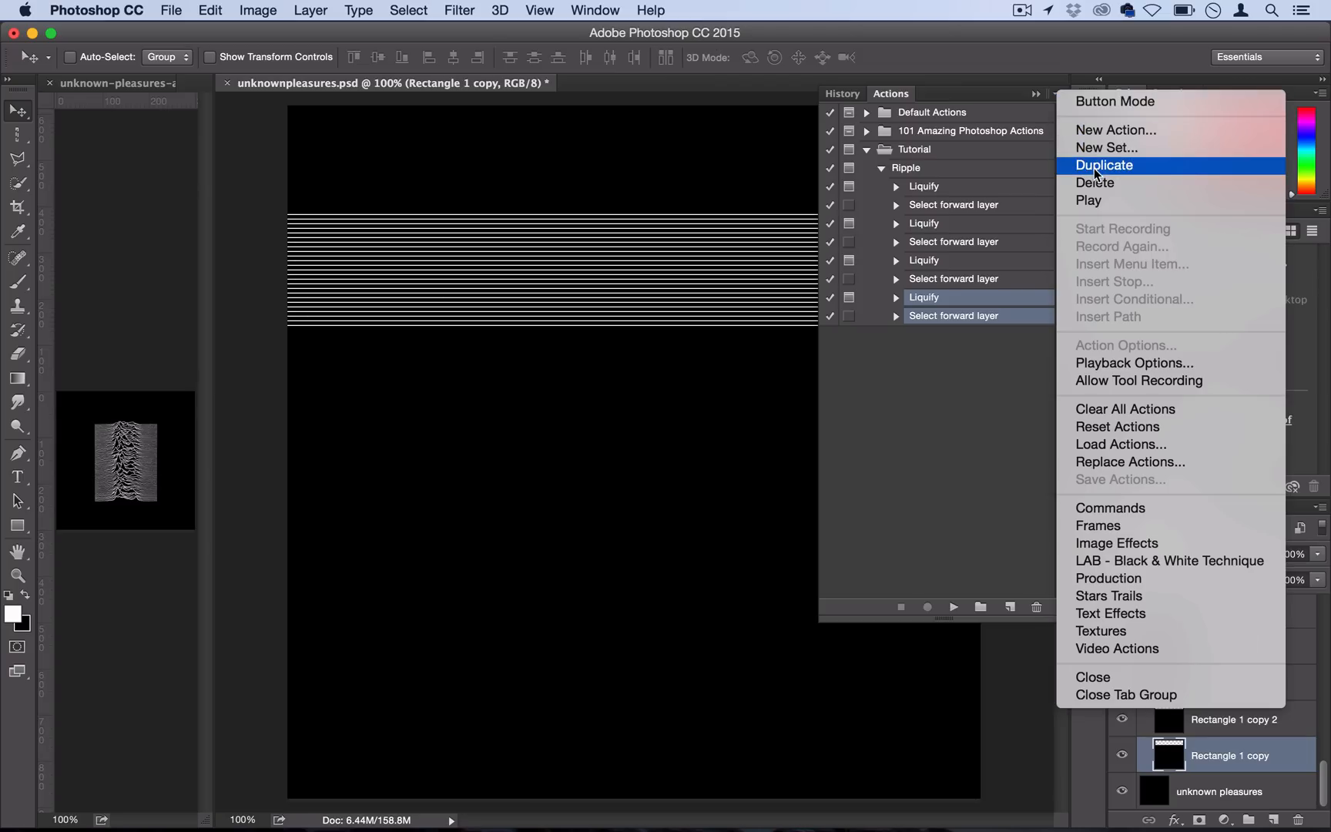
click(1105, 165)
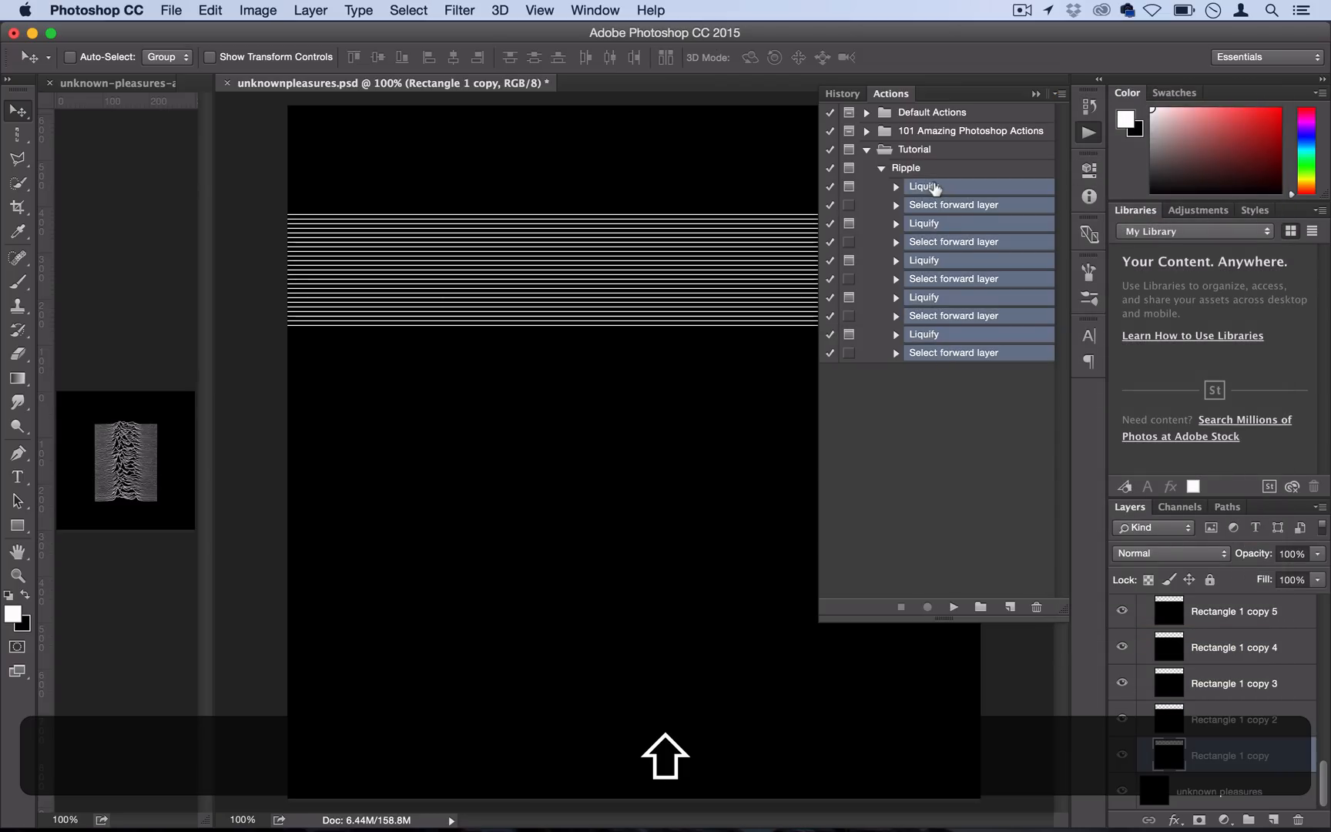
click(1058, 93)
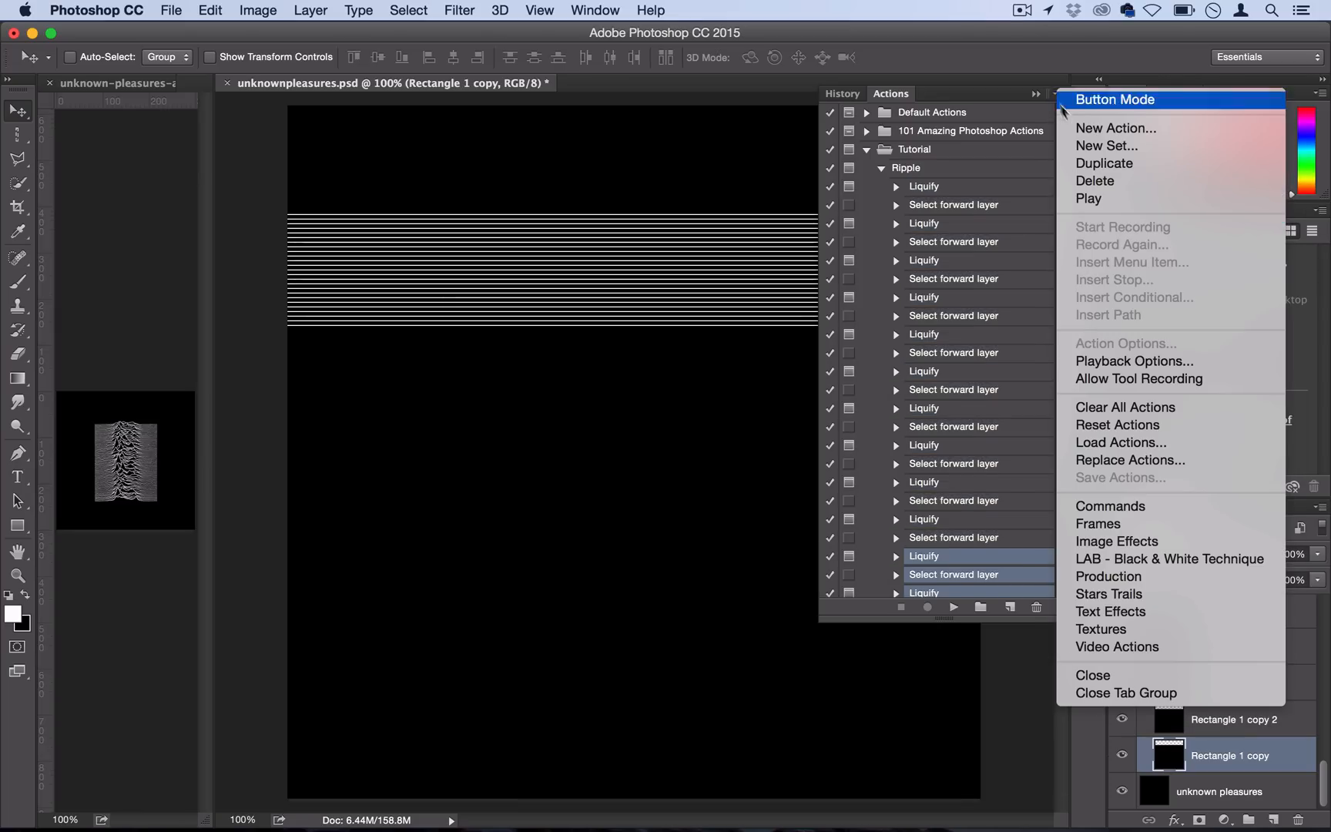
mouse_move(1112, 164)
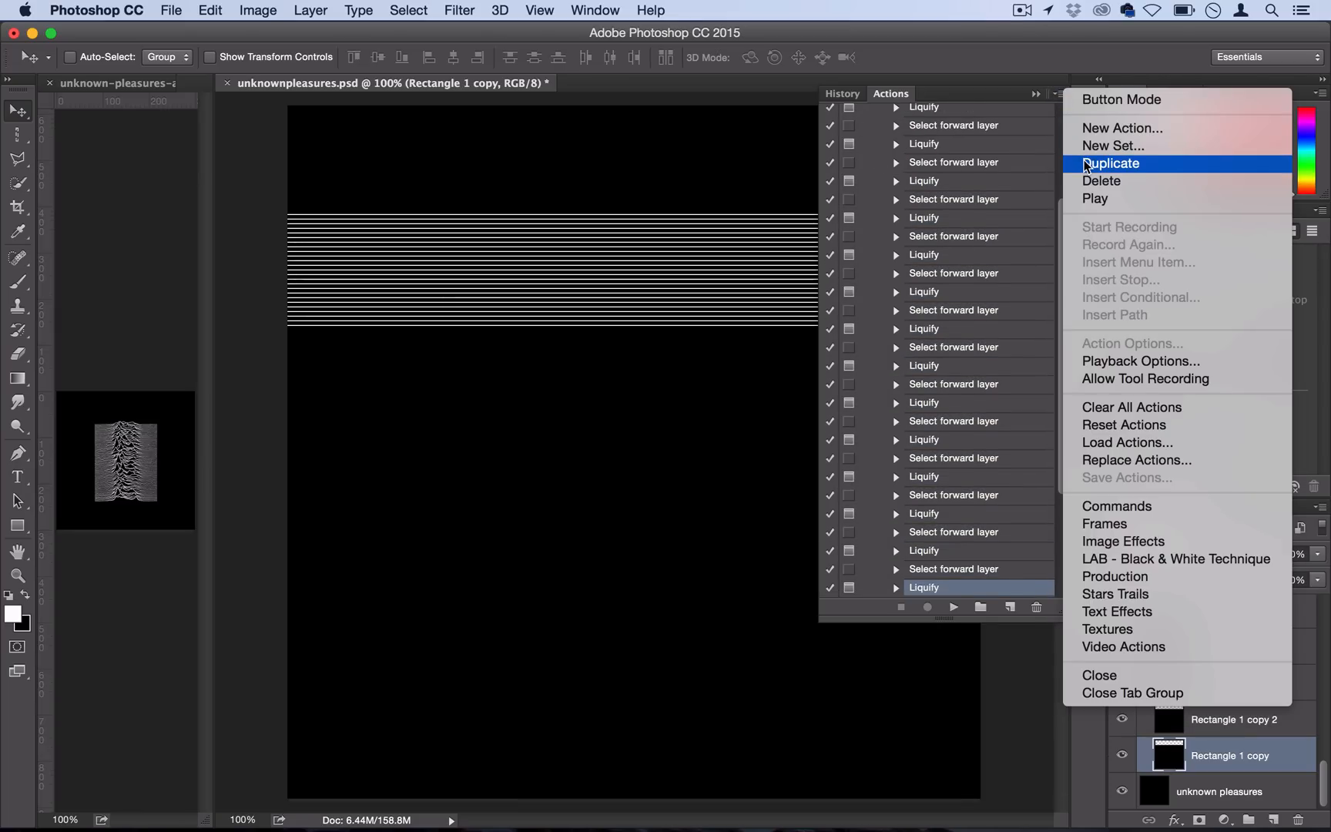
click(1111, 163)
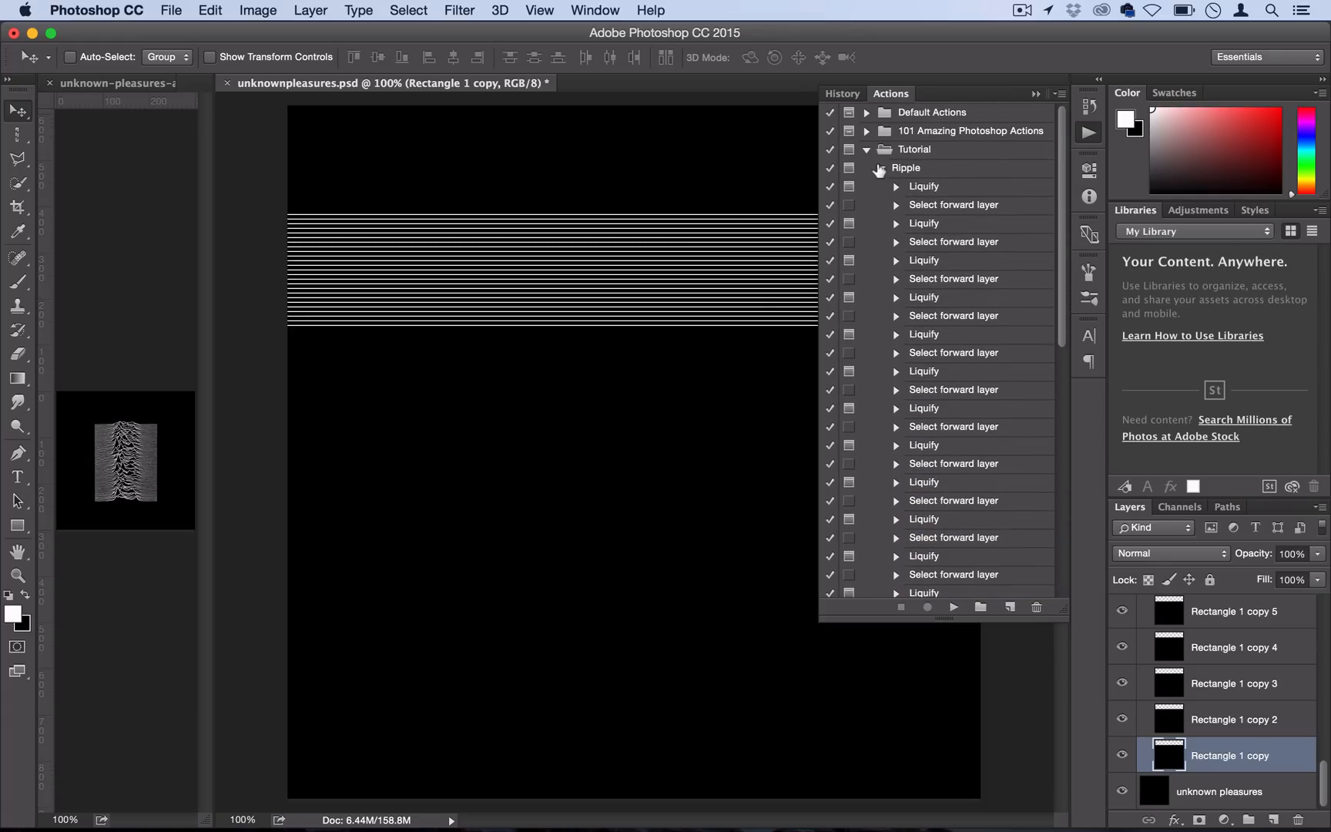
Step: Fold the Ripple action's step list into a single entry
click(866, 167)
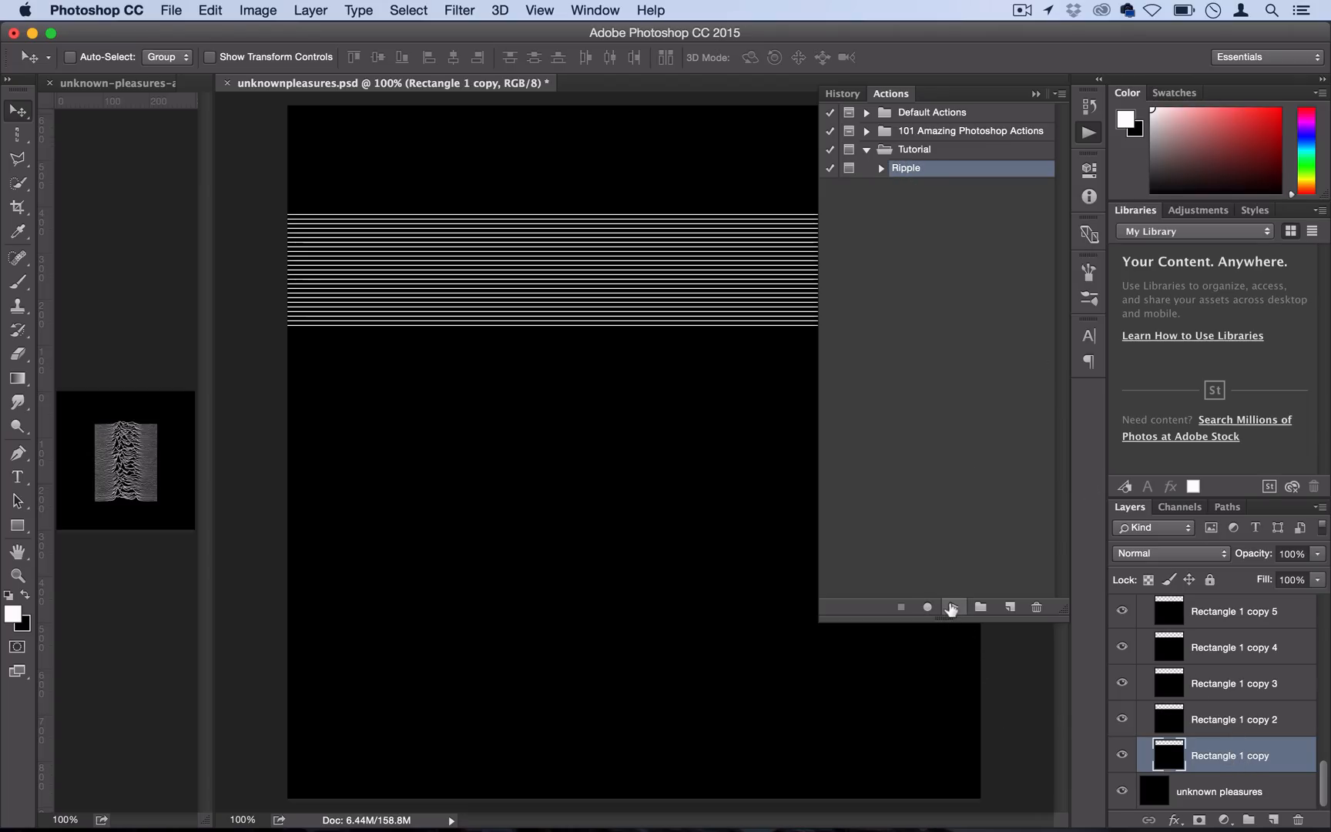
Step: Run the Ripple action, enlarge the Liquify brush, and push the first line's top edge into bumps
click(458, 10)
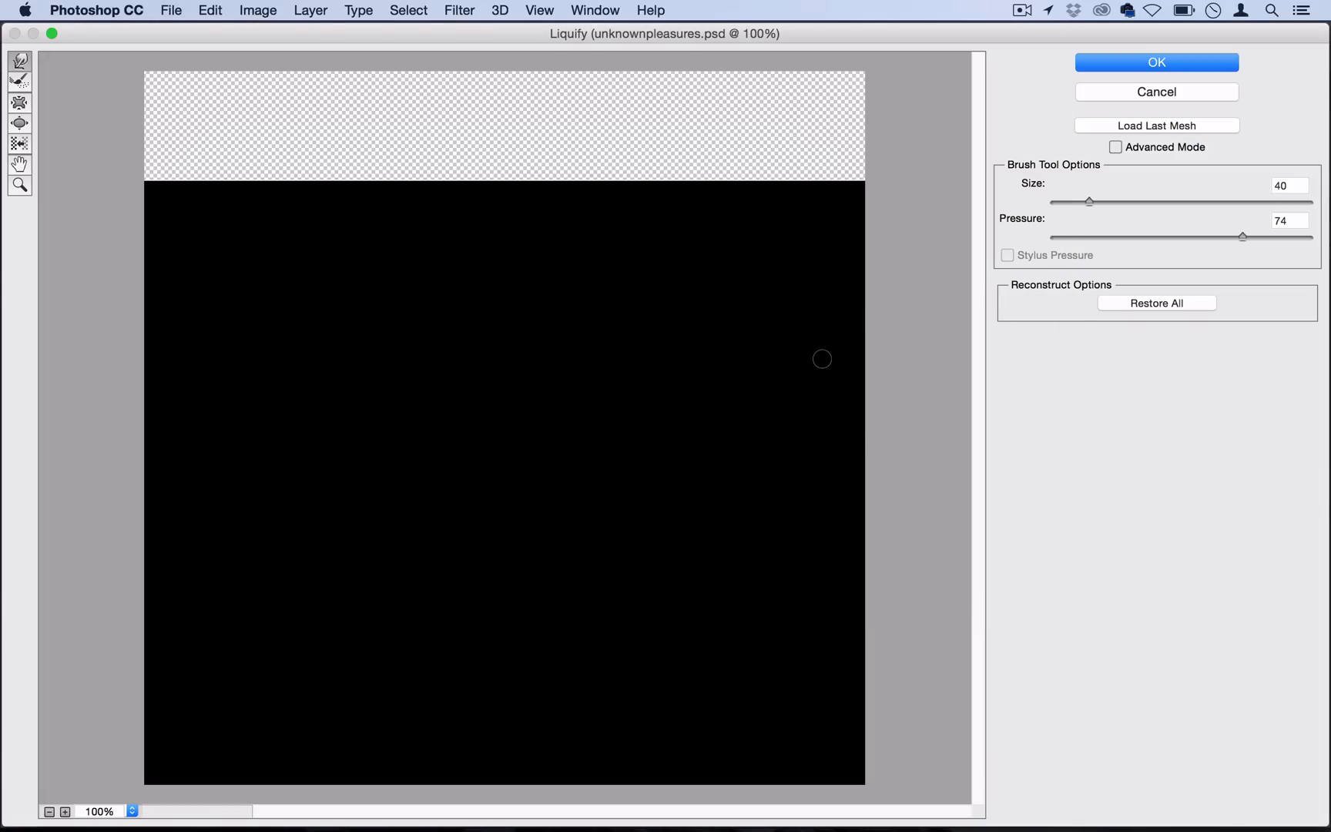
mouse_move(828, 236)
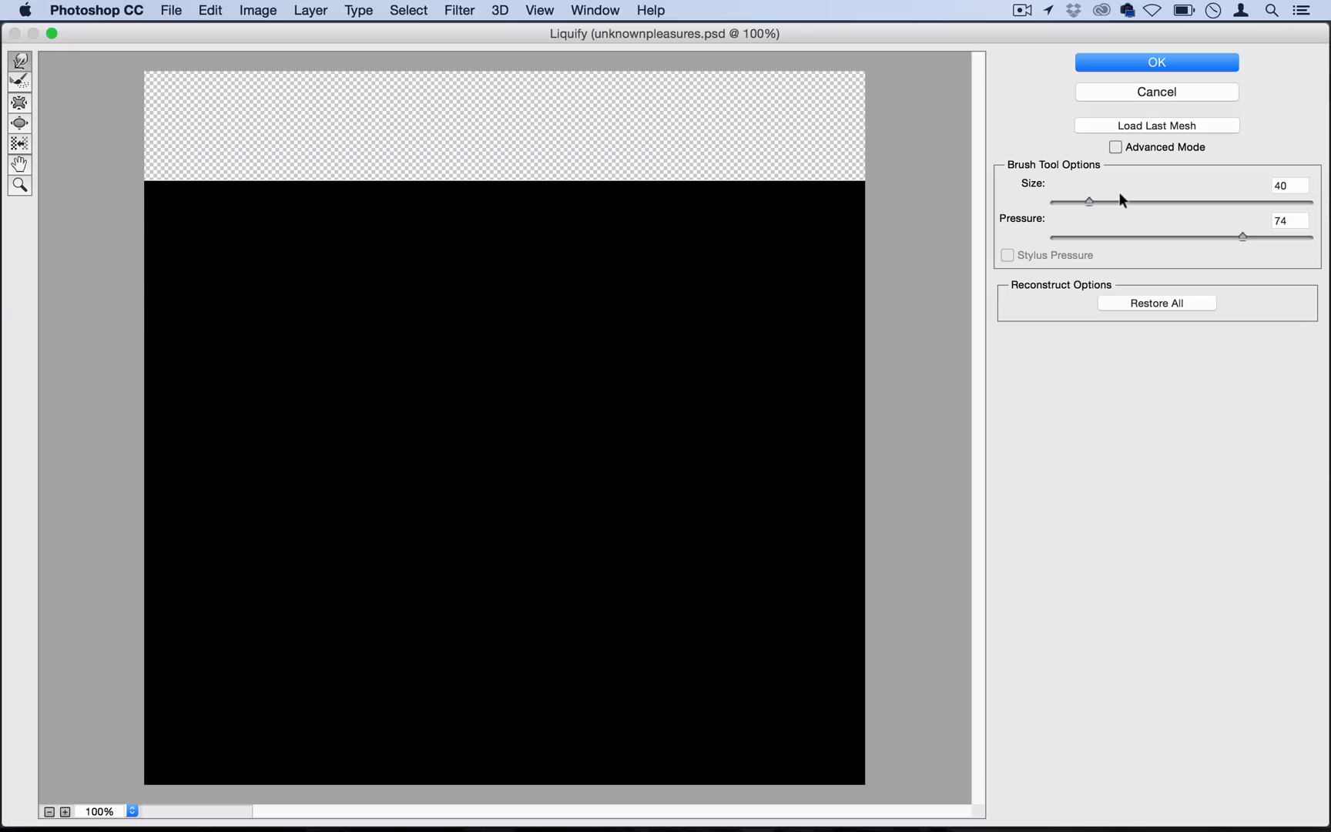
drag(1091, 201, 1119, 201)
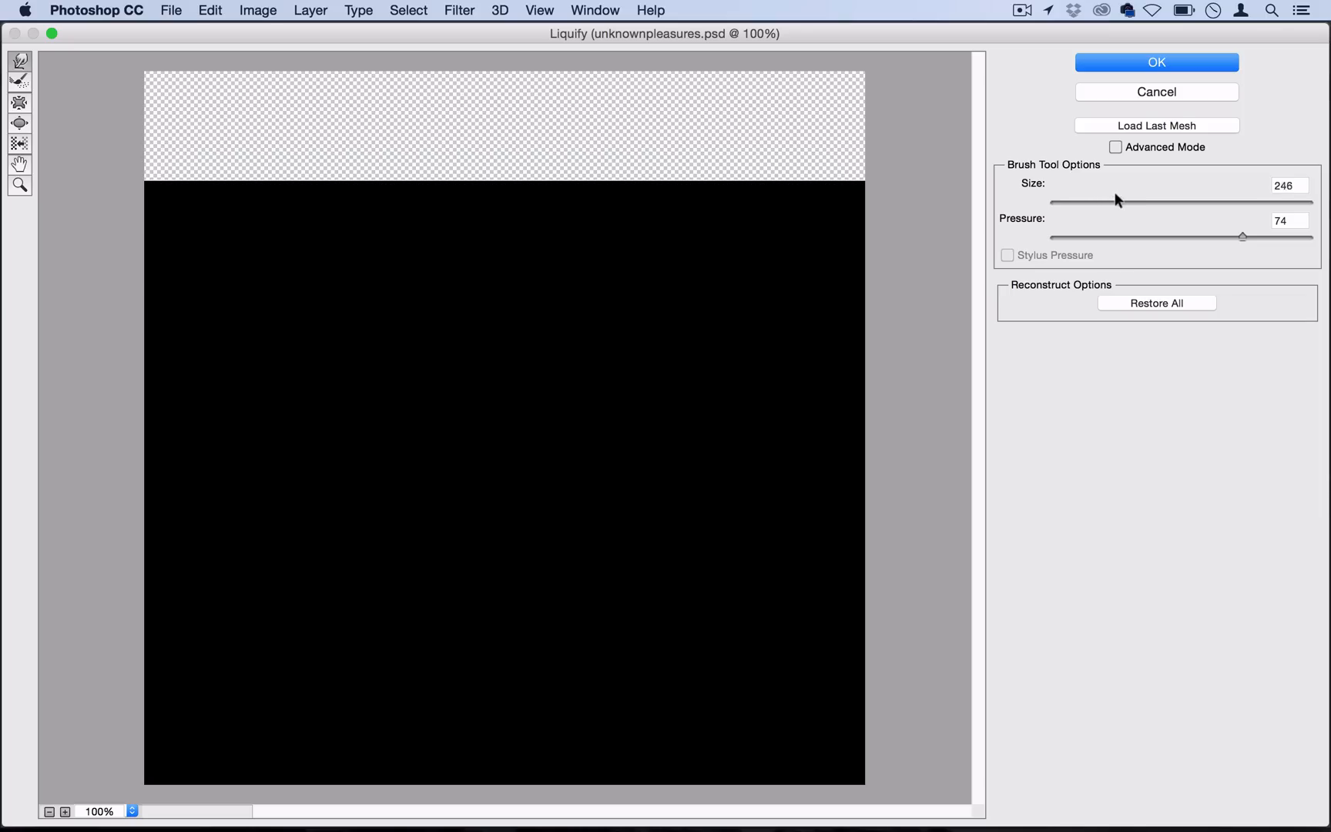
drag(1119, 201, 1142, 201)
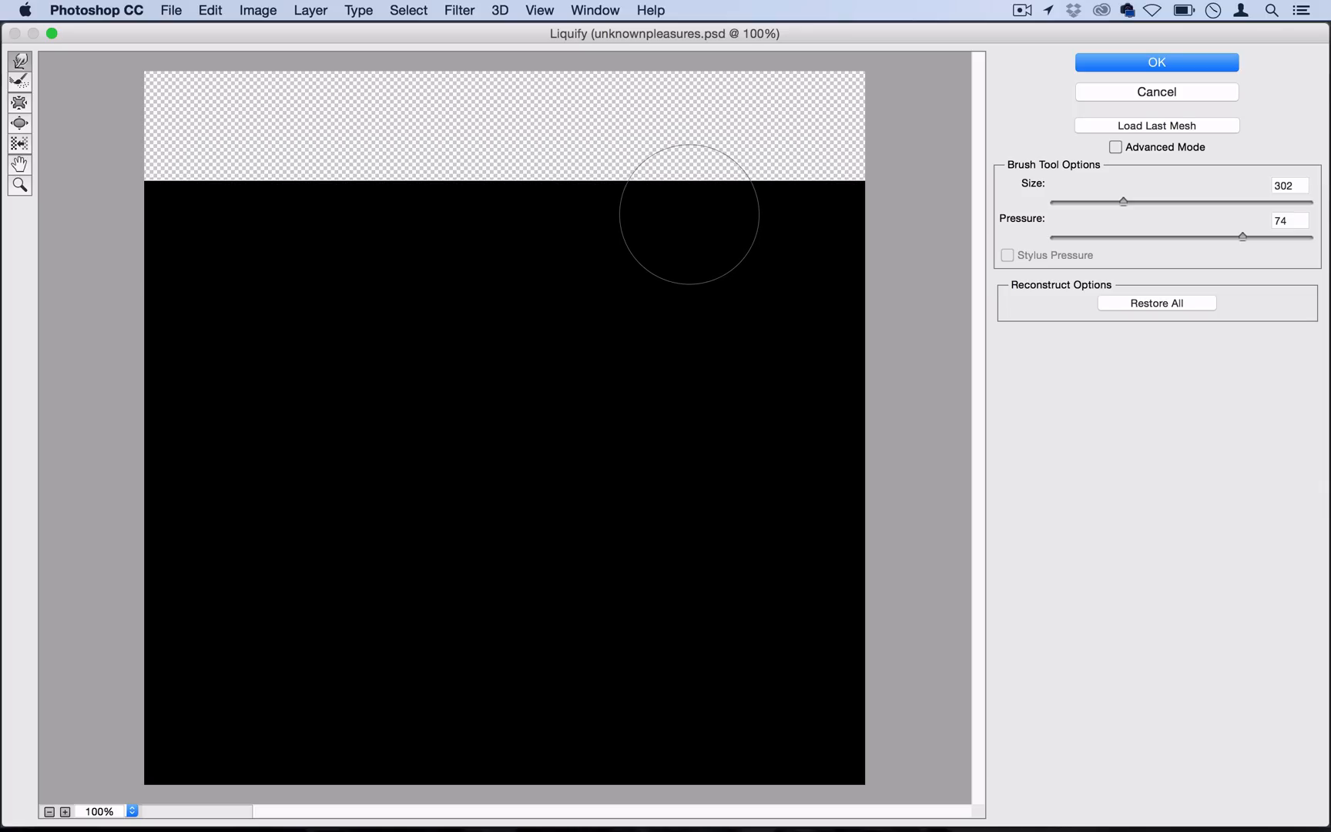
mouse_move(694, 193)
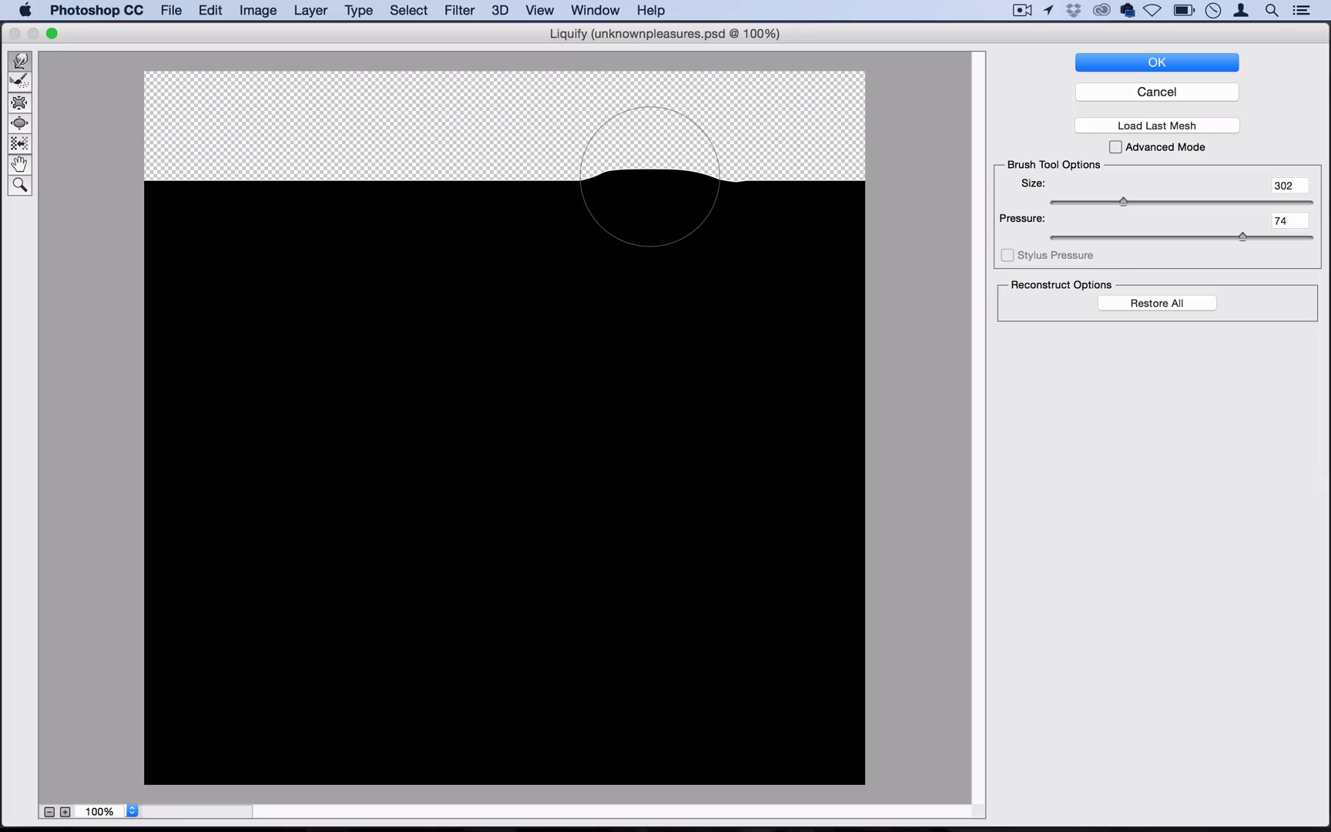
drag(649, 178, 463, 242)
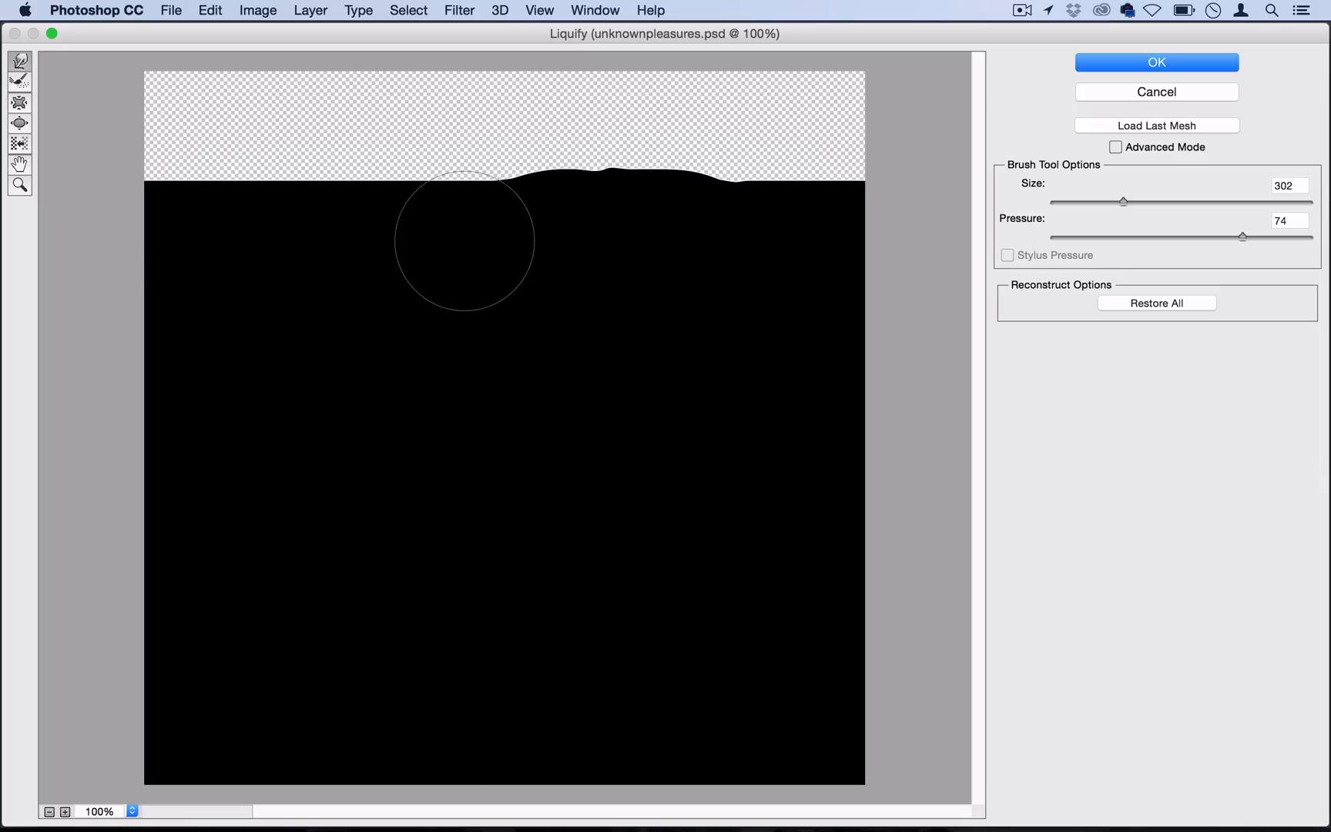
drag(463, 238, 415, 166)
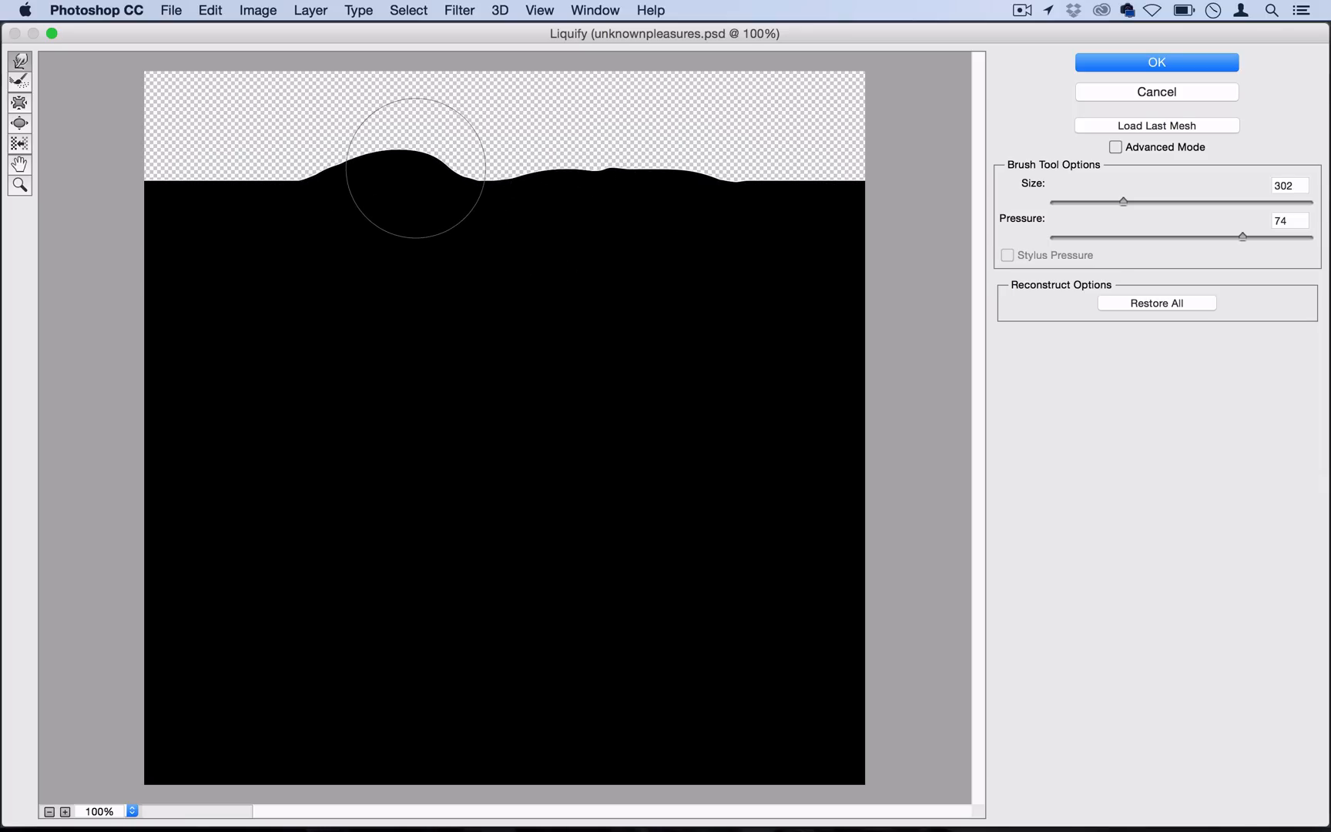
drag(415, 168, 670, 189)
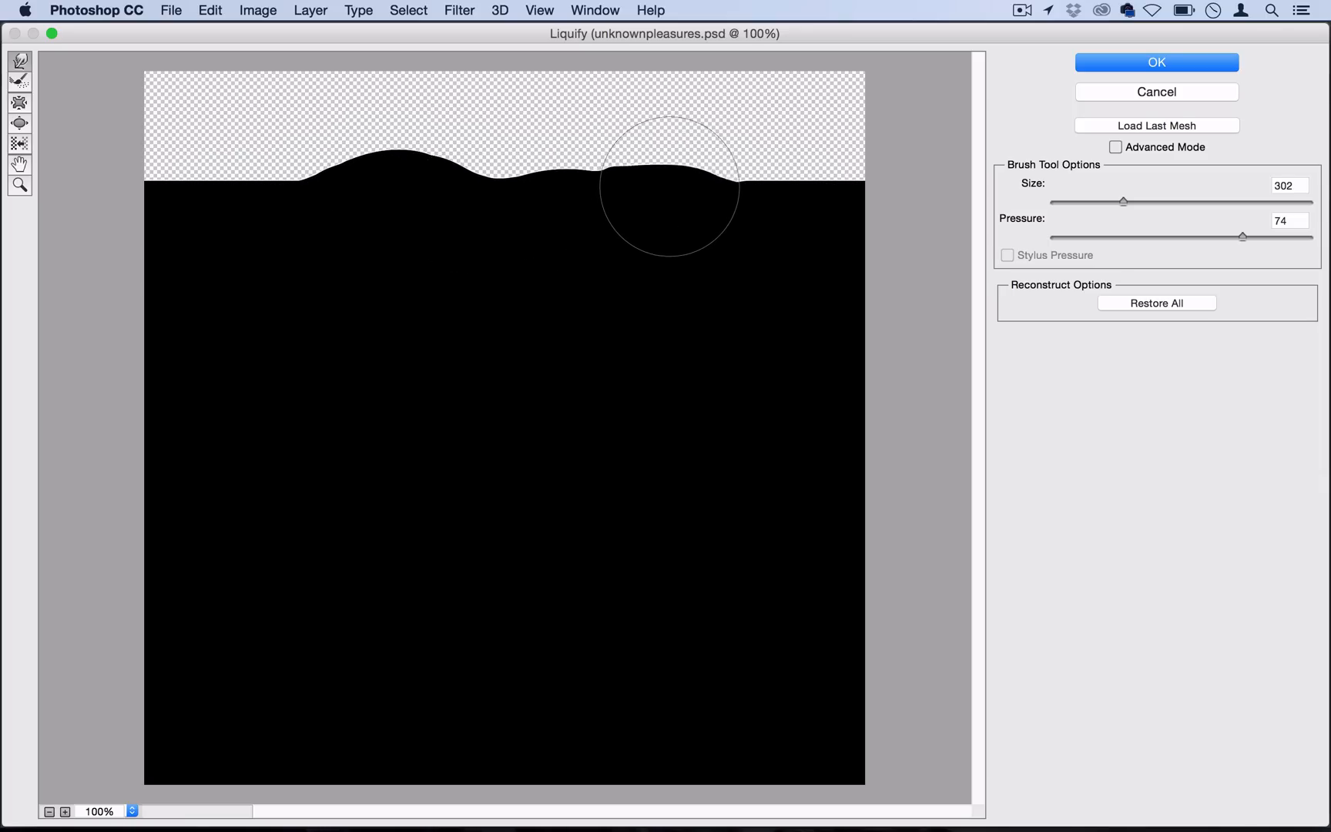
drag(670, 182, 599, 203)
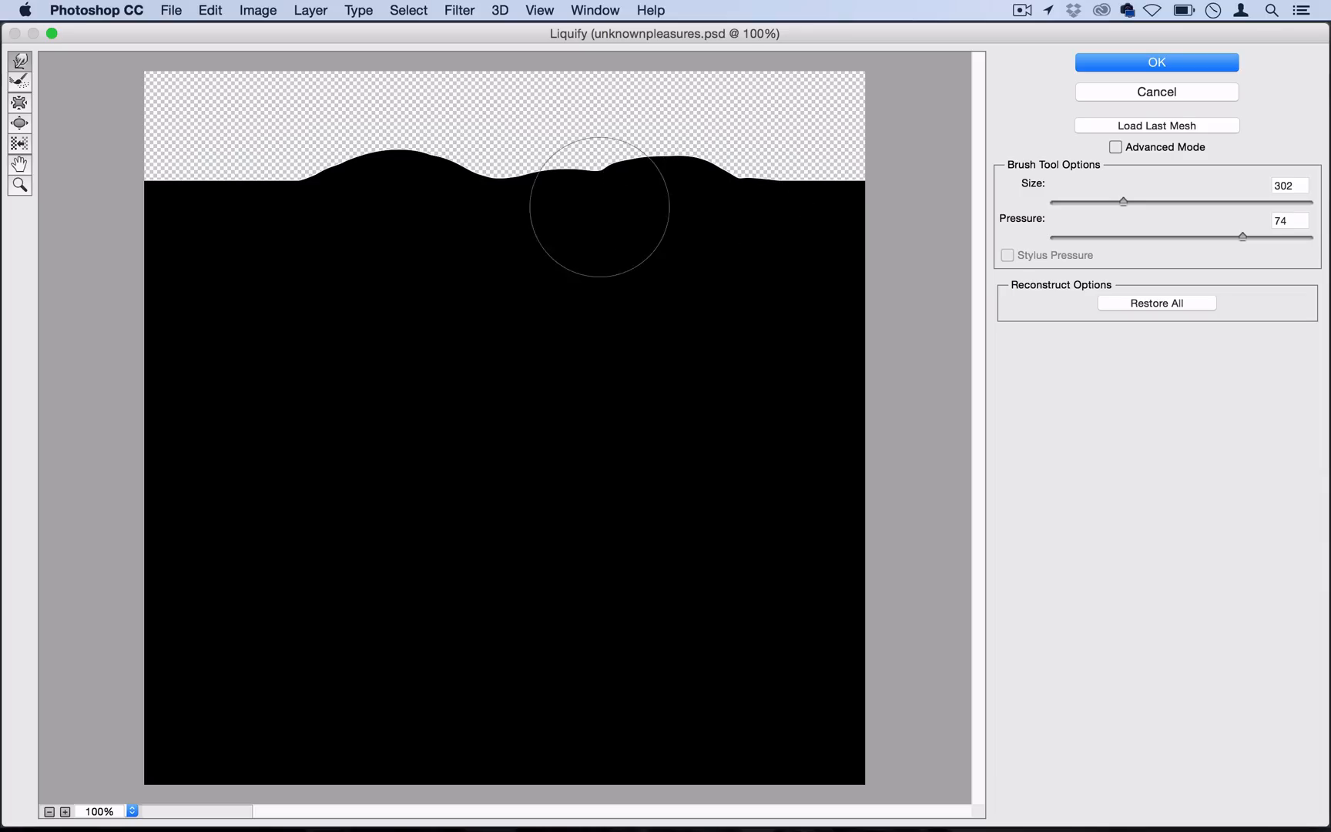
drag(598, 205, 646, 157)
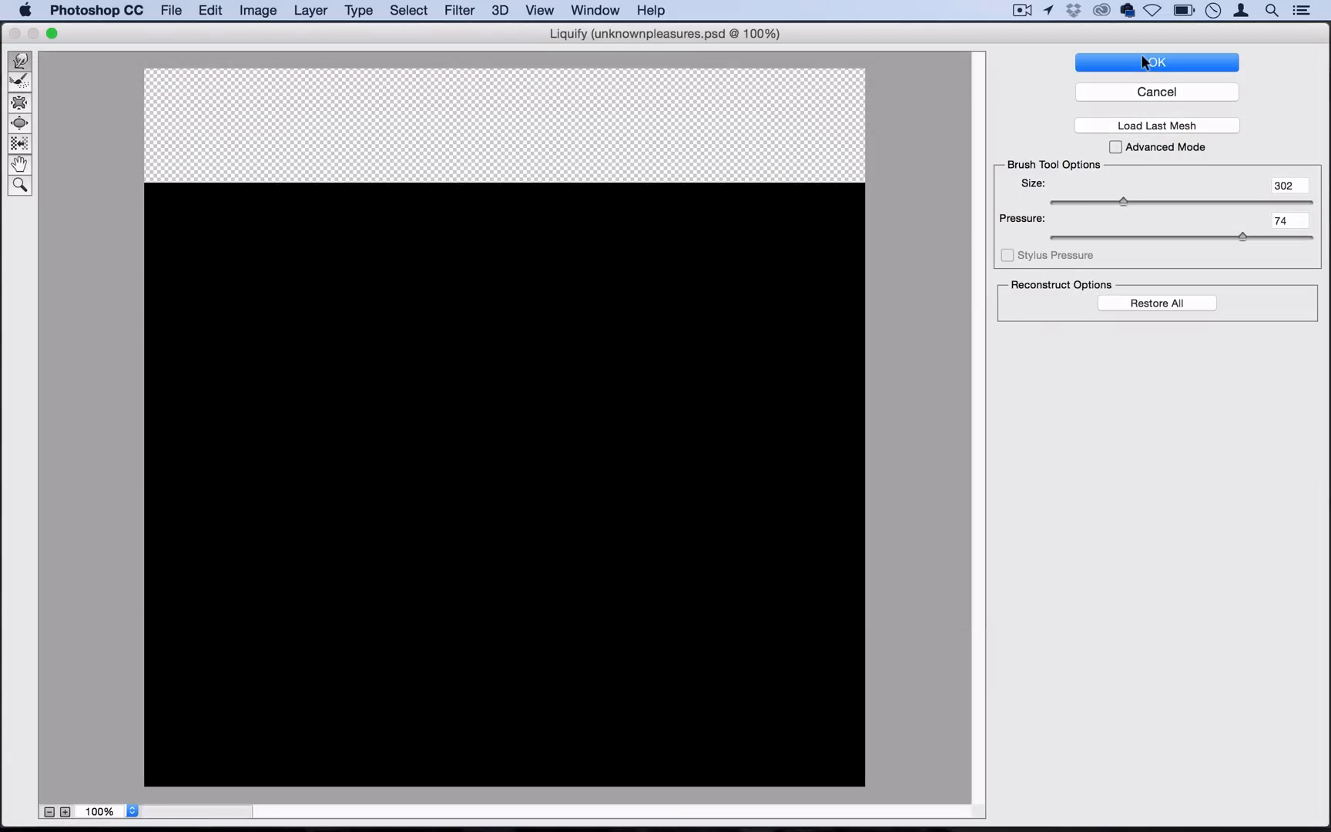
mouse_move(333, 202)
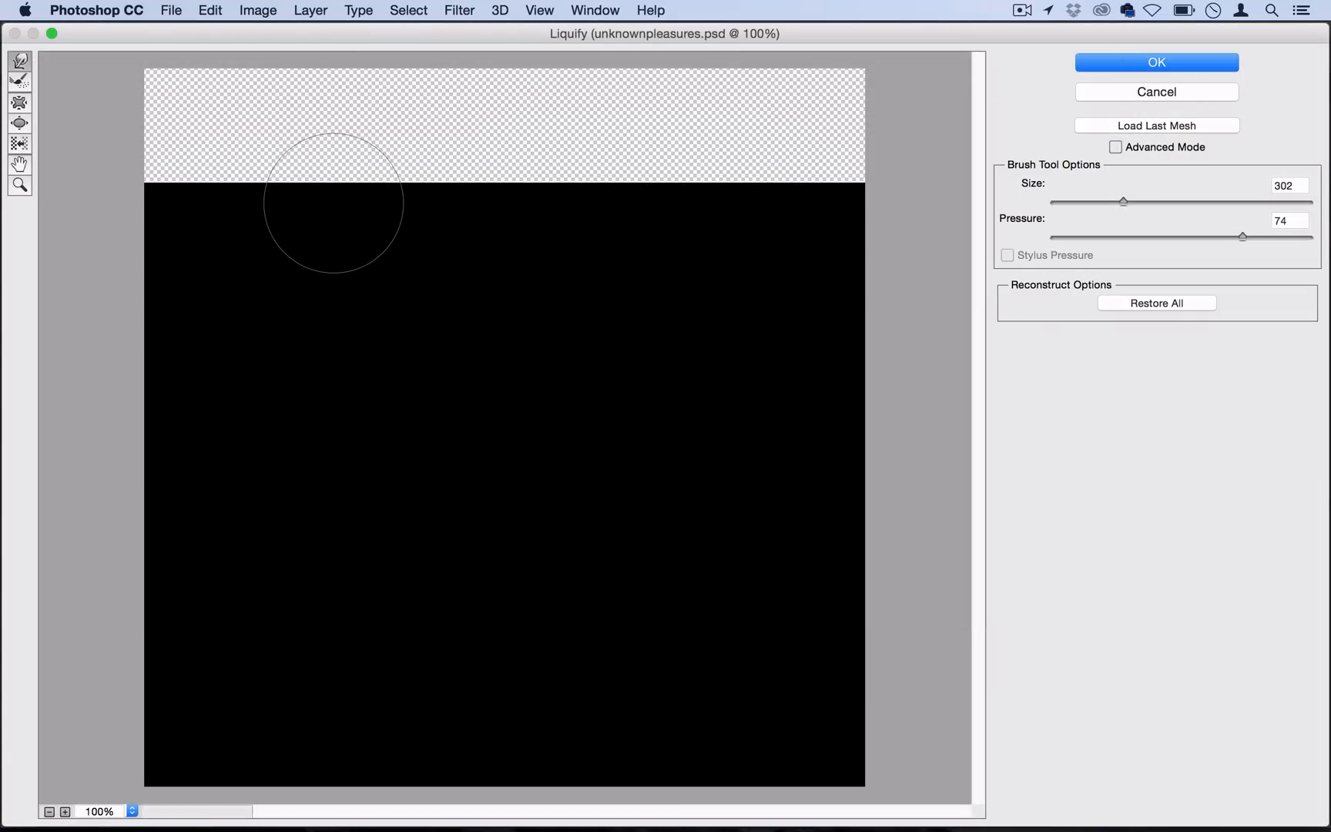
Step: Warp peaks and ridges into the next line layers' top edges, accepting each Liquify
drag(334, 203, 380, 161)
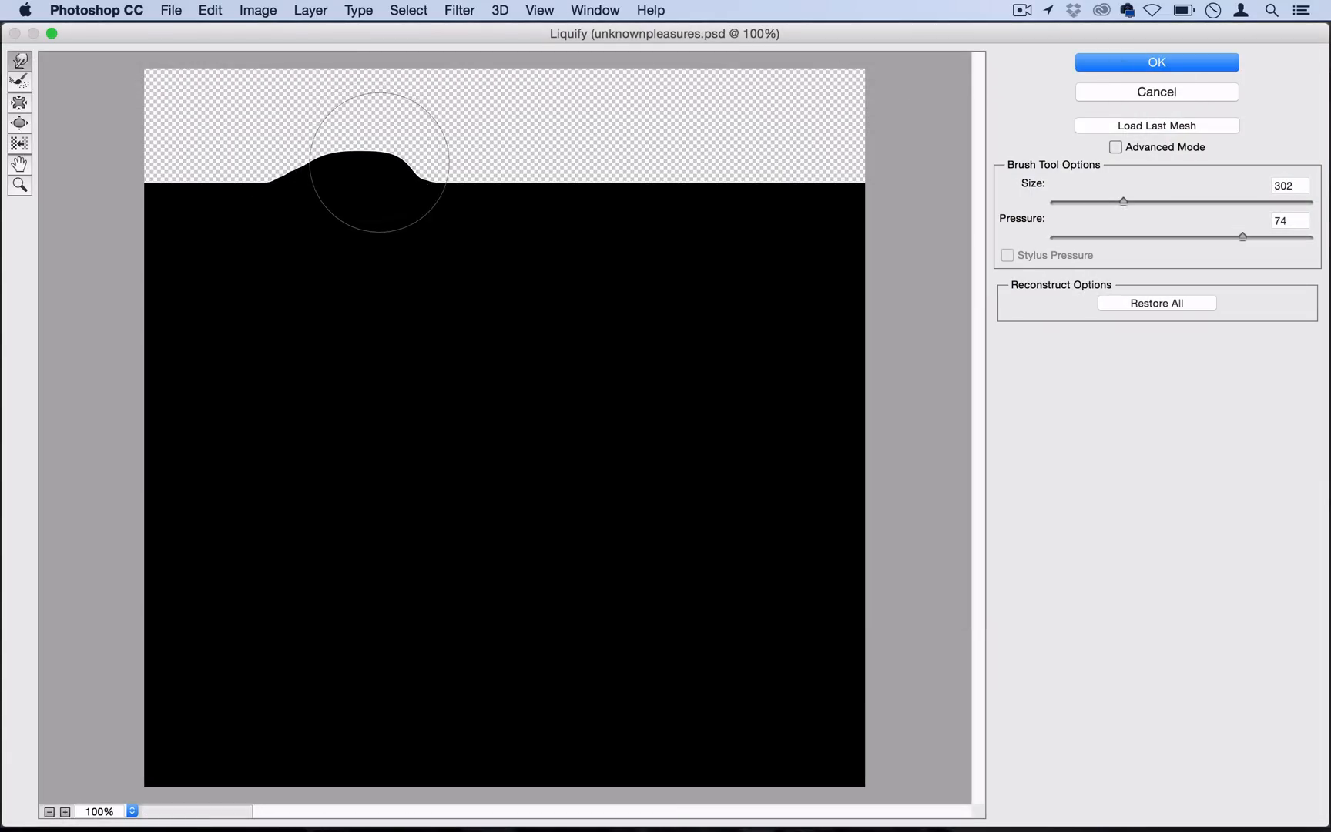
drag(379, 161, 607, 191)
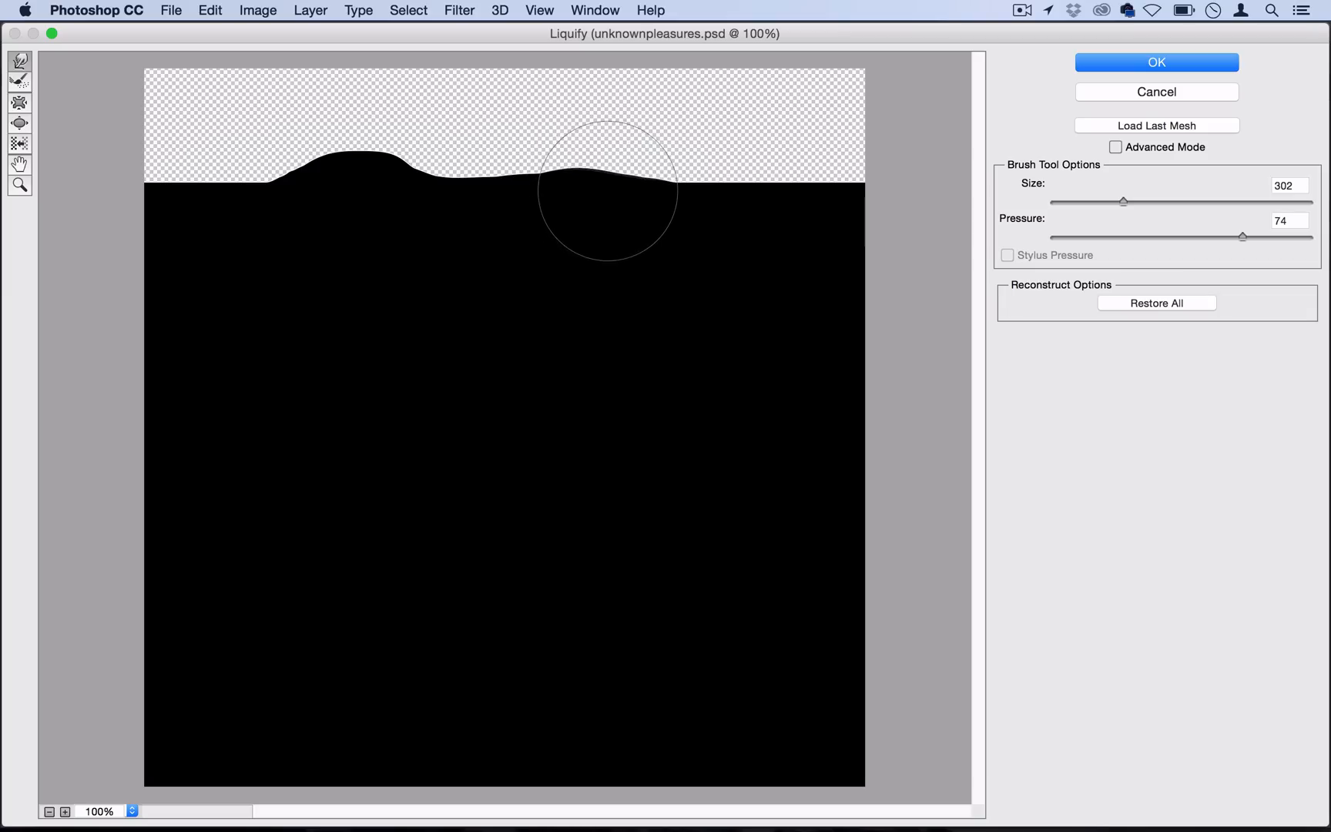
drag(607, 191, 654, 178)
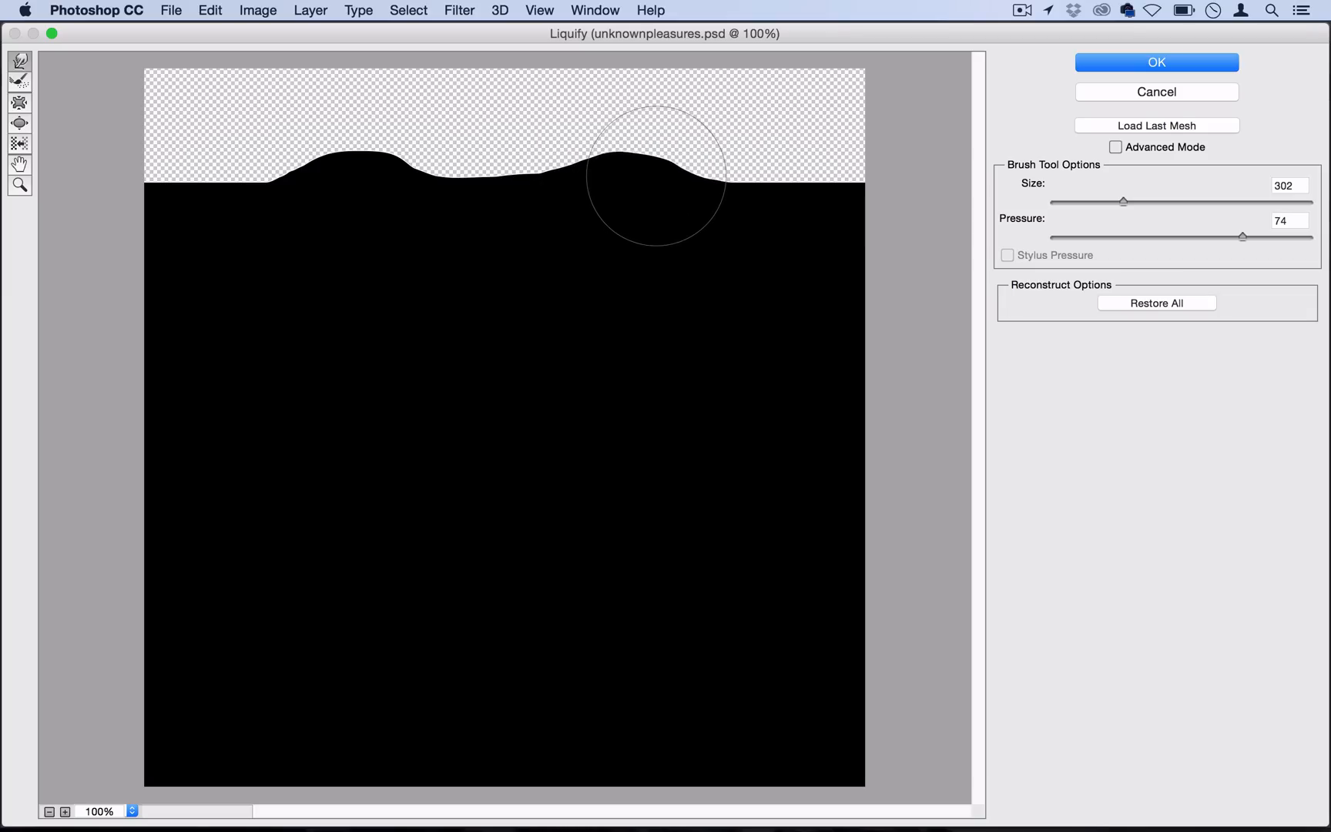
click(1155, 62)
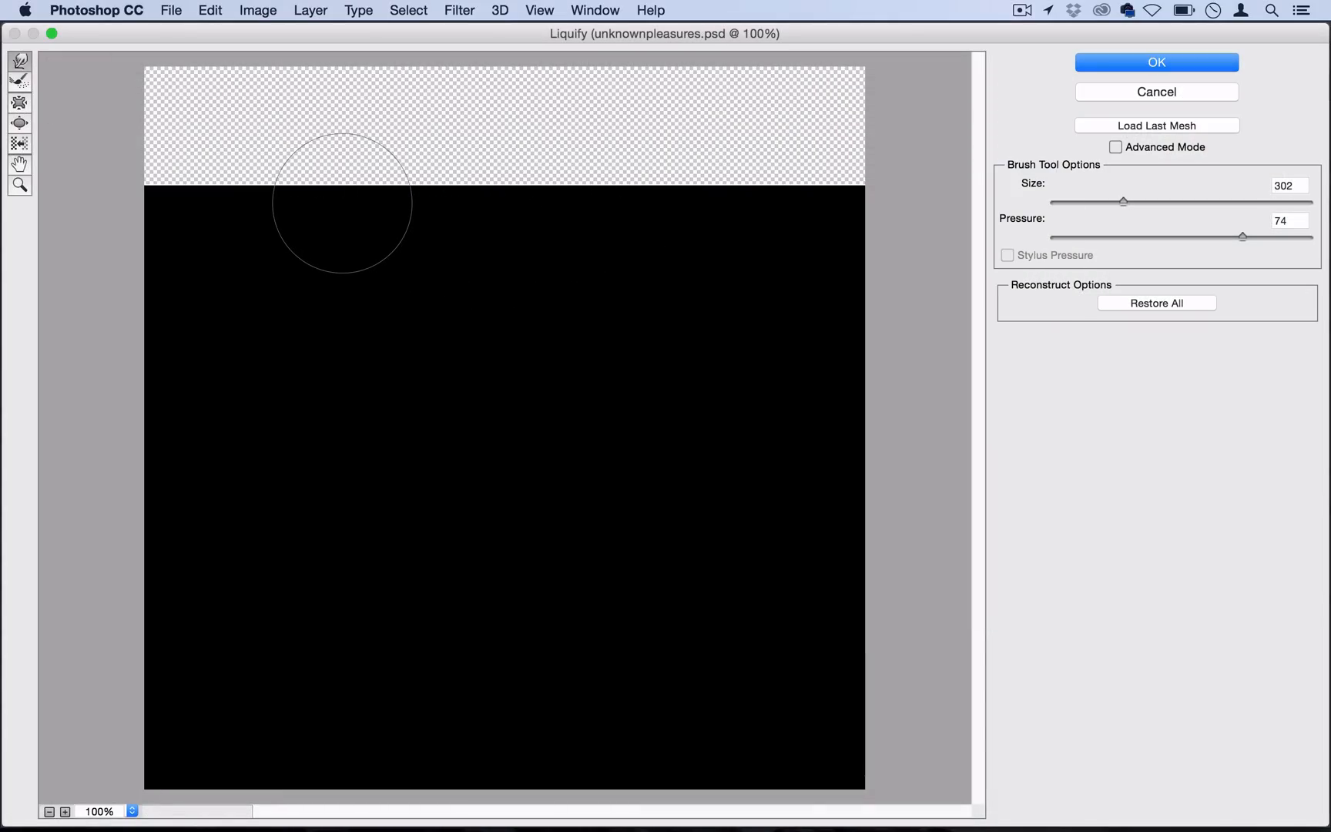
drag(342, 202, 438, 206)
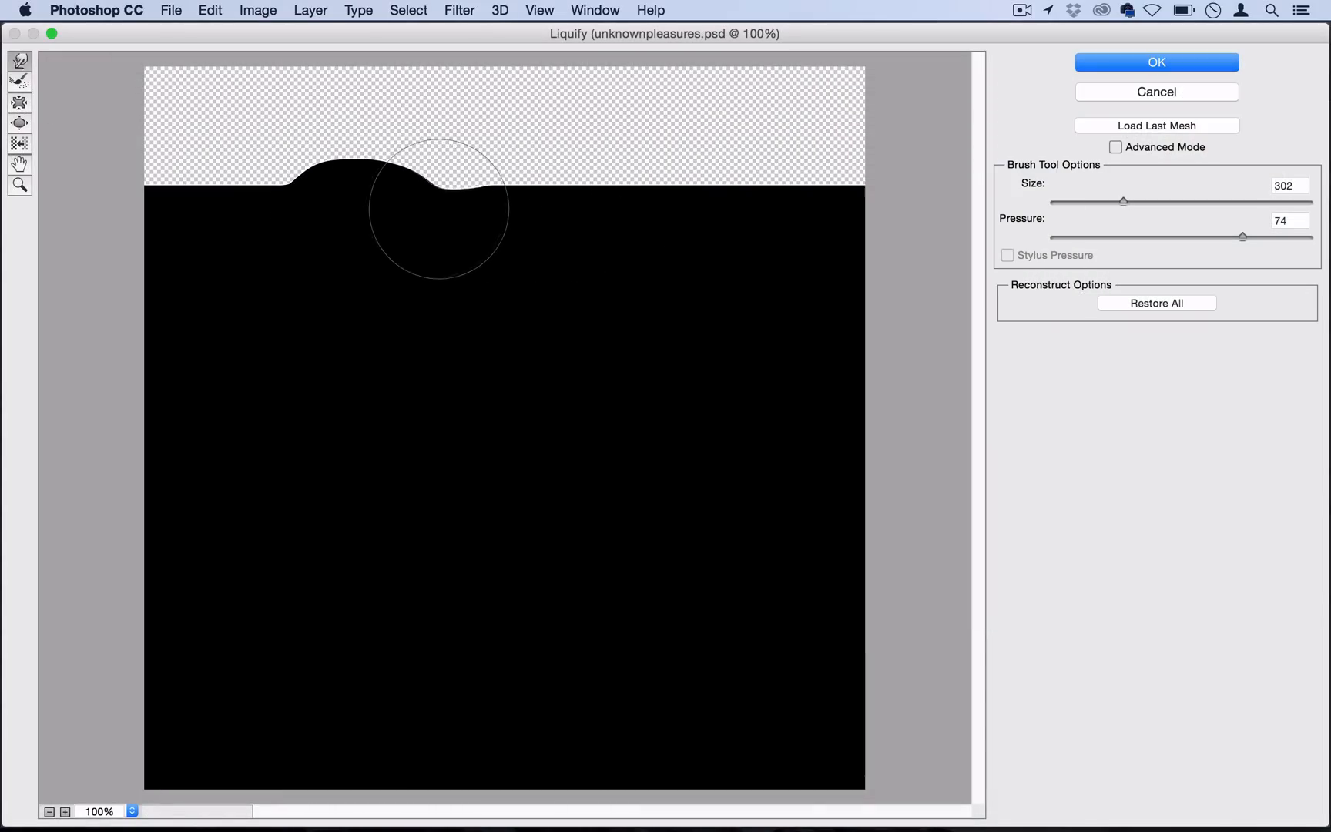
drag(437, 208, 640, 182)
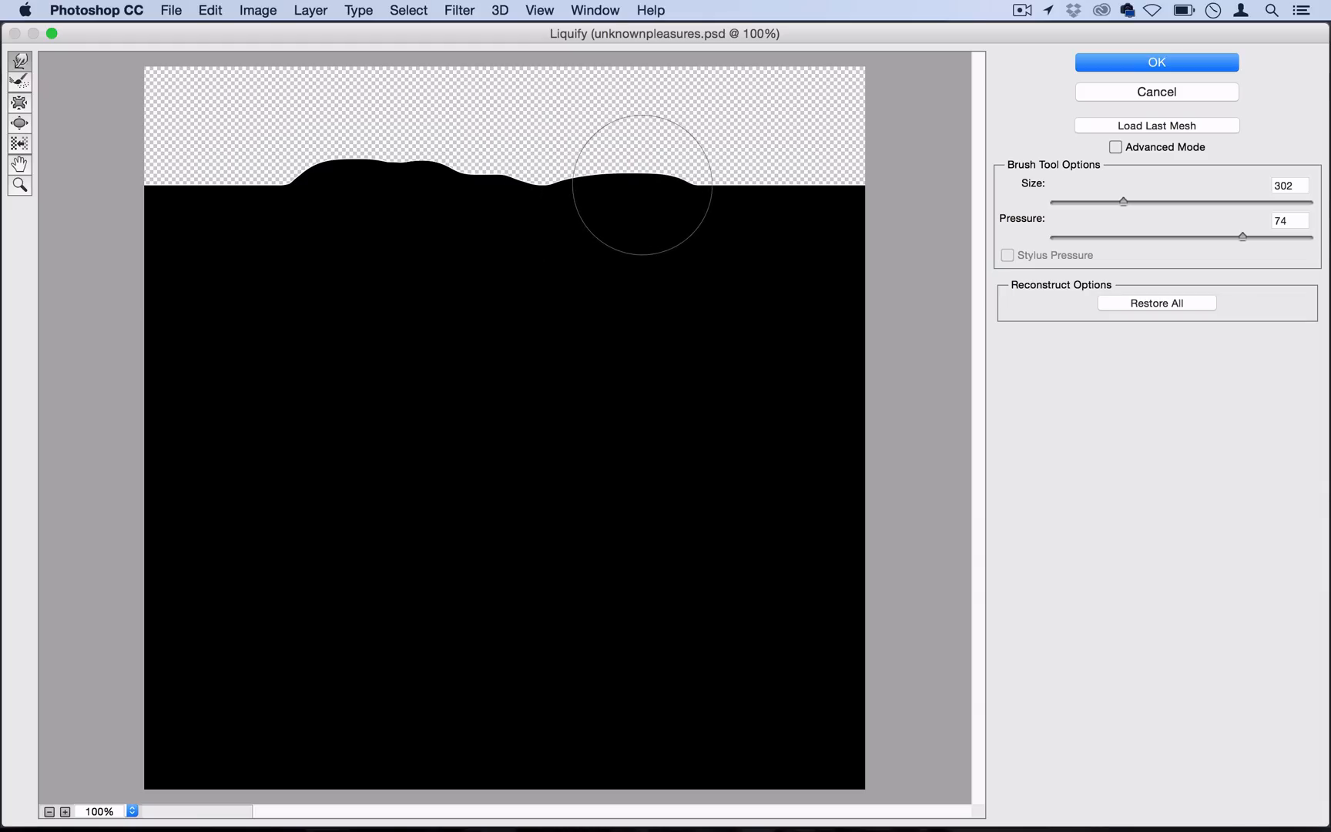
click(1155, 62)
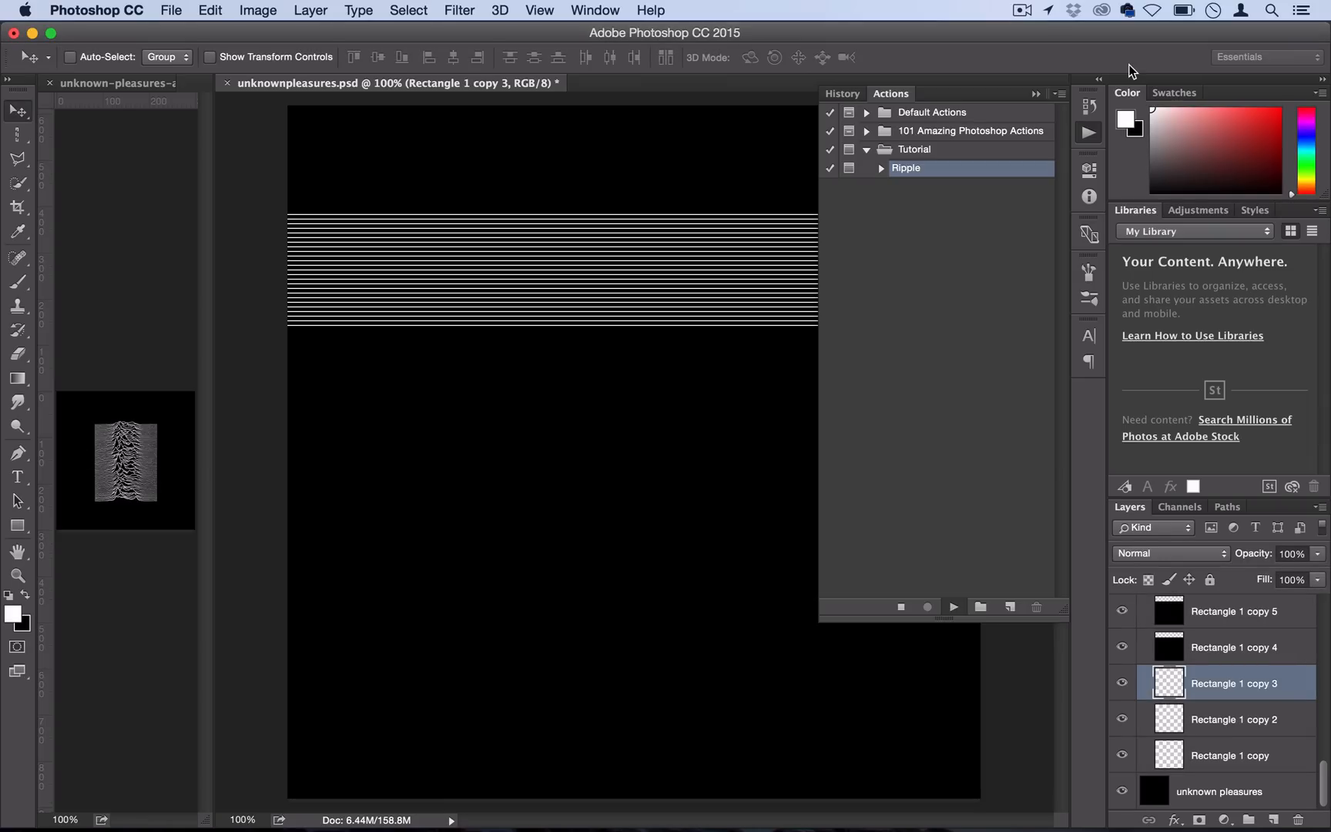
click(459, 10)
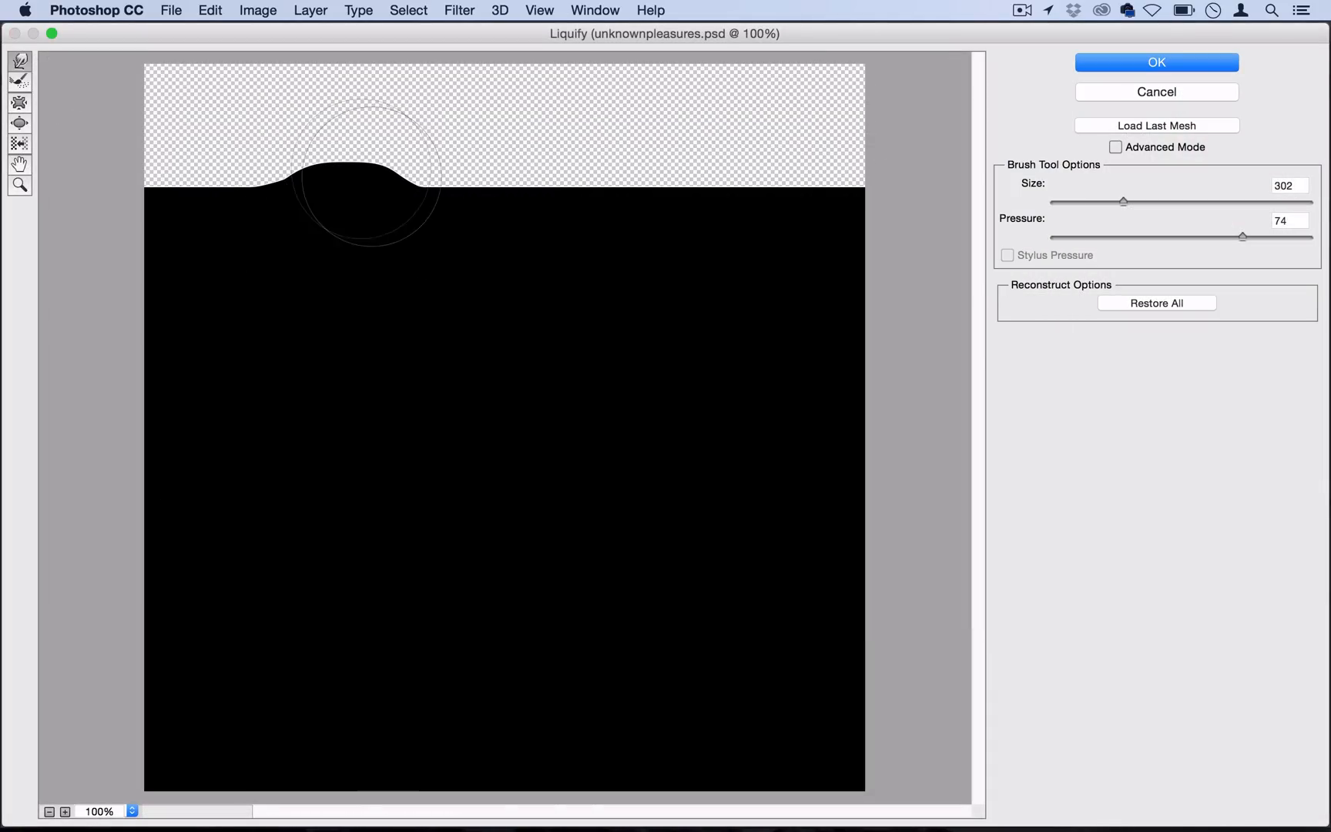
drag(365, 174, 662, 216)
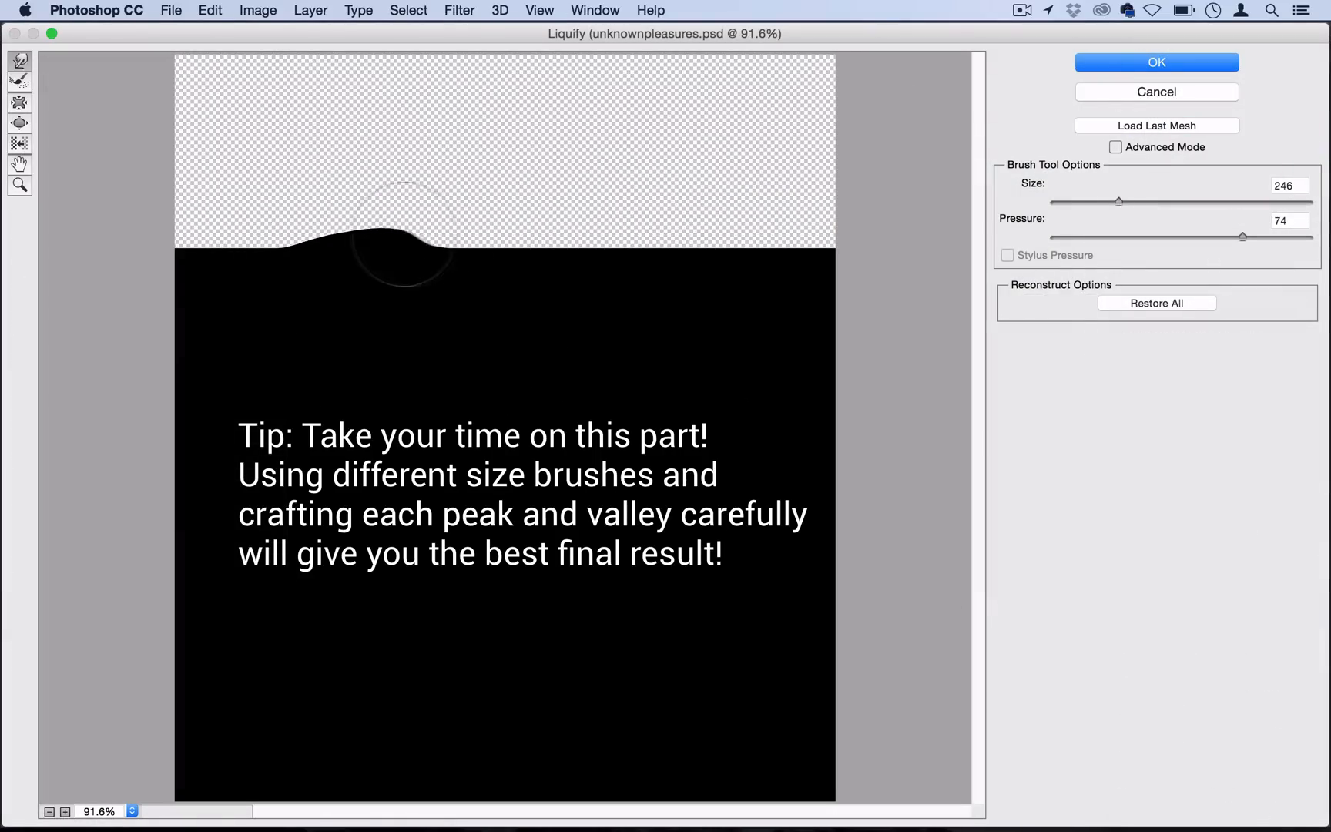
Step: Accept the last warp, collapse Group 1, then duplicate it and both groups with Cmd+J
click(1155, 62)
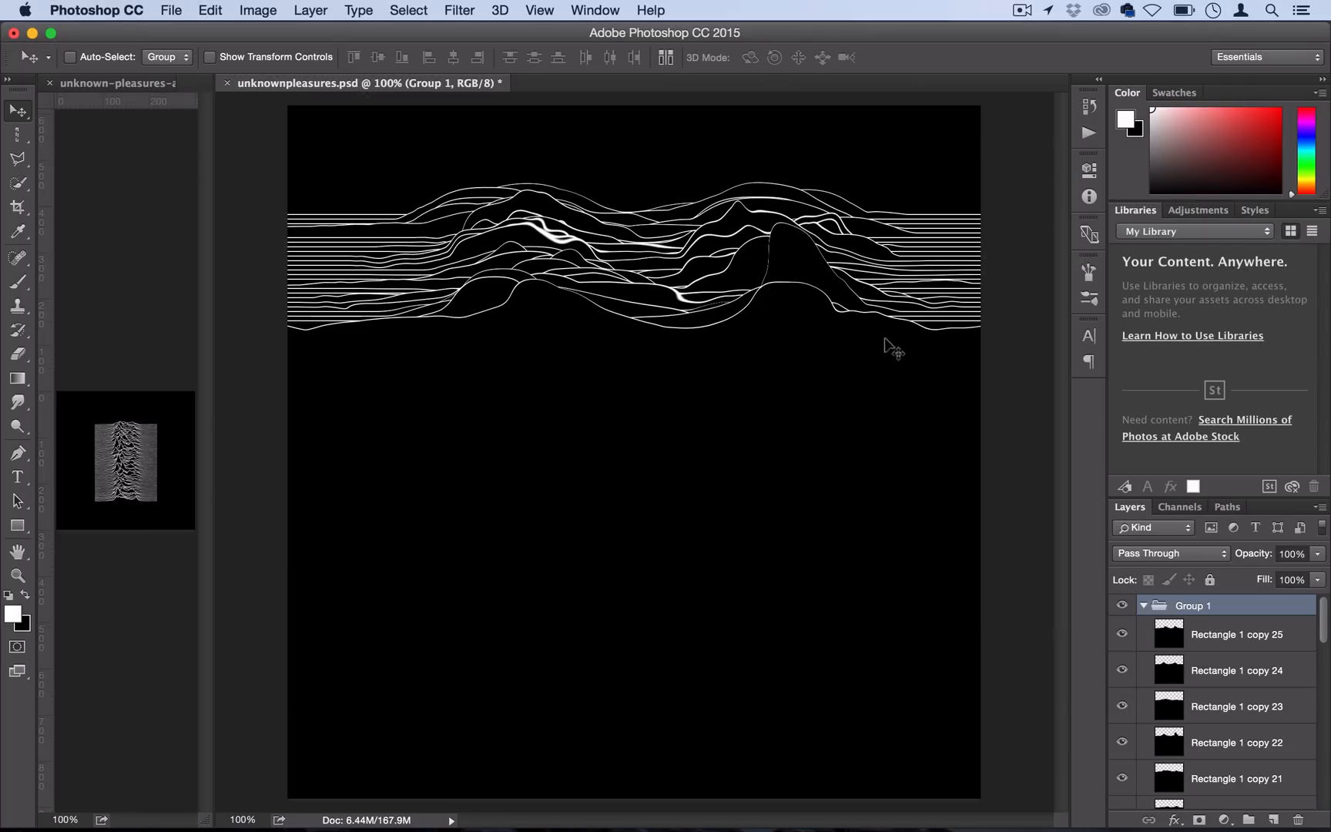
mouse_move(660, 231)
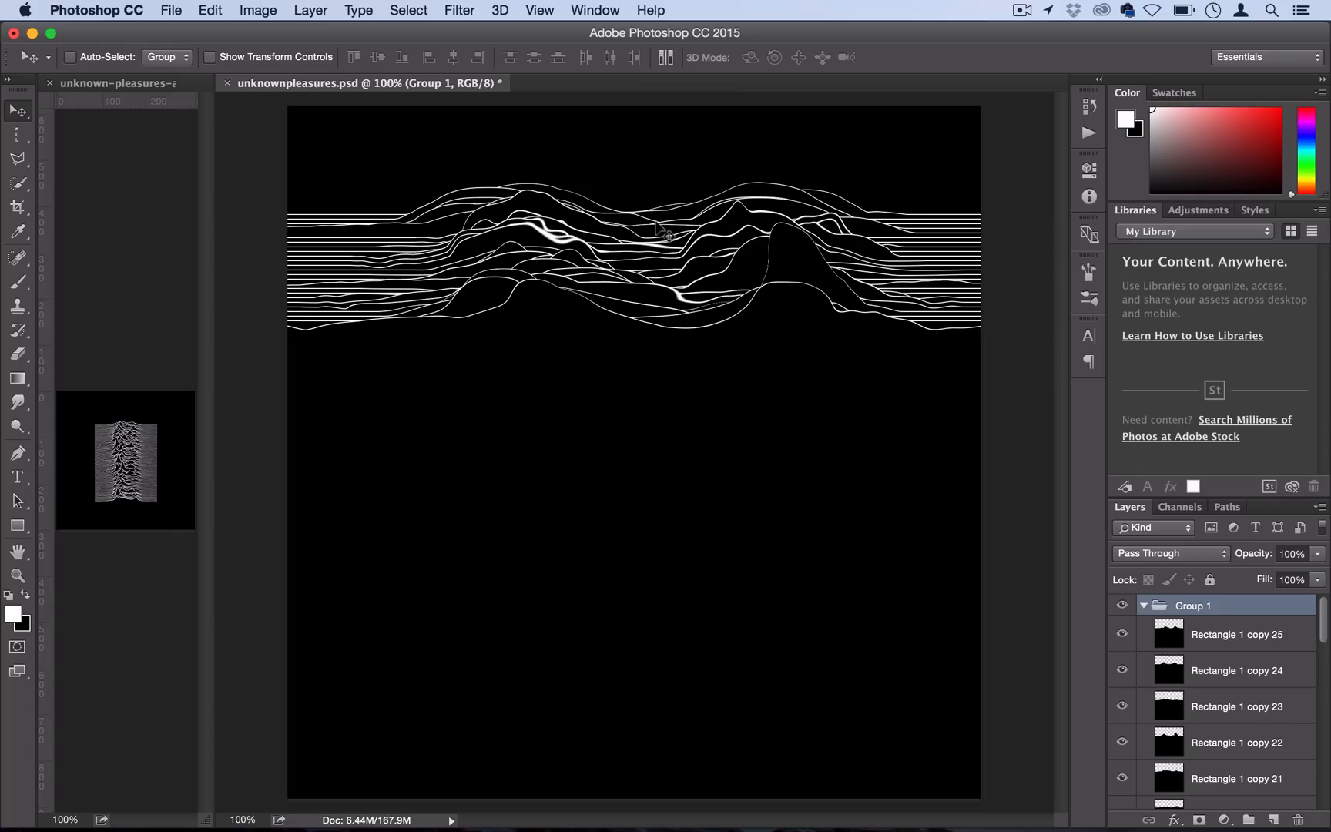
mouse_move(1139, 605)
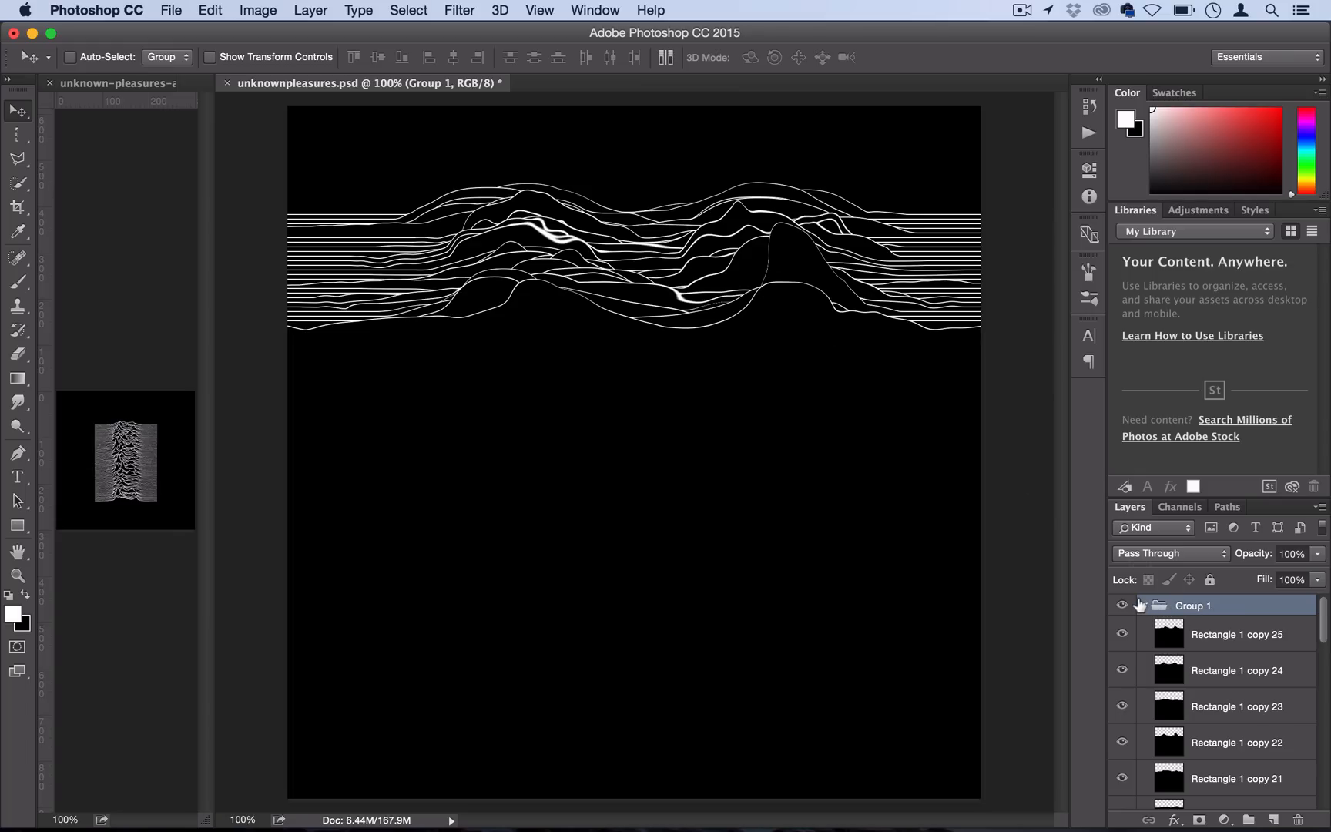
click(1140, 605)
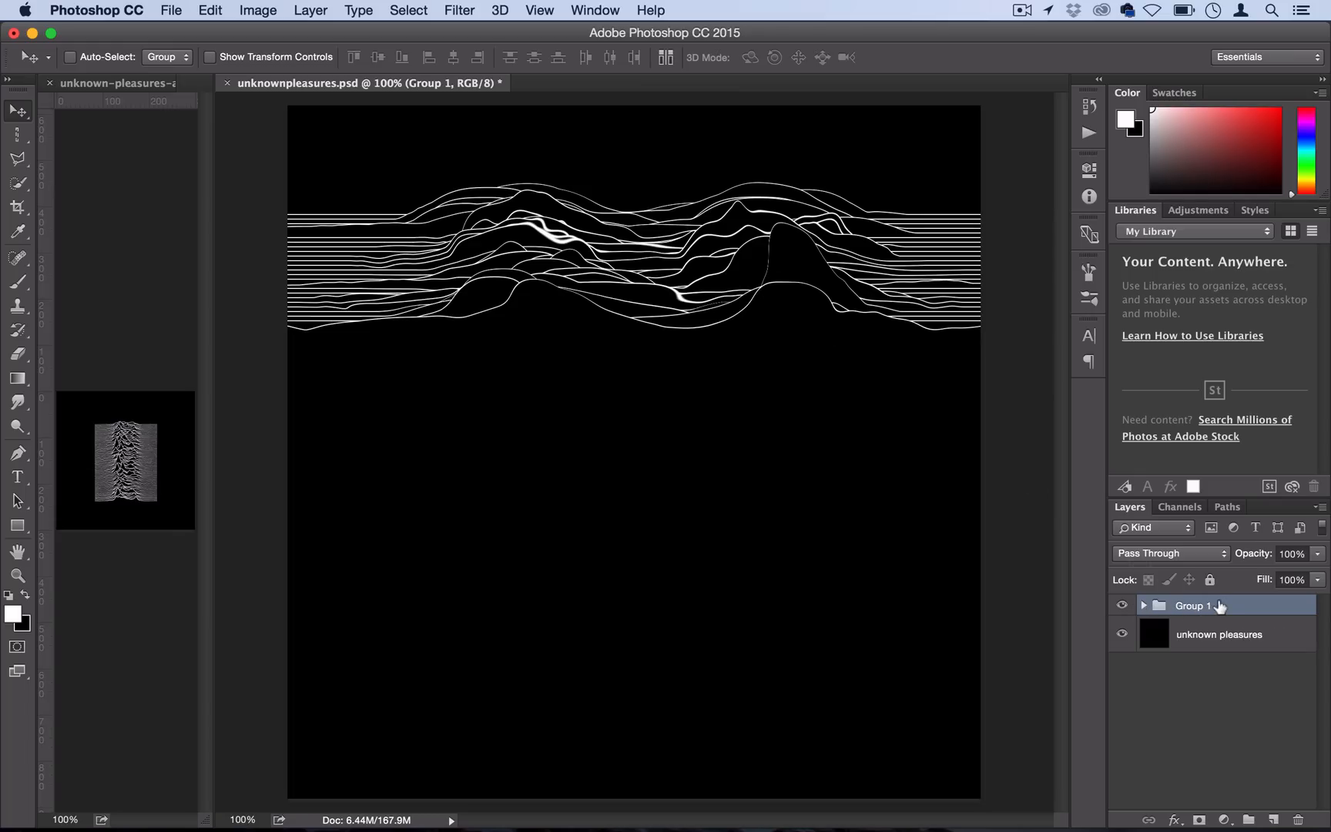
key(cmd+j)
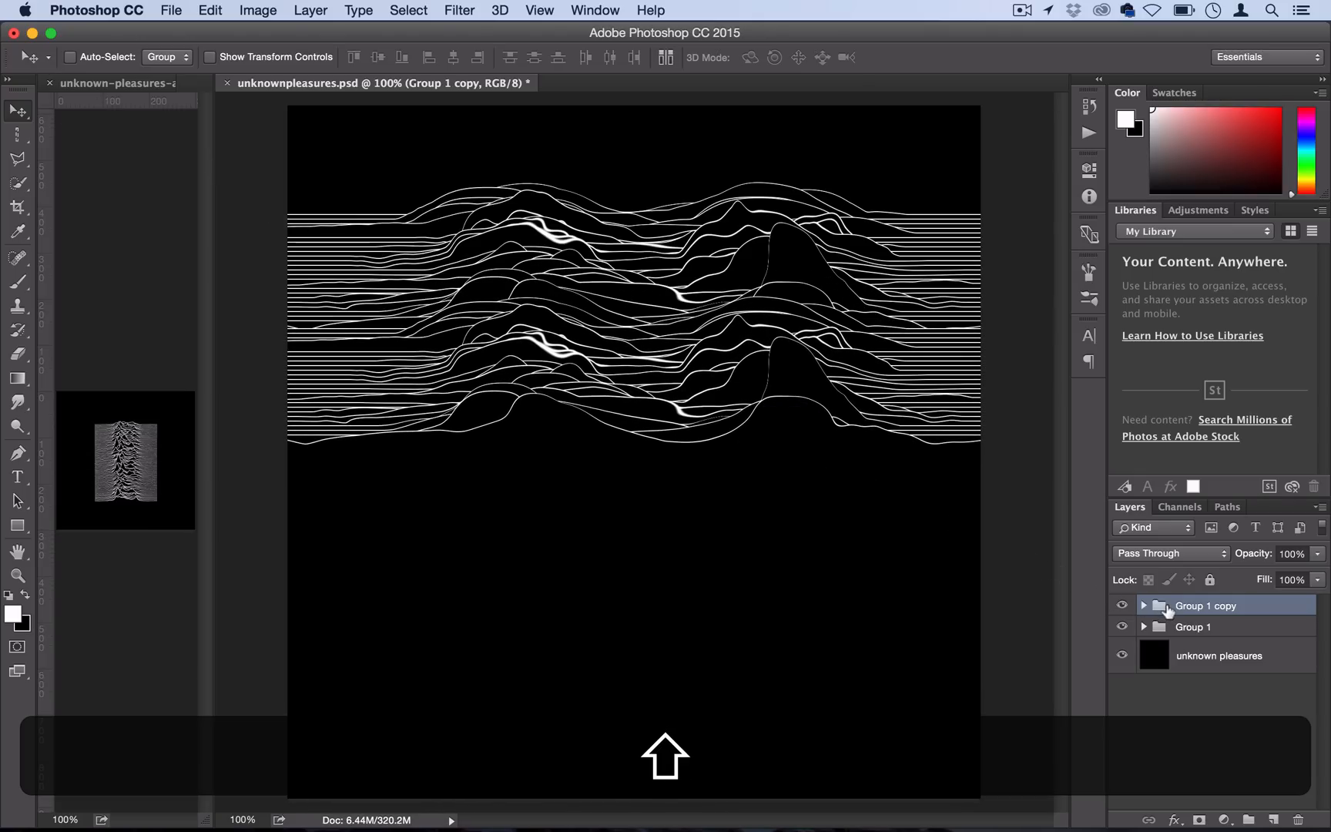
click(1192, 626)
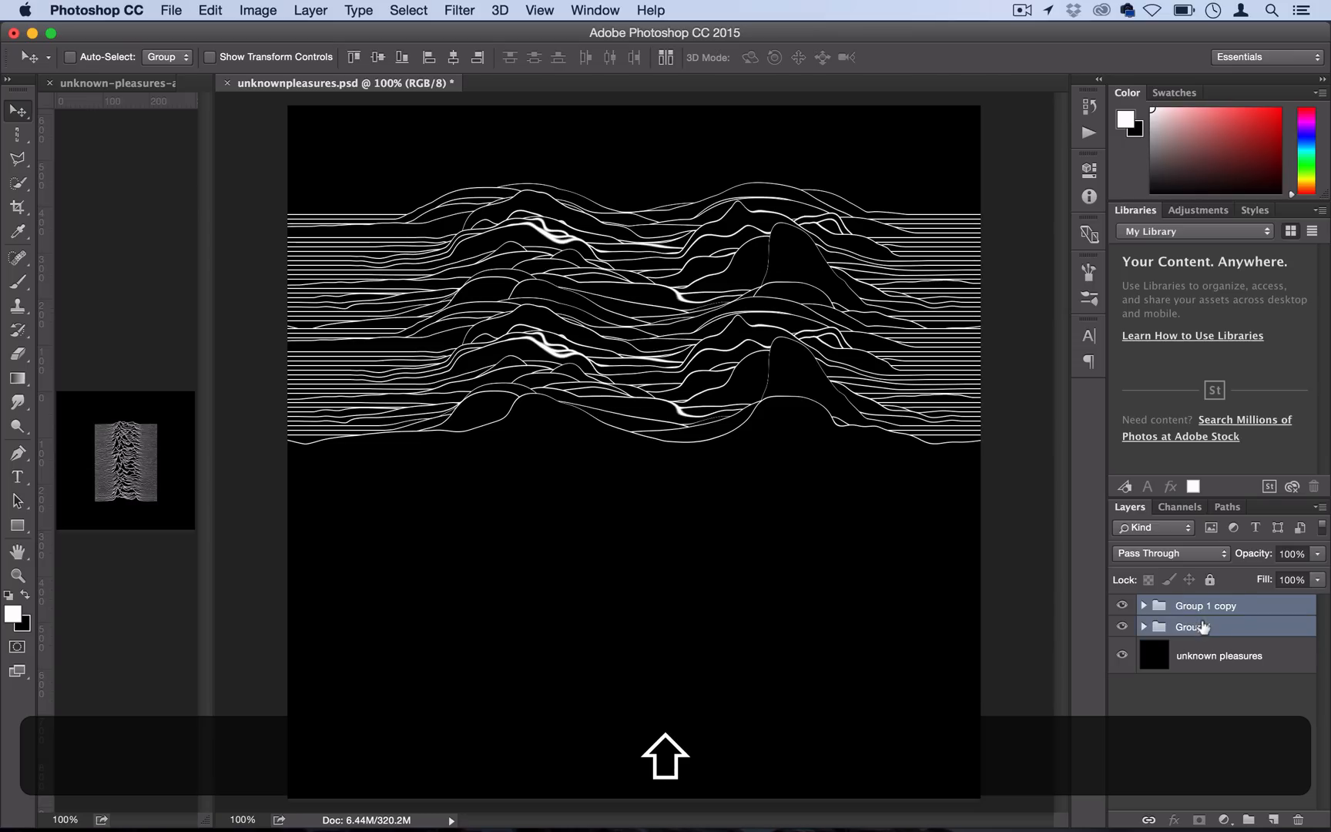
key(cmd+j)
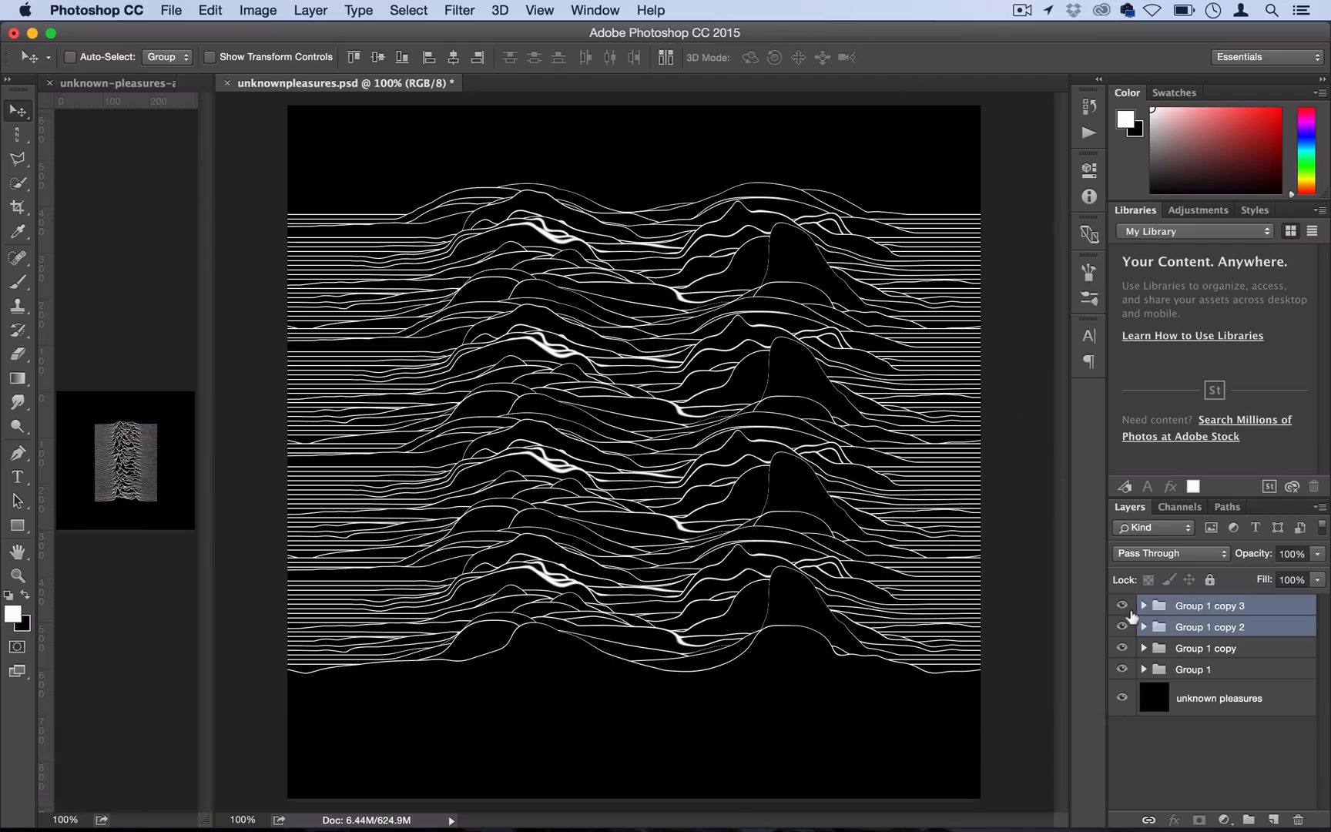
mouse_move(1121, 626)
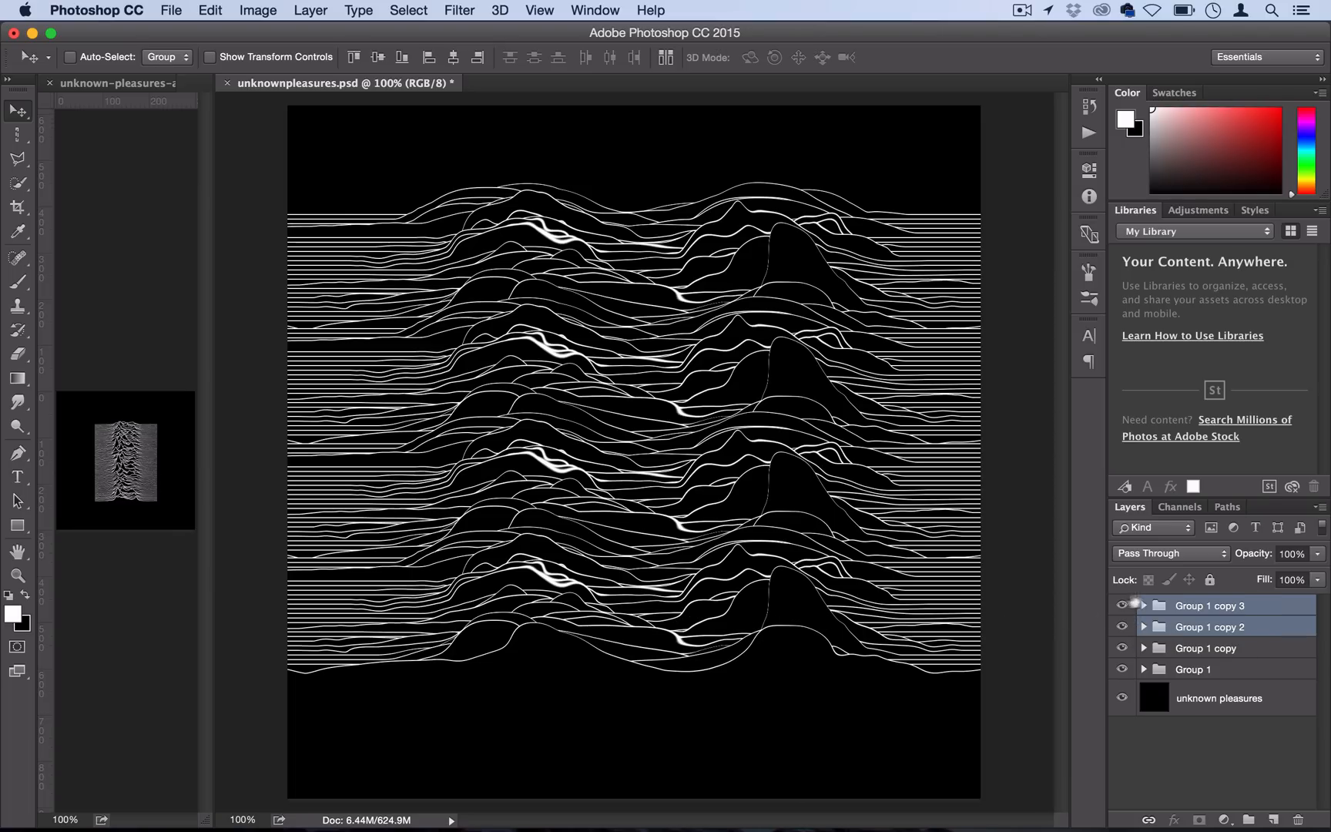
Step: Select Group 1 copy 2 and open the Edit menu's flip commands to mirror it
click(1143, 606)
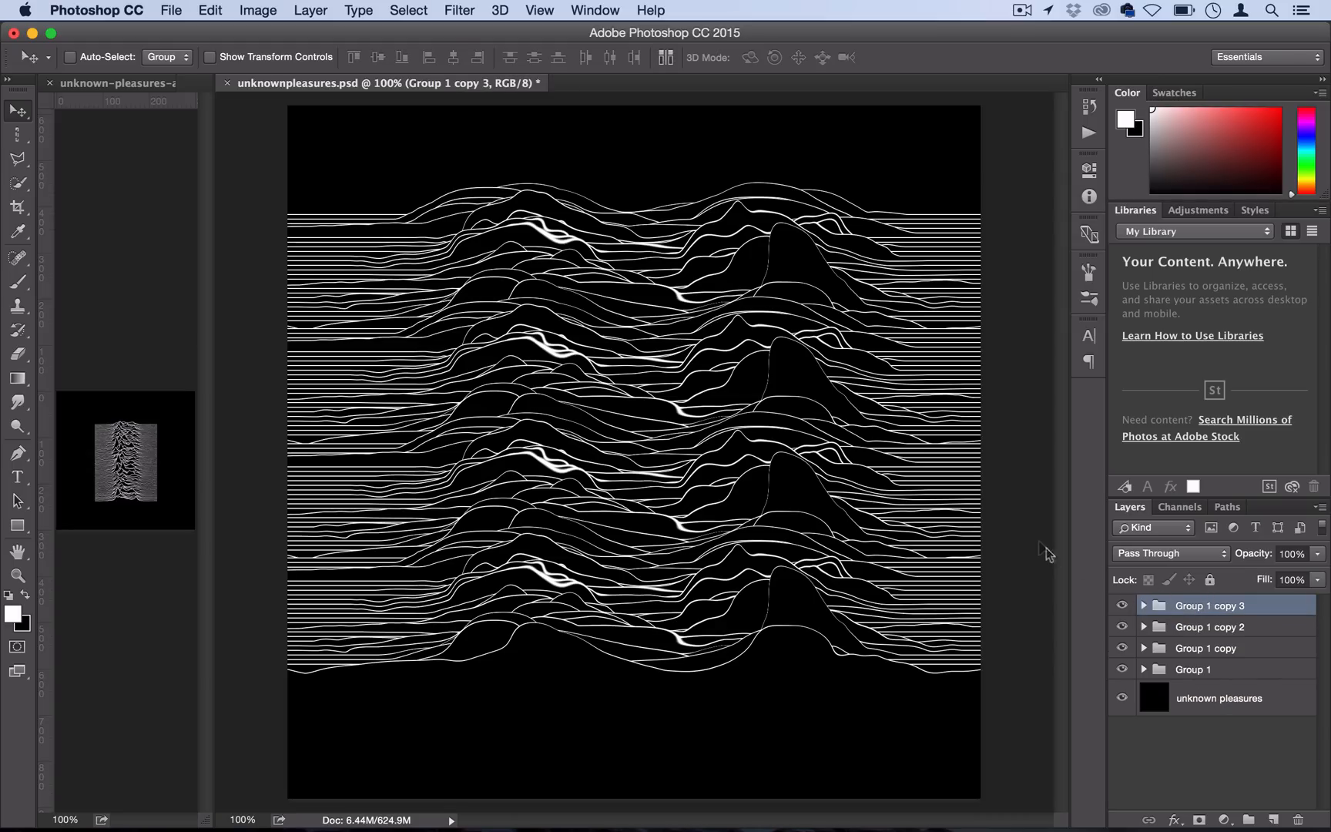
click(1208, 626)
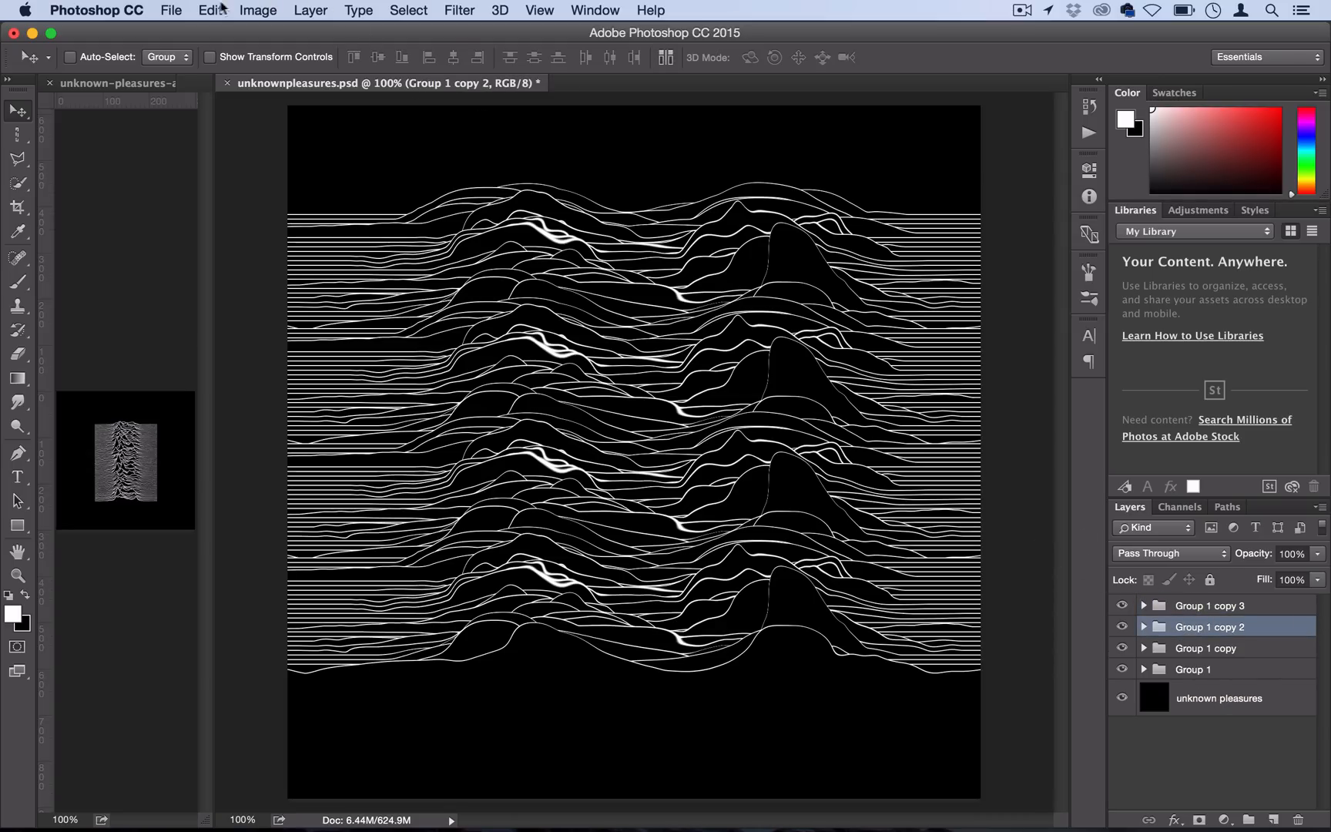
click(210, 10)
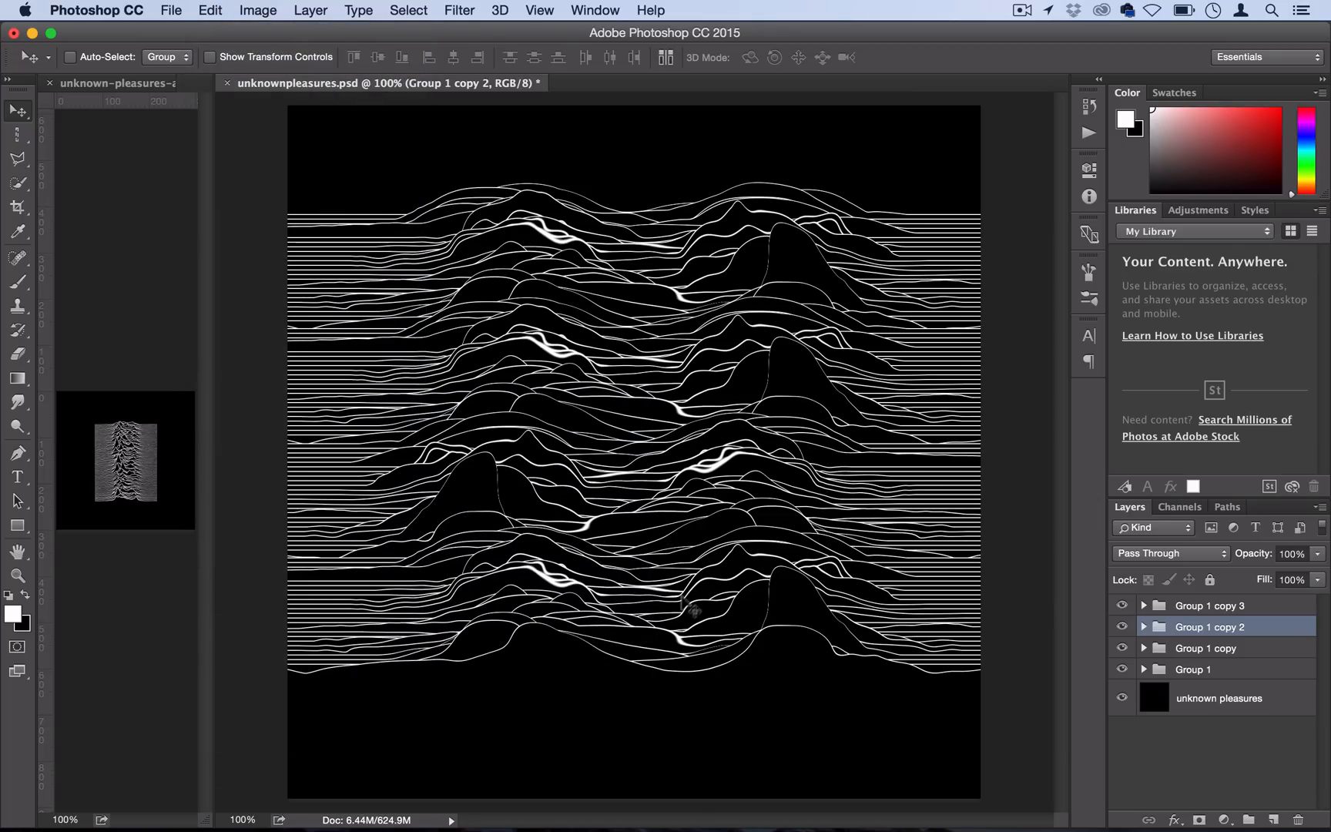
mouse_move(1122, 656)
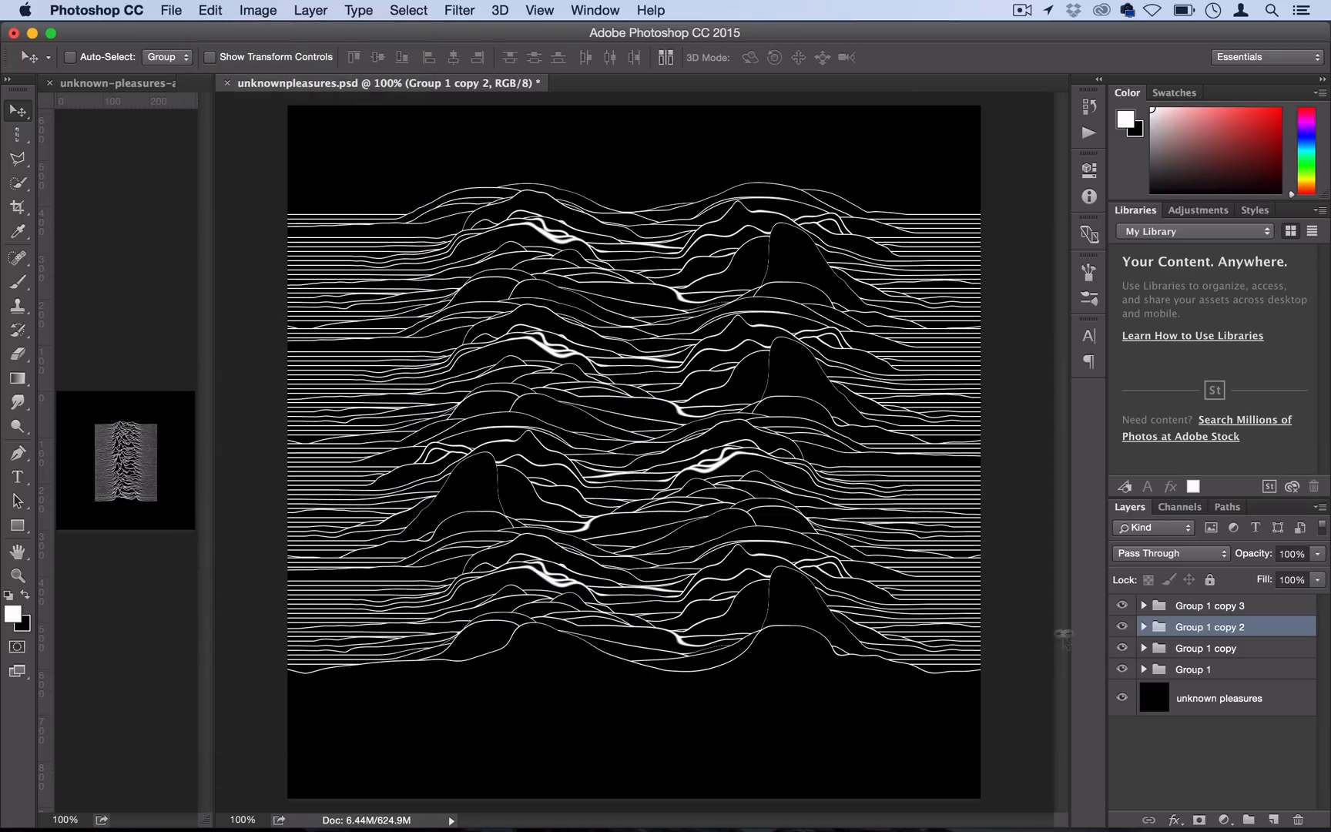
mouse_move(962, 689)
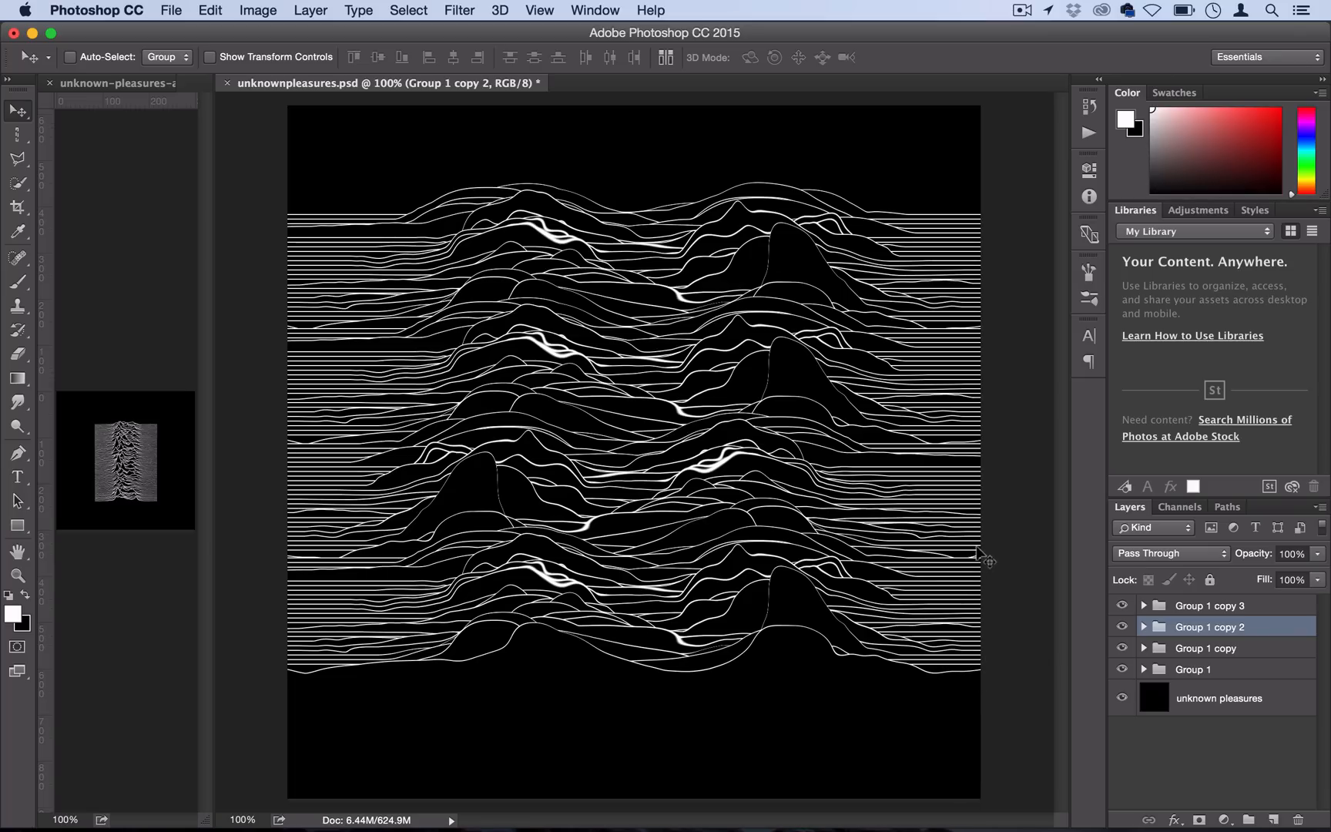
mouse_move(1141, 632)
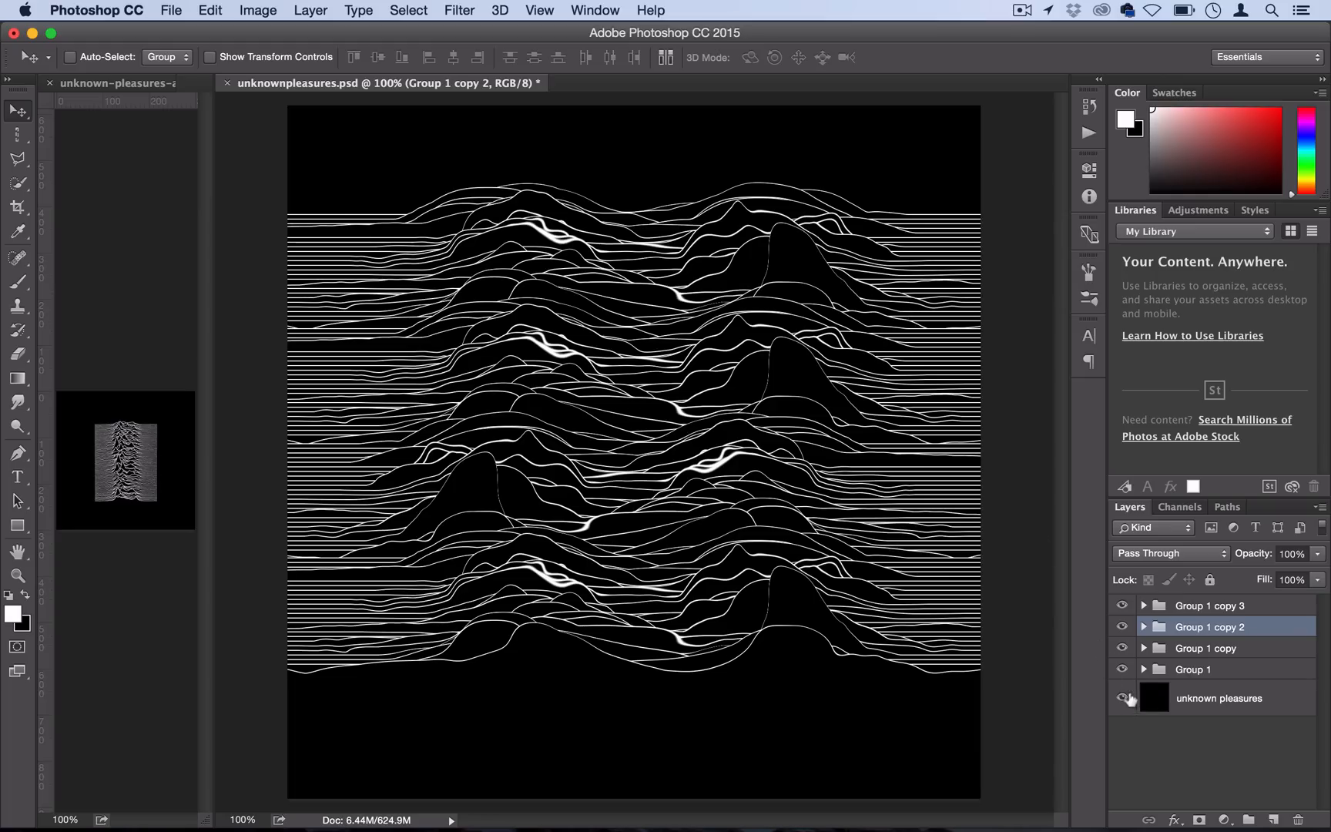
Step: Select the four line groups and start Free Transform to squeeze the combined group
click(1208, 605)
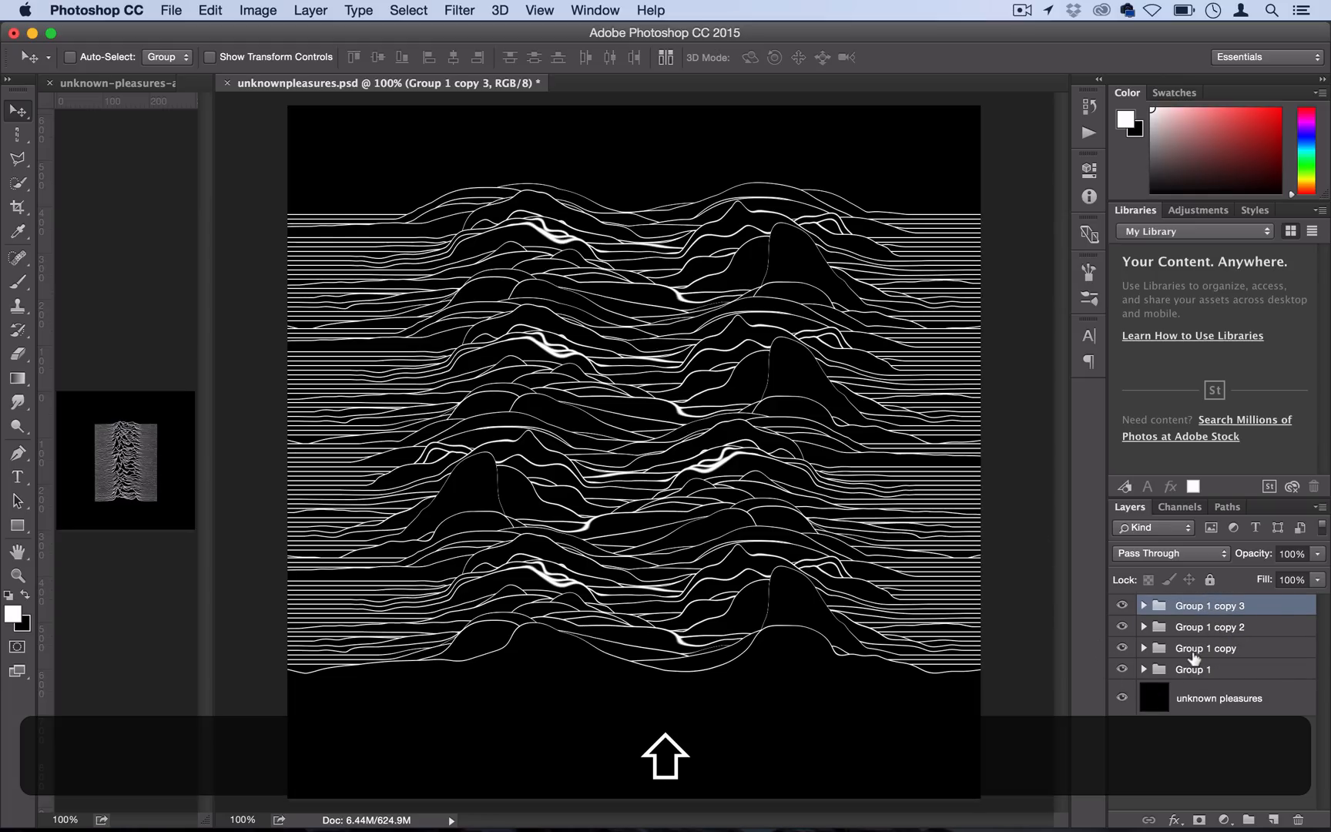
mouse_move(1193, 669)
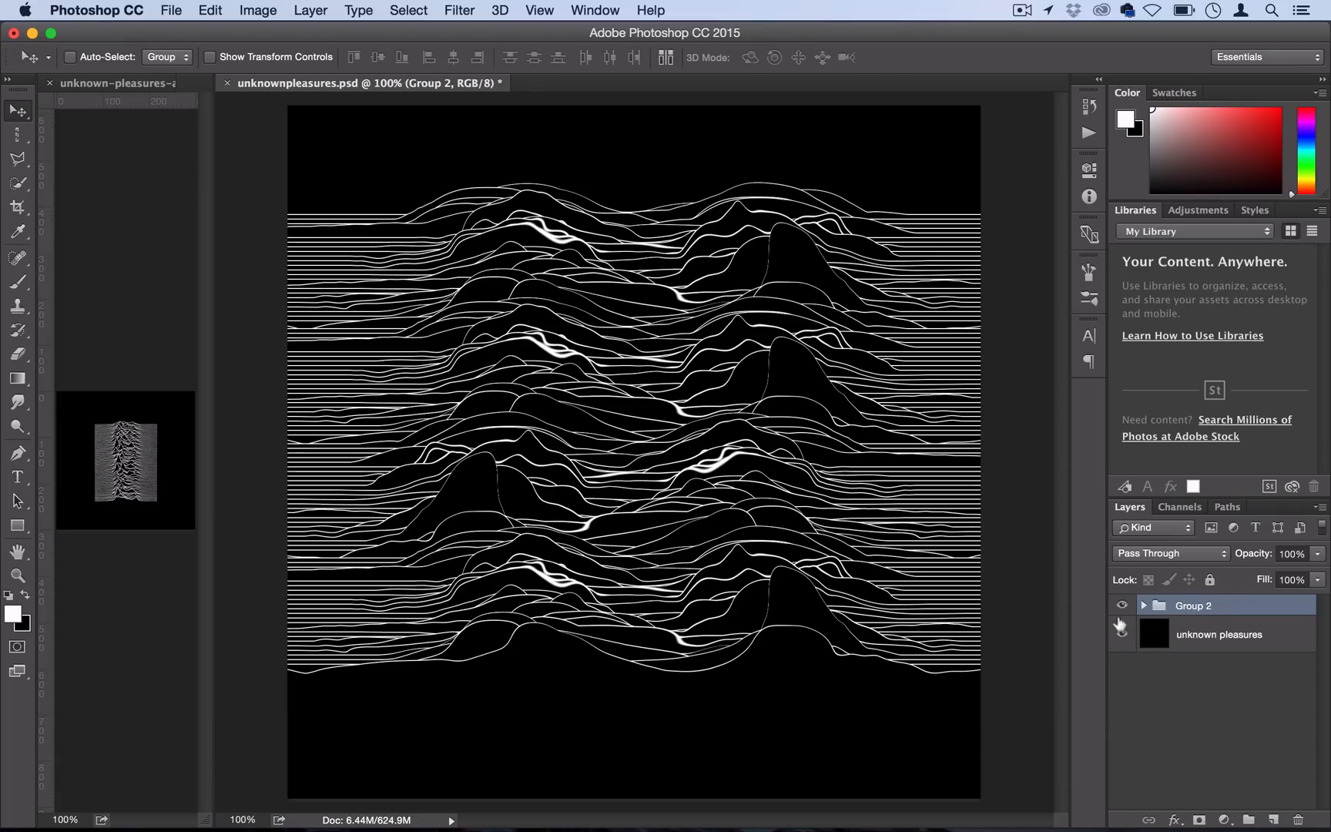
mouse_move(1121, 605)
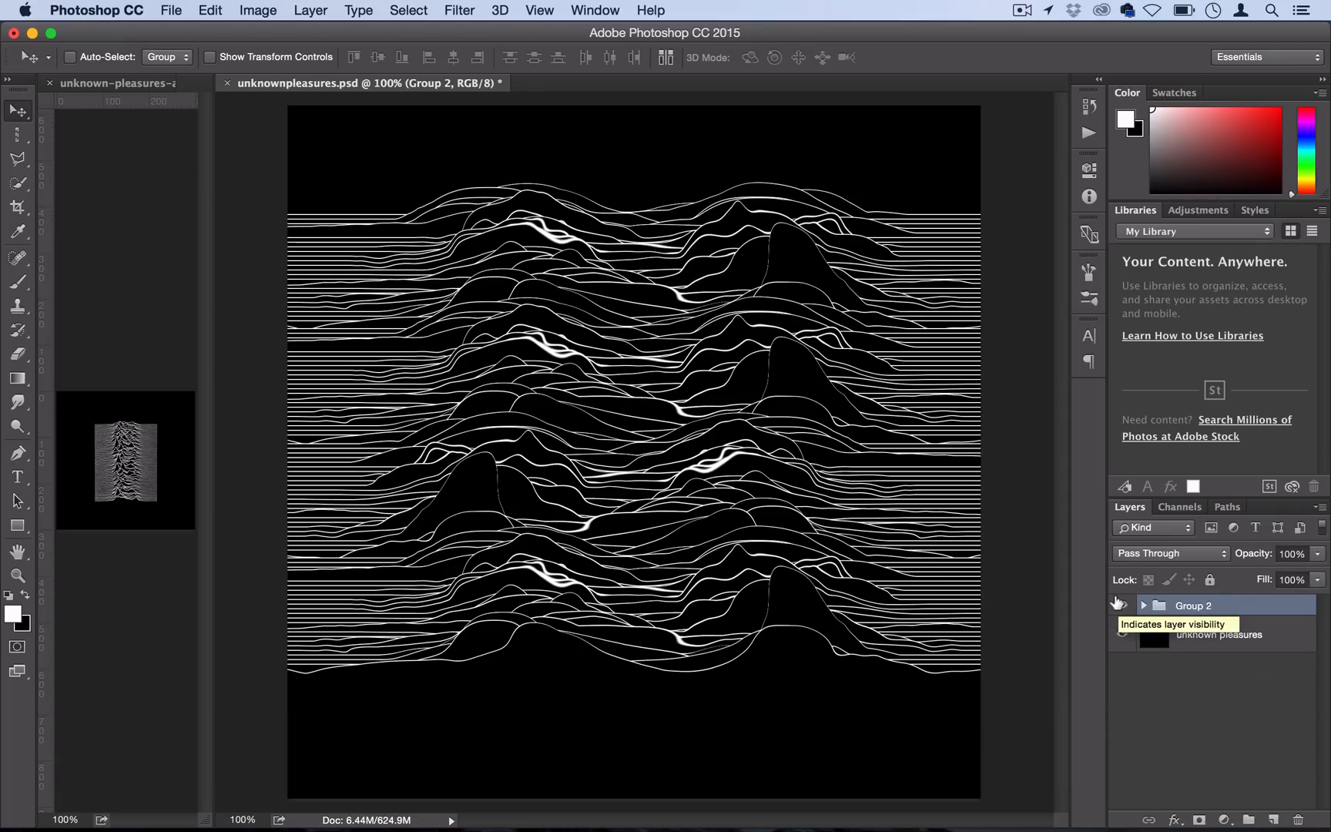
key(cmd+t)
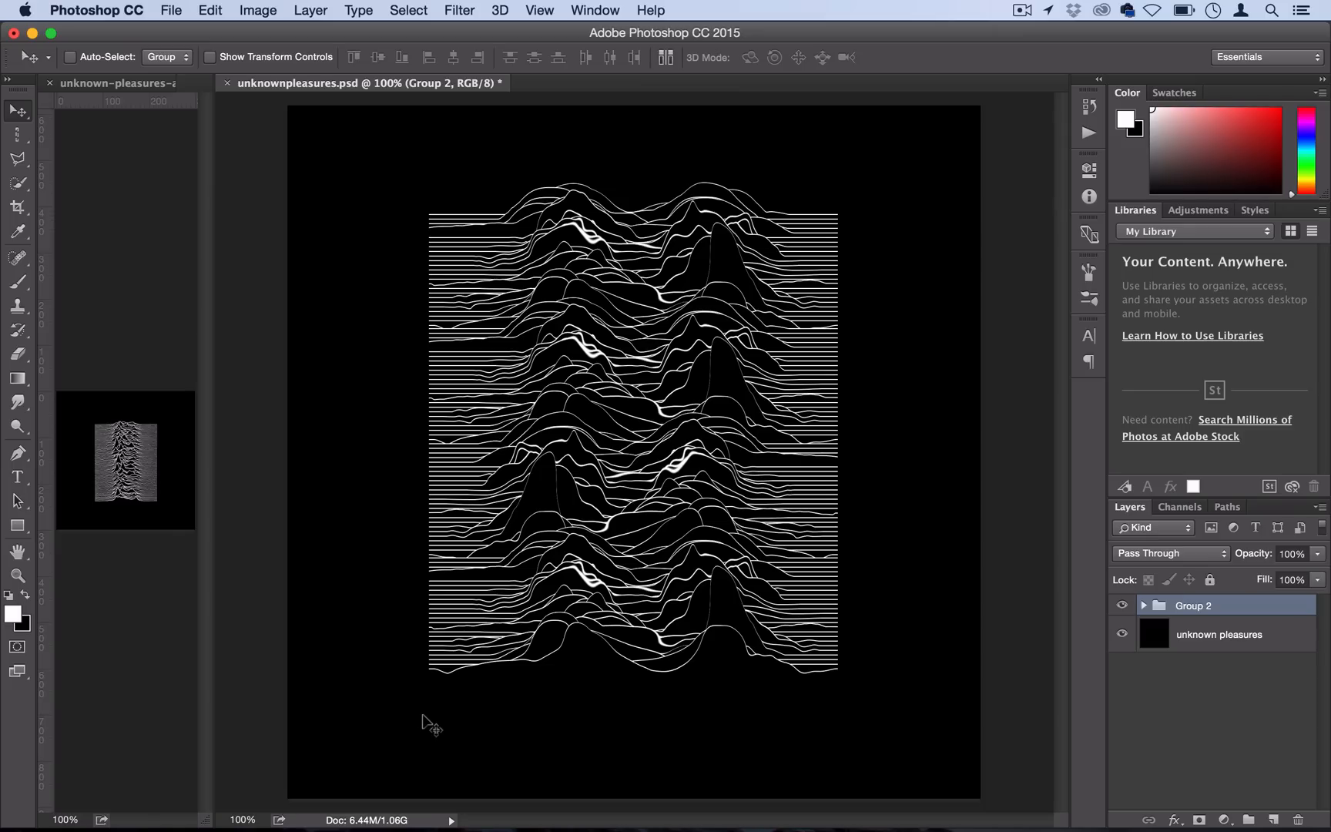
mouse_move(572, 666)
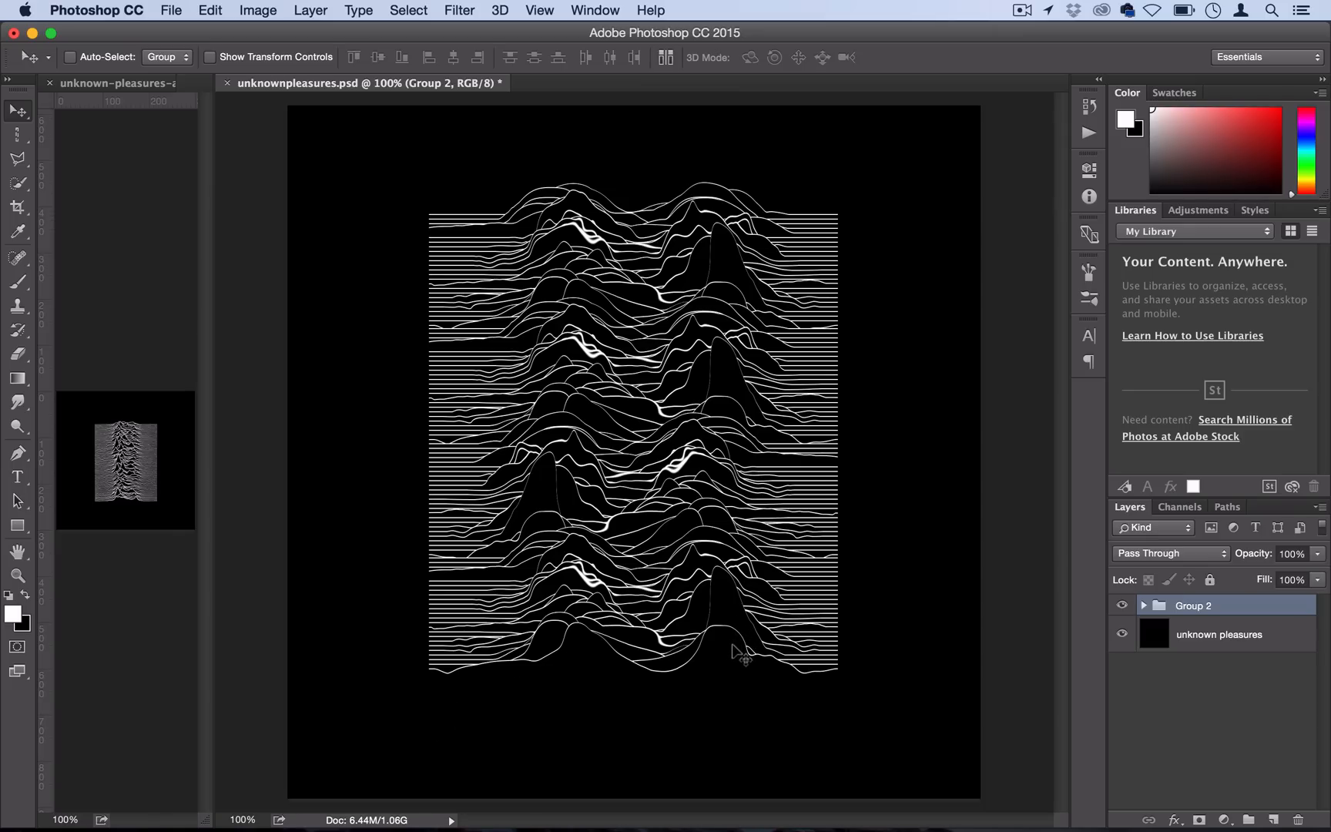
mouse_move(590, 638)
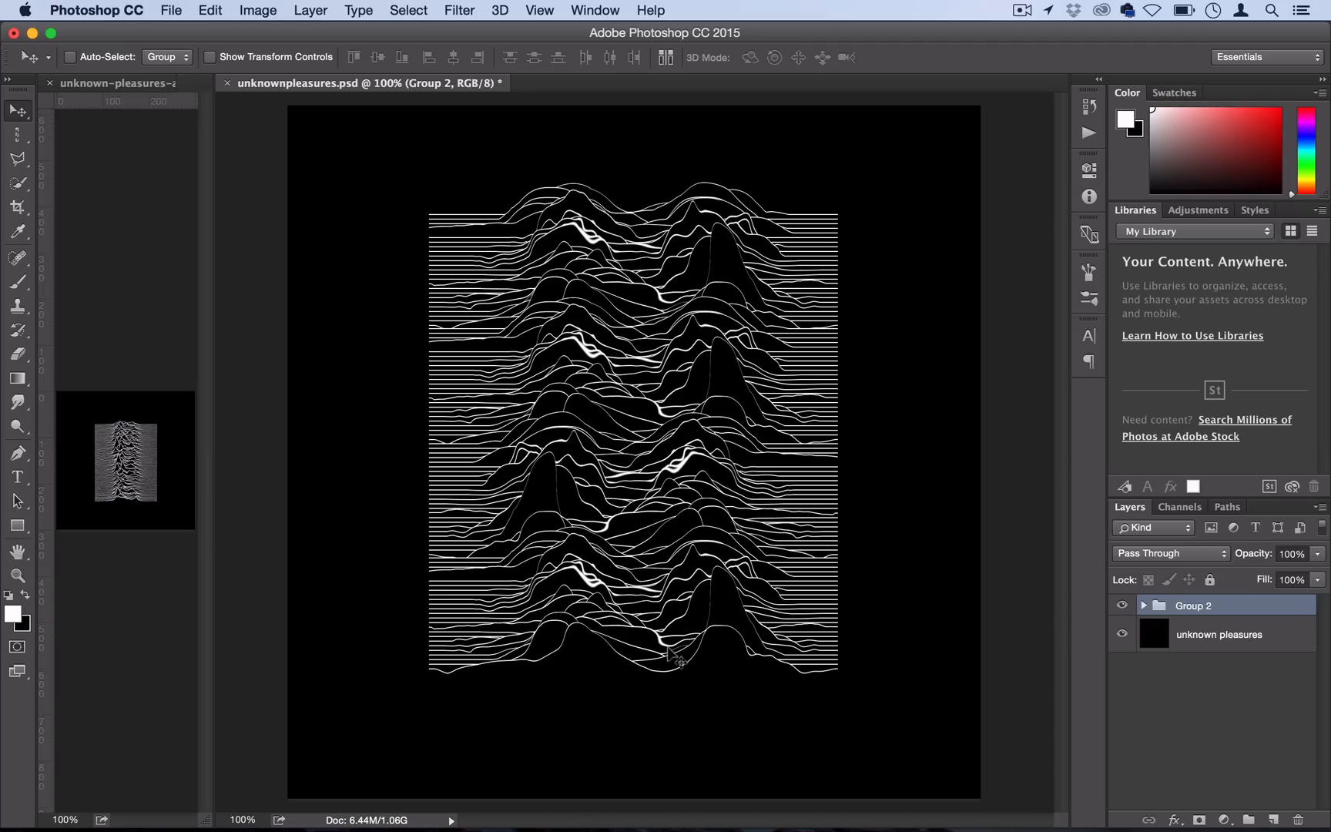
mouse_move(628, 491)
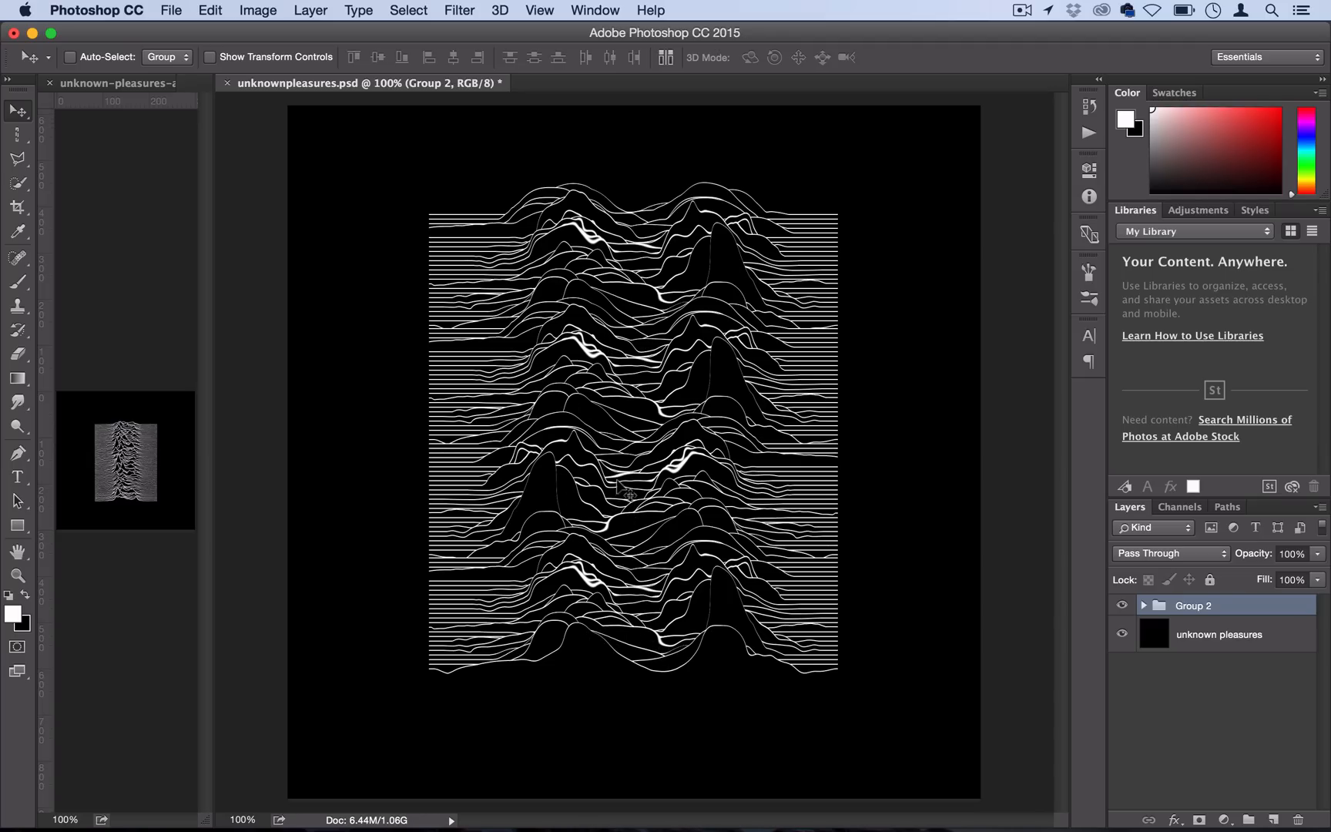
mouse_move(712, 592)
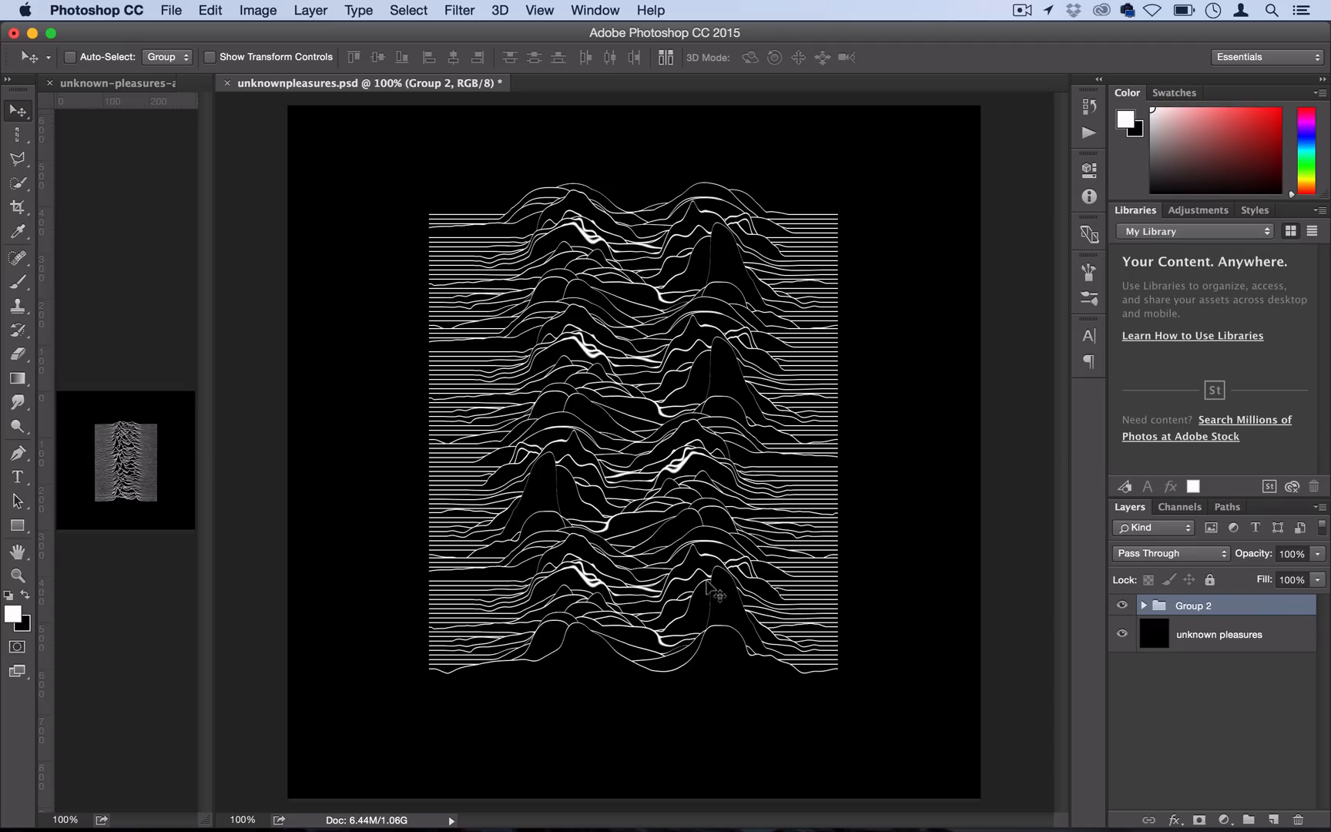